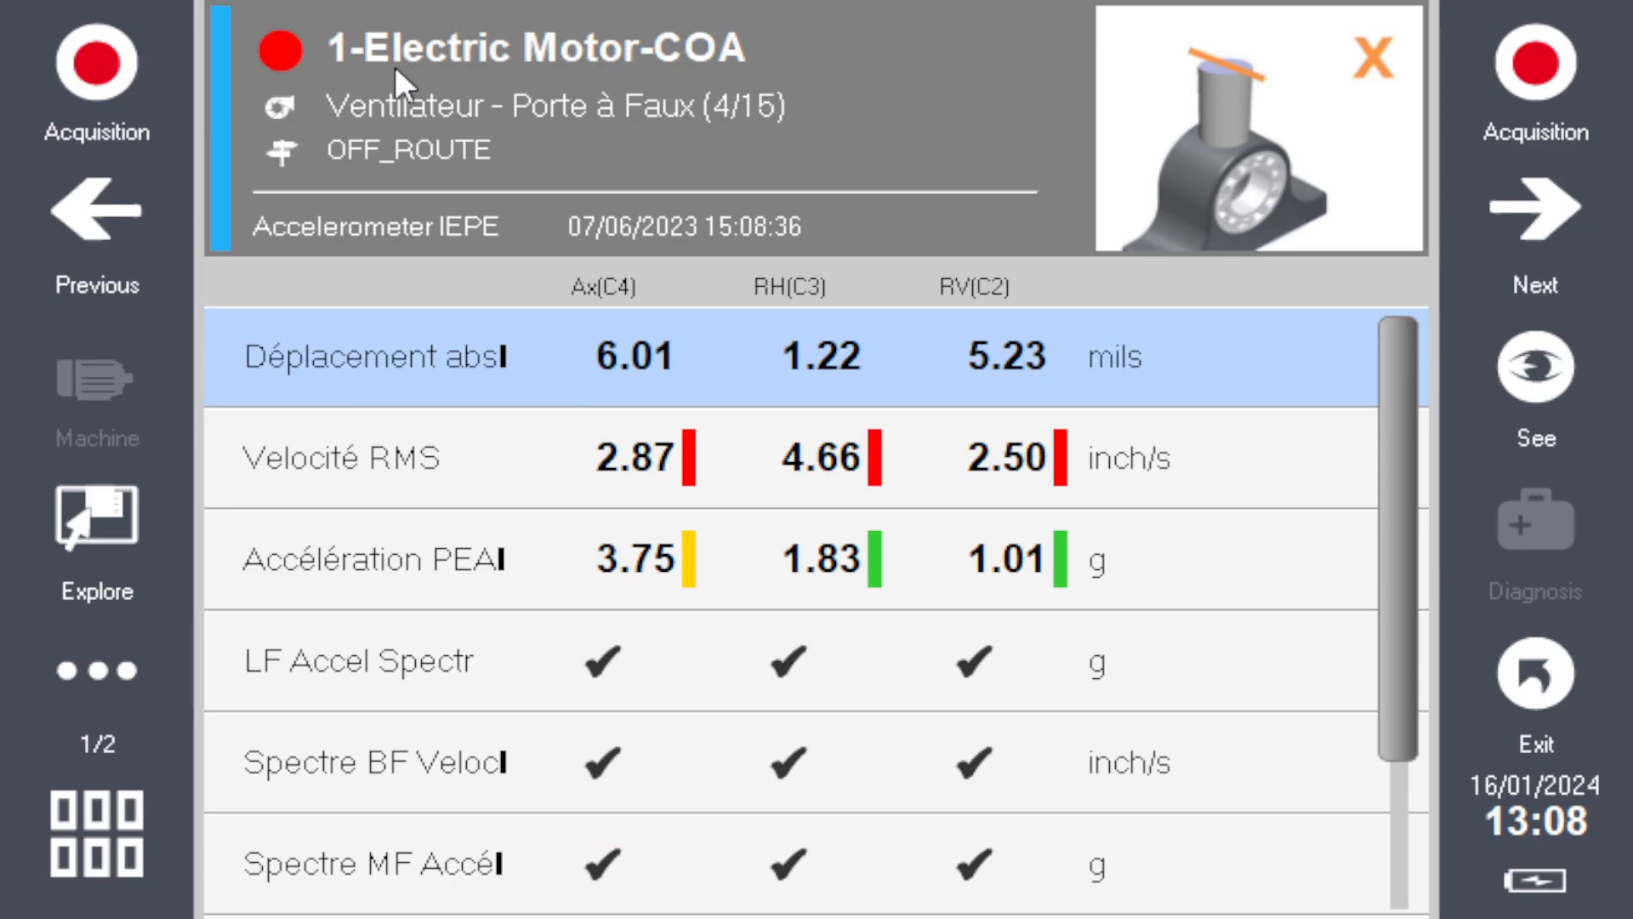
{"action": "mouse_move", "coordinate": [335, 283]}
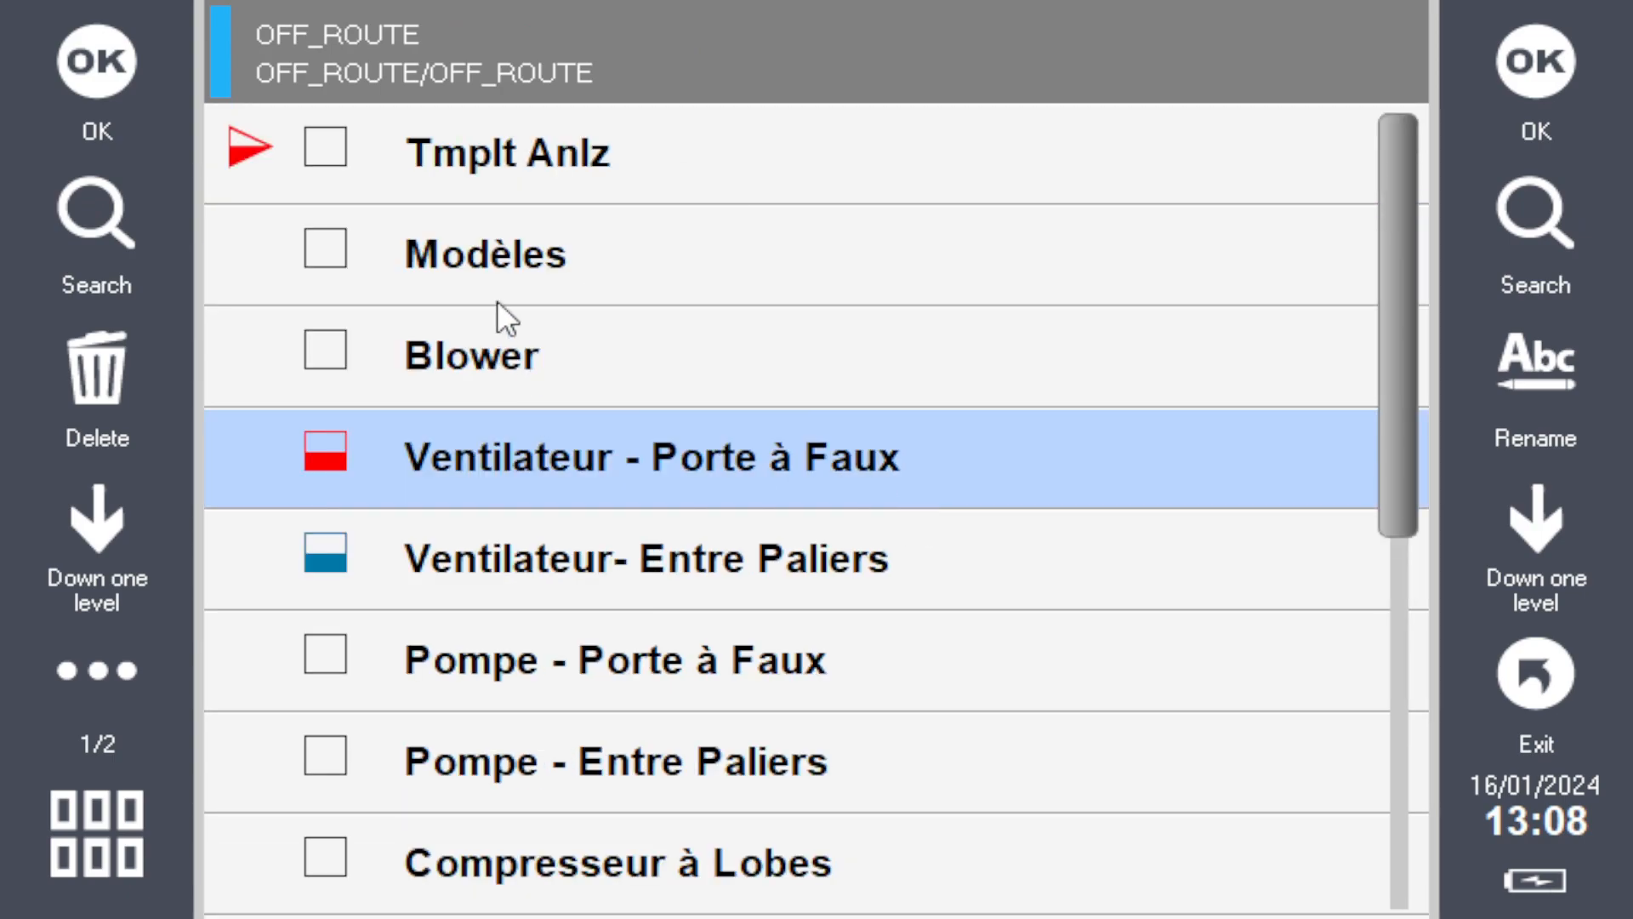
{"action": "mouse_move", "coordinate": [780, 512]}
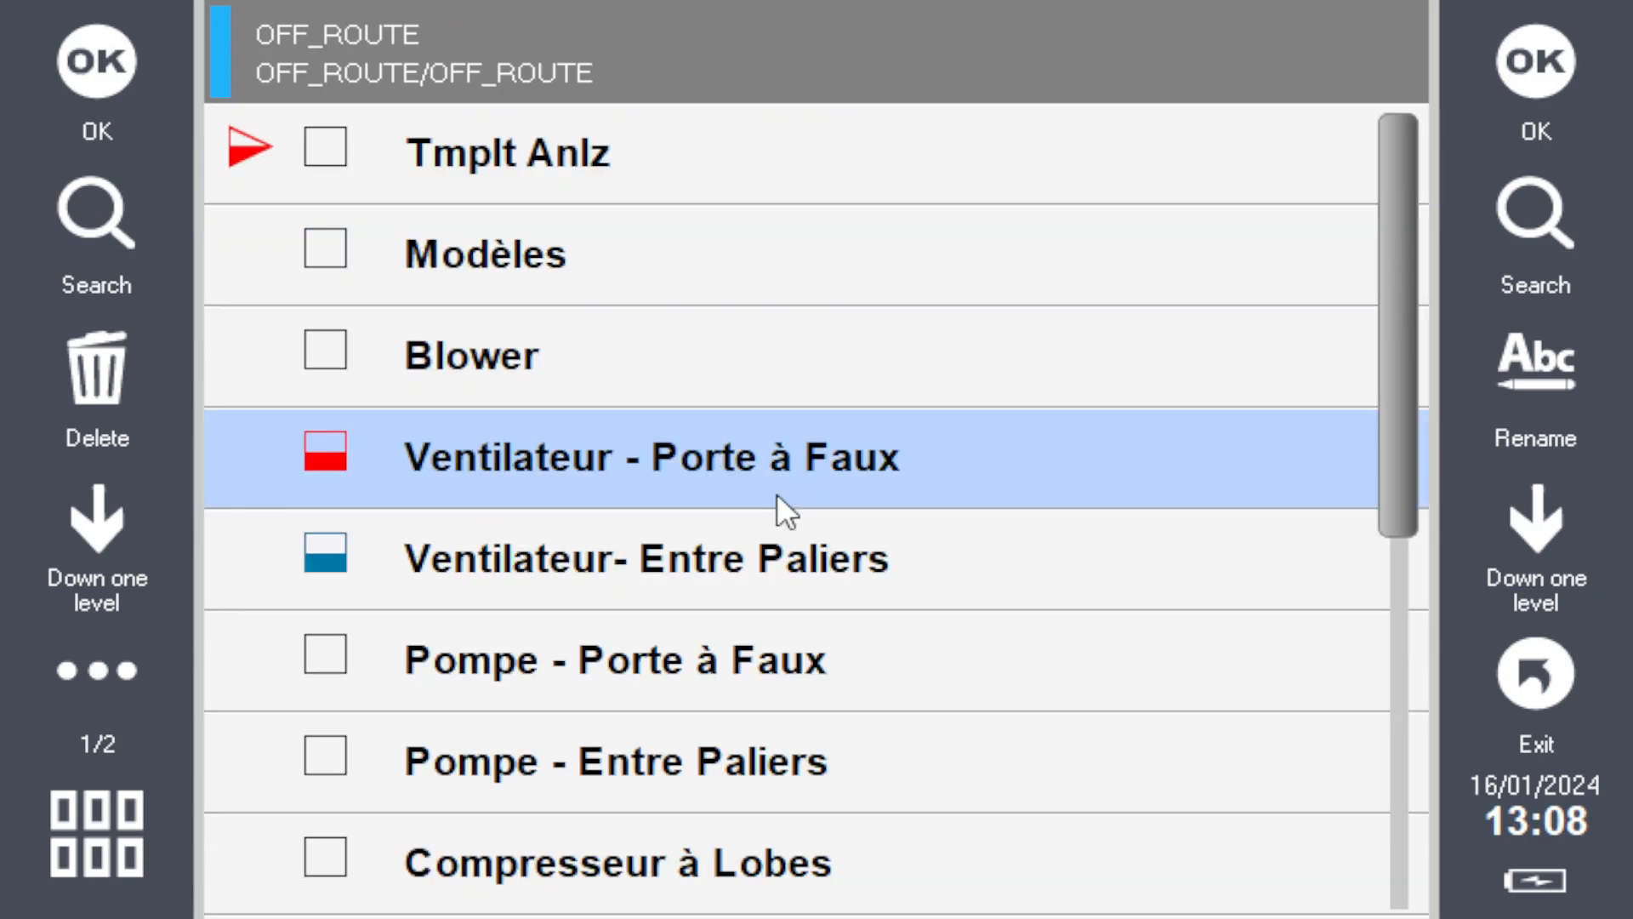
- Scroll the OFF_ROUTE machine list down to Alternateur, LONG TW and Machine002
{"action": "scroll", "scroll_direction": "down", "scroll_amount": 3}
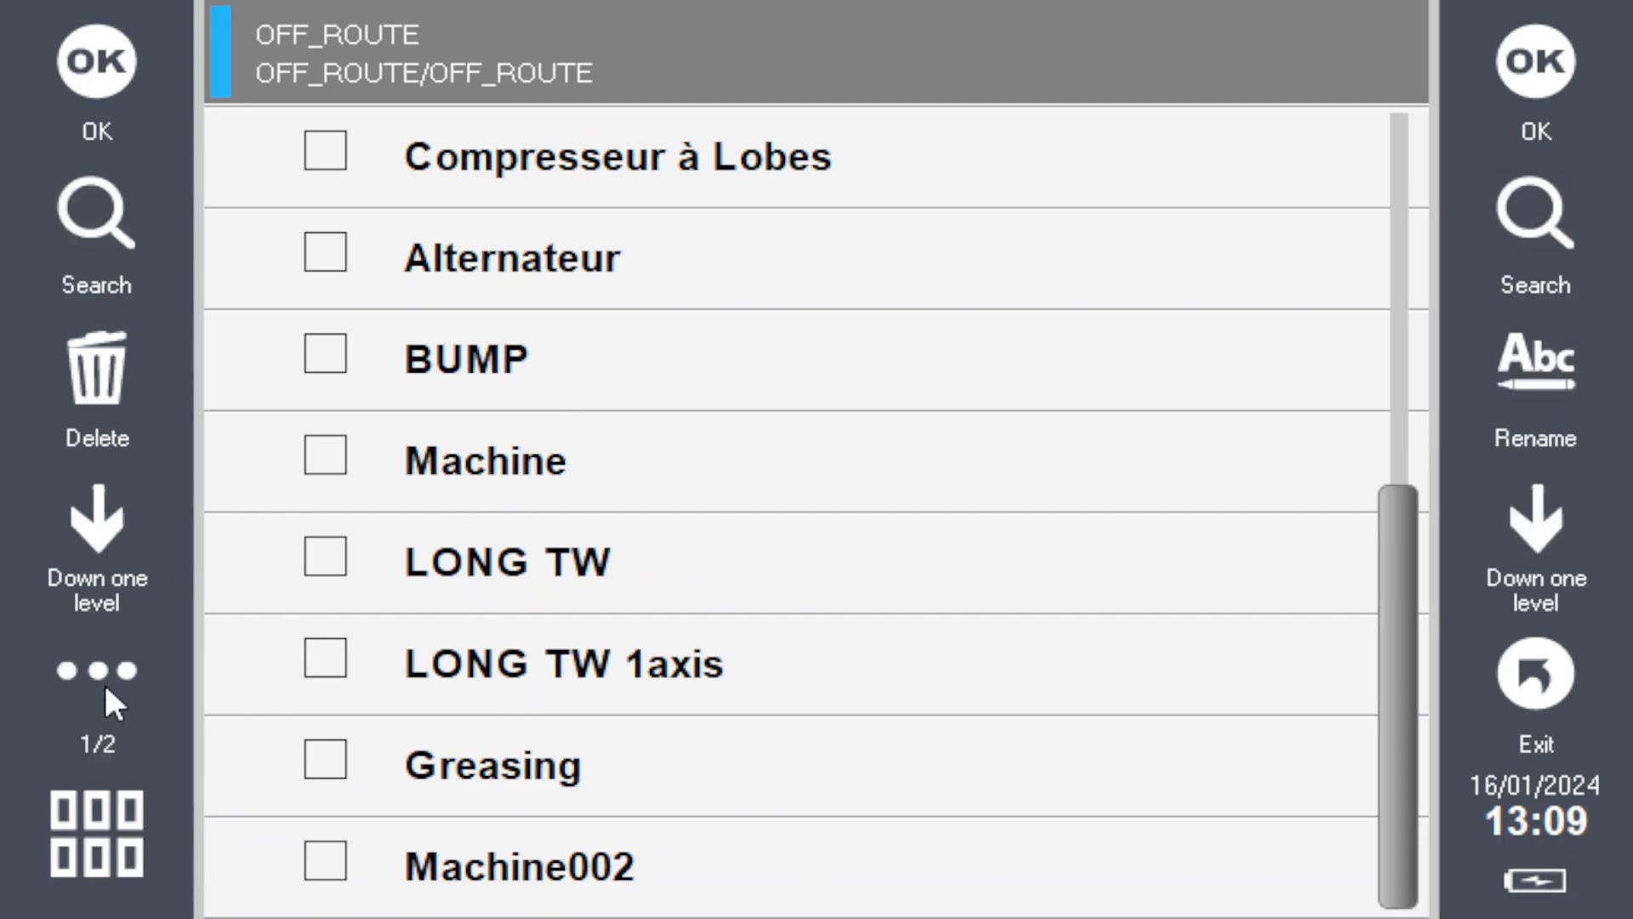
- Create a new machine named 'Bump test' from the extra machine actions page
{"action": "left_click", "coordinate": [96, 697]}
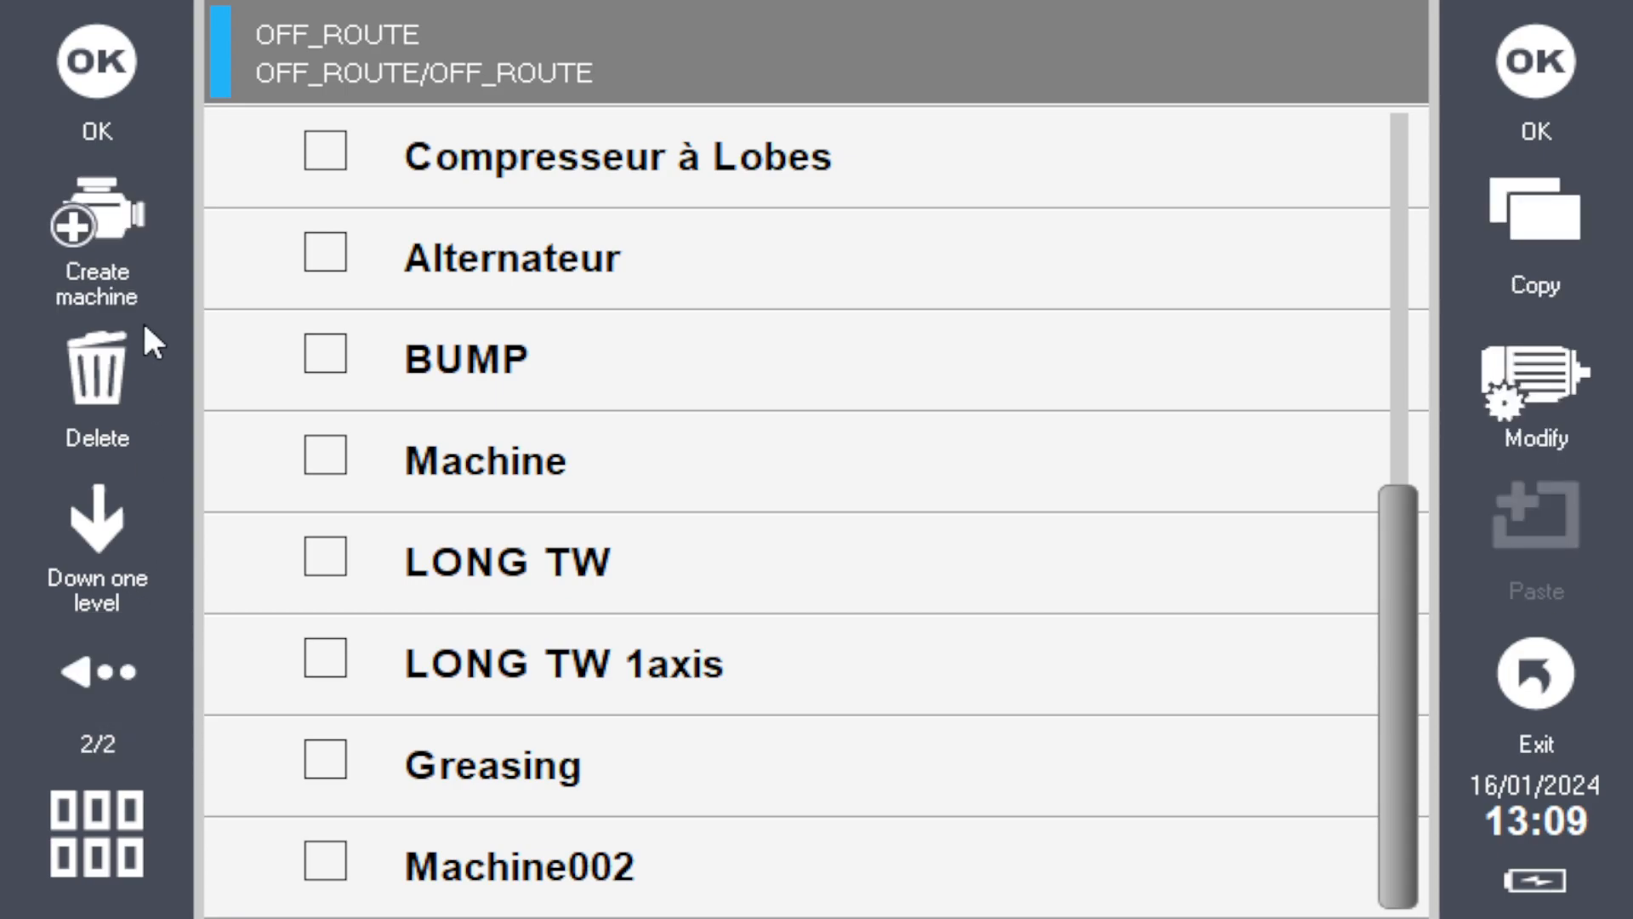
{"action": "left_click", "coordinate": [94, 224]}
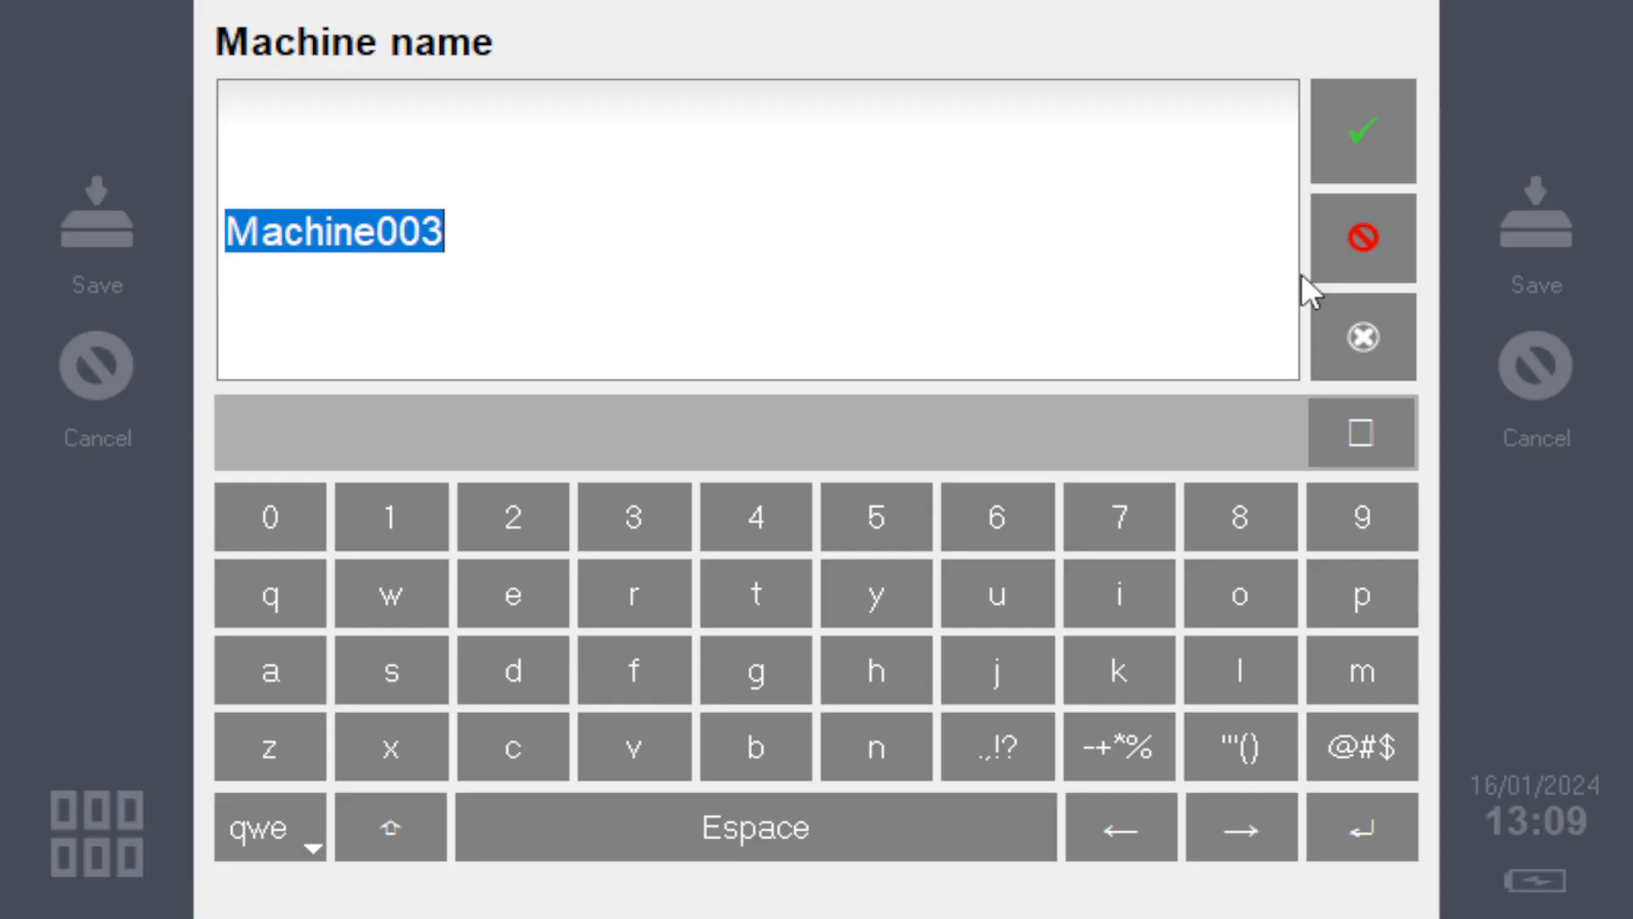
{"action": "mouse_move", "coordinate": [1377, 282]}
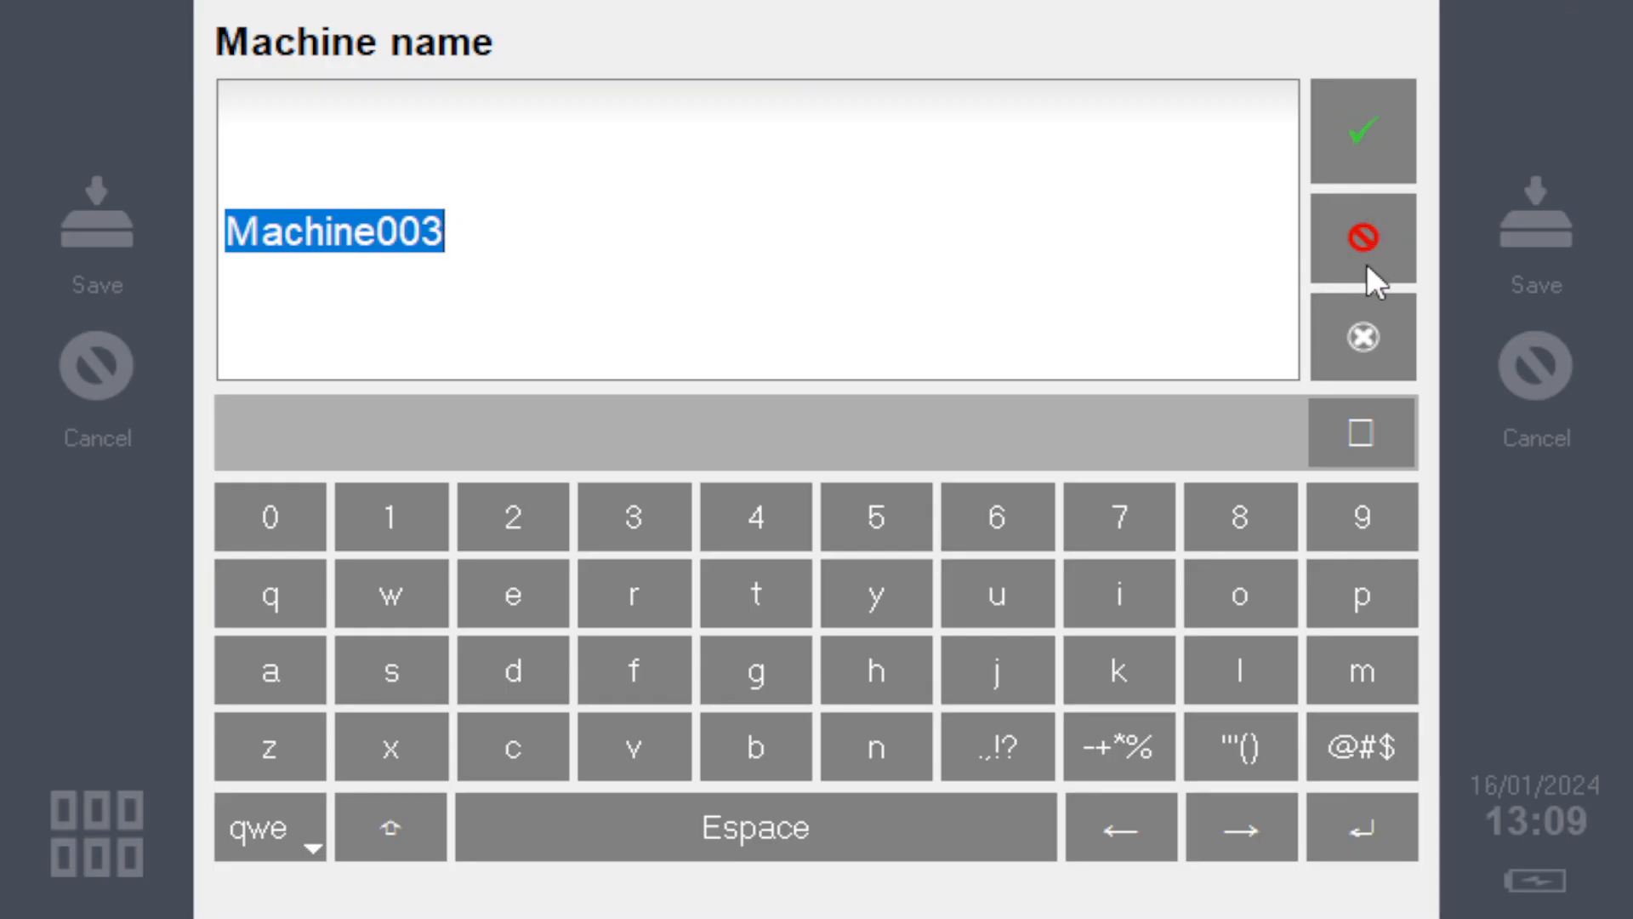
{"action": "mouse_move", "coordinate": [1085, 288]}
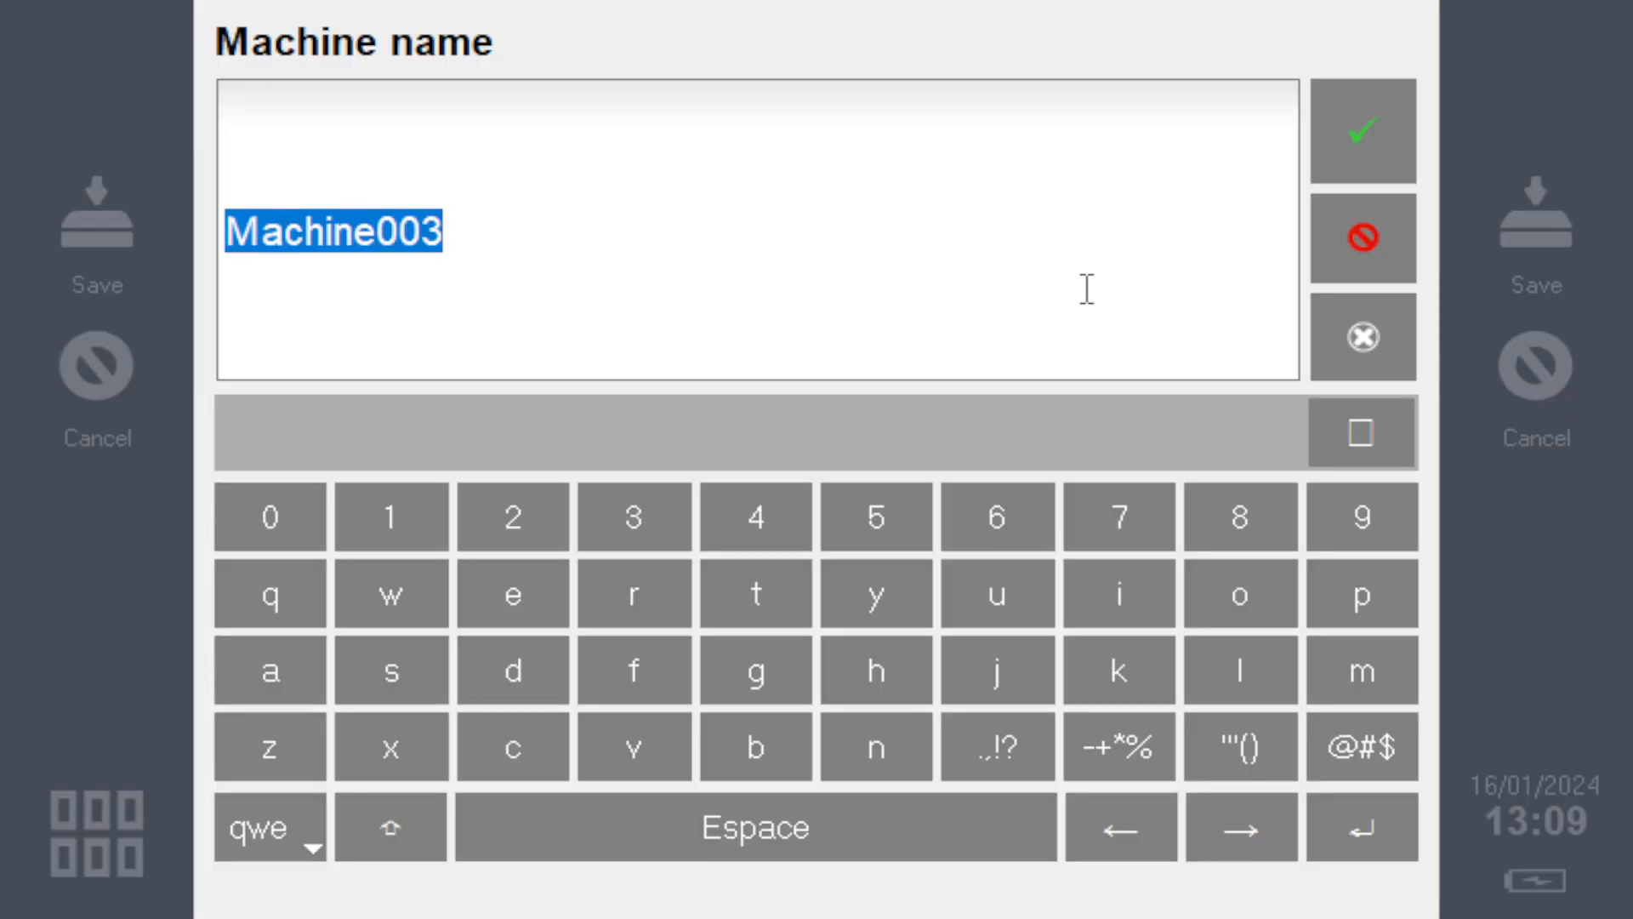
{"action": "type", "text": "Bump"}
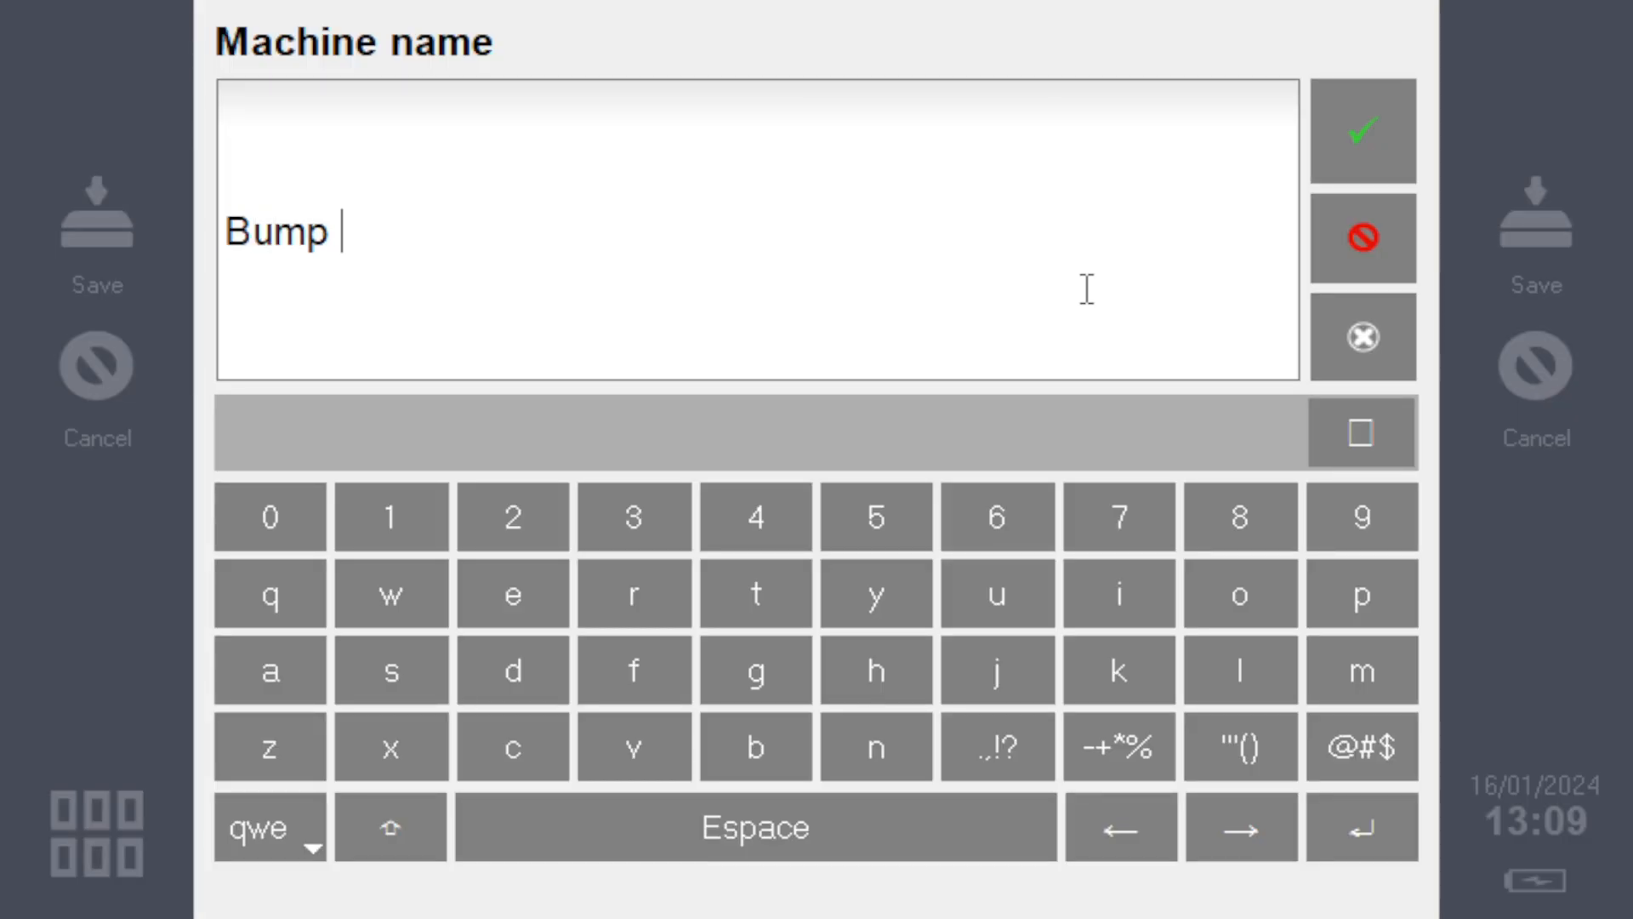
{"action": "left_click", "coordinate": [1360, 131]}
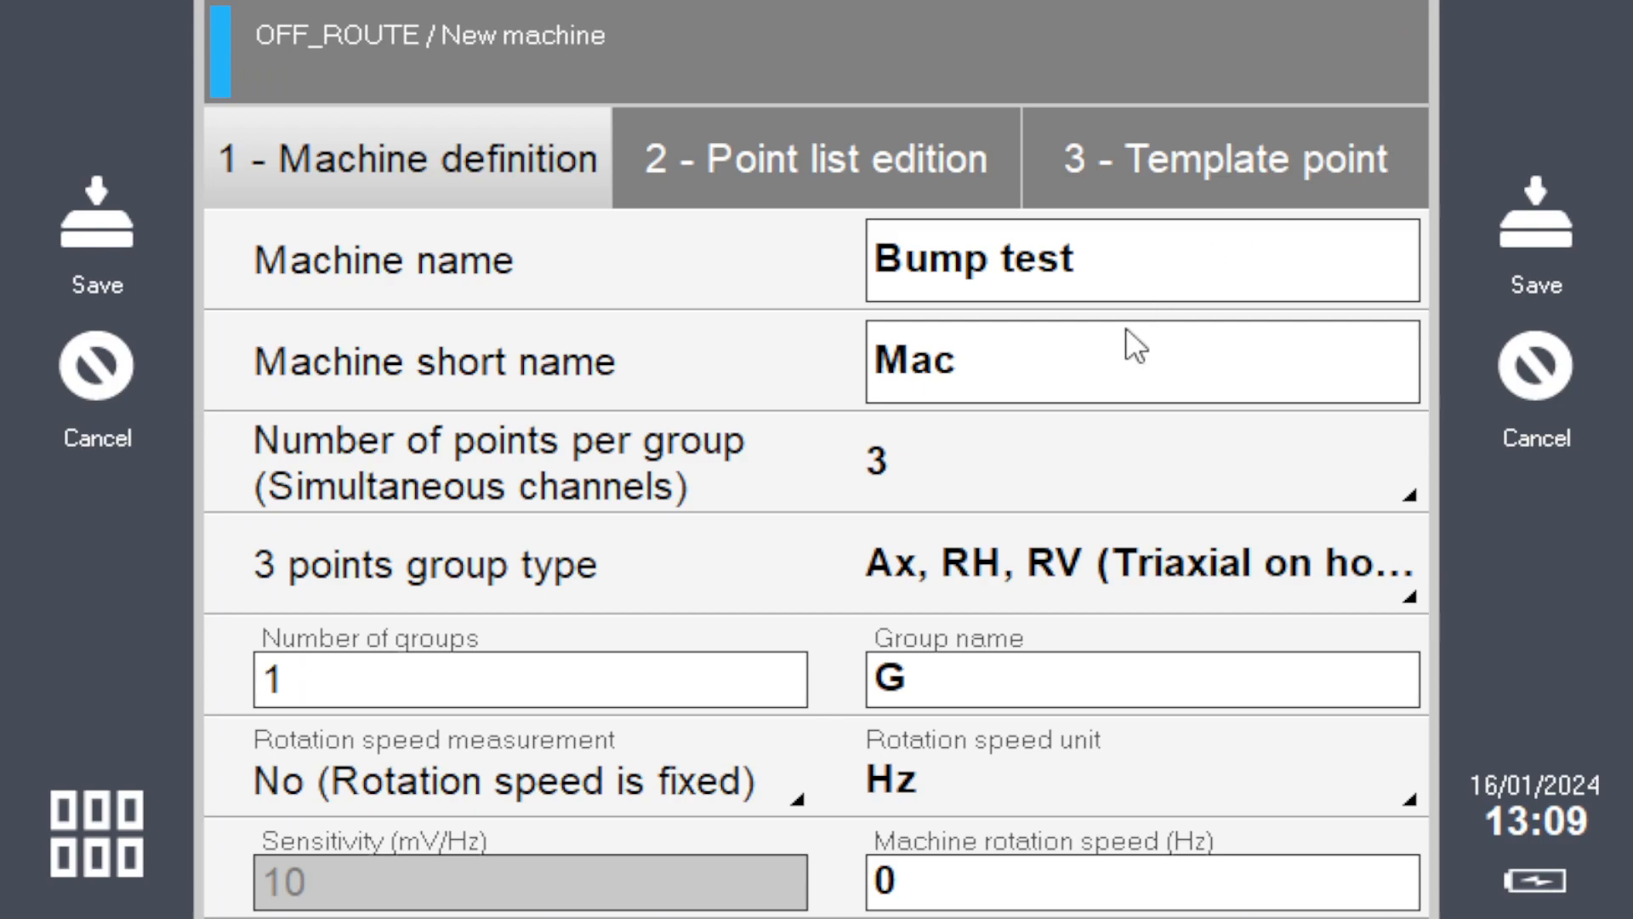
{"action": "mouse_move", "coordinate": [491, 394]}
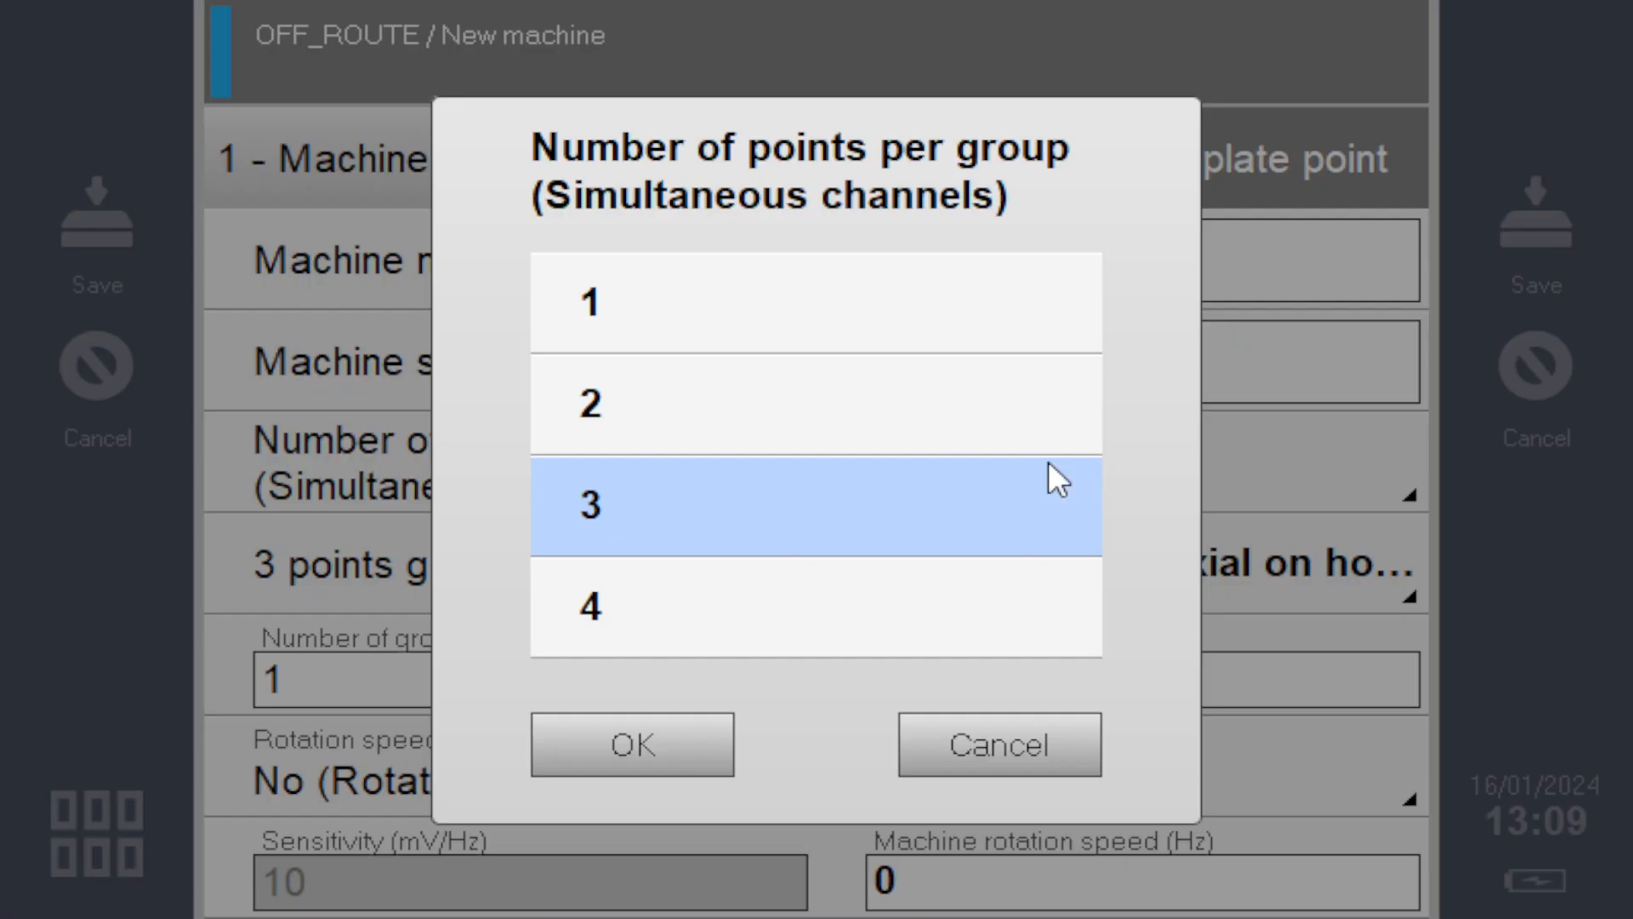
- Give Bump test 3 points per group, 1 group, and group name BEARING
{"action": "left_click", "coordinate": [677, 302]}
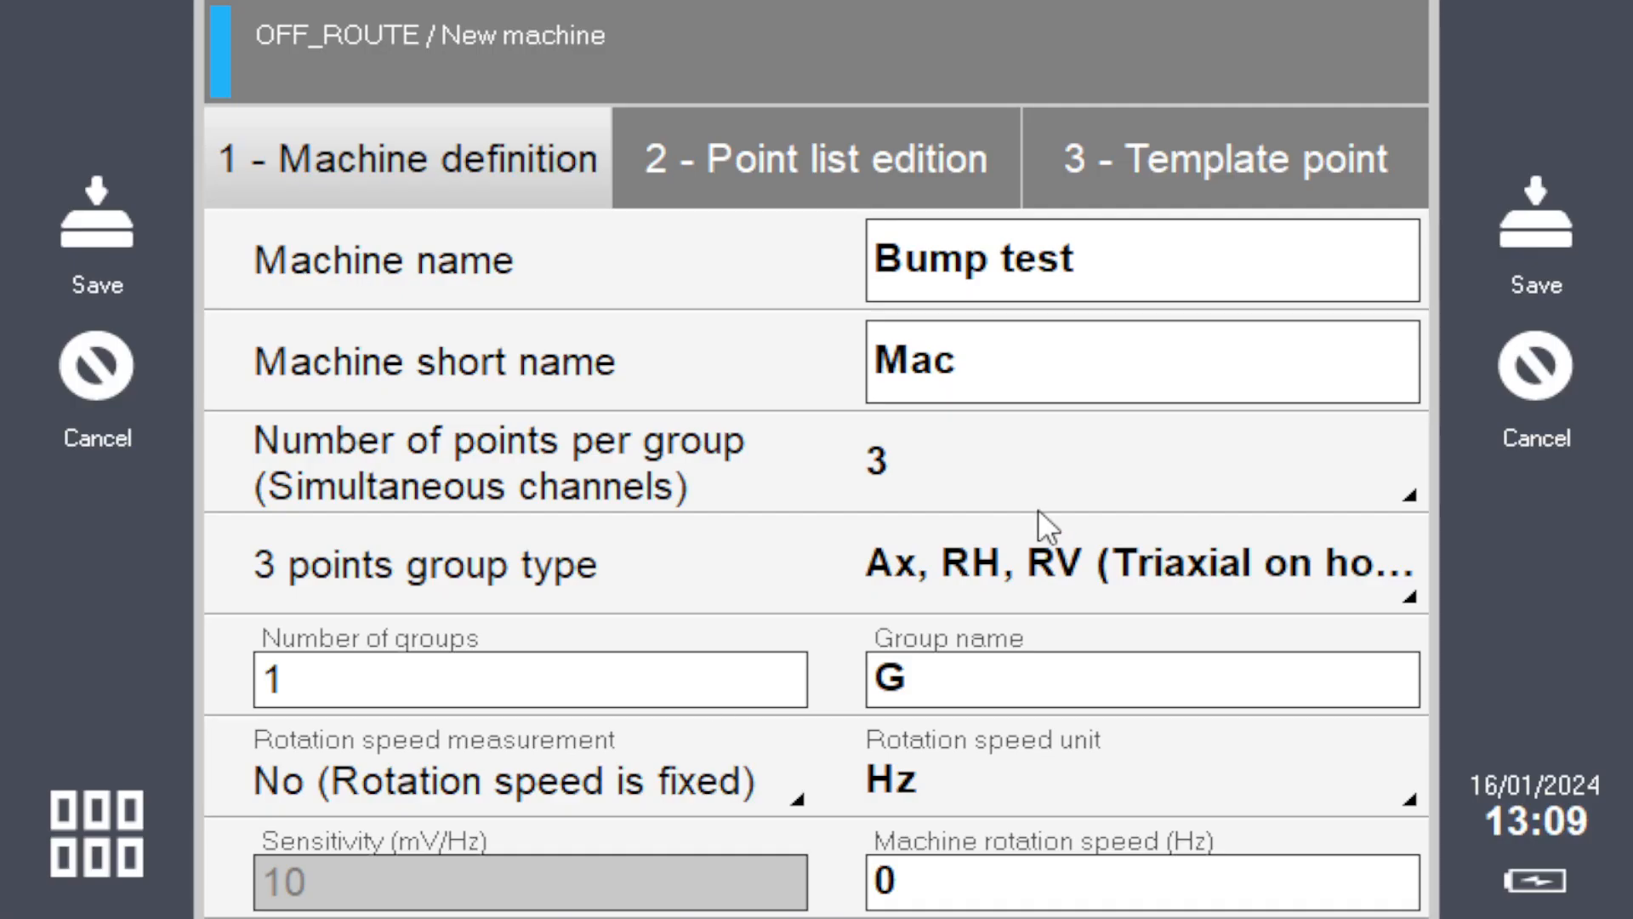
{"action": "mouse_move", "coordinate": [900, 636]}
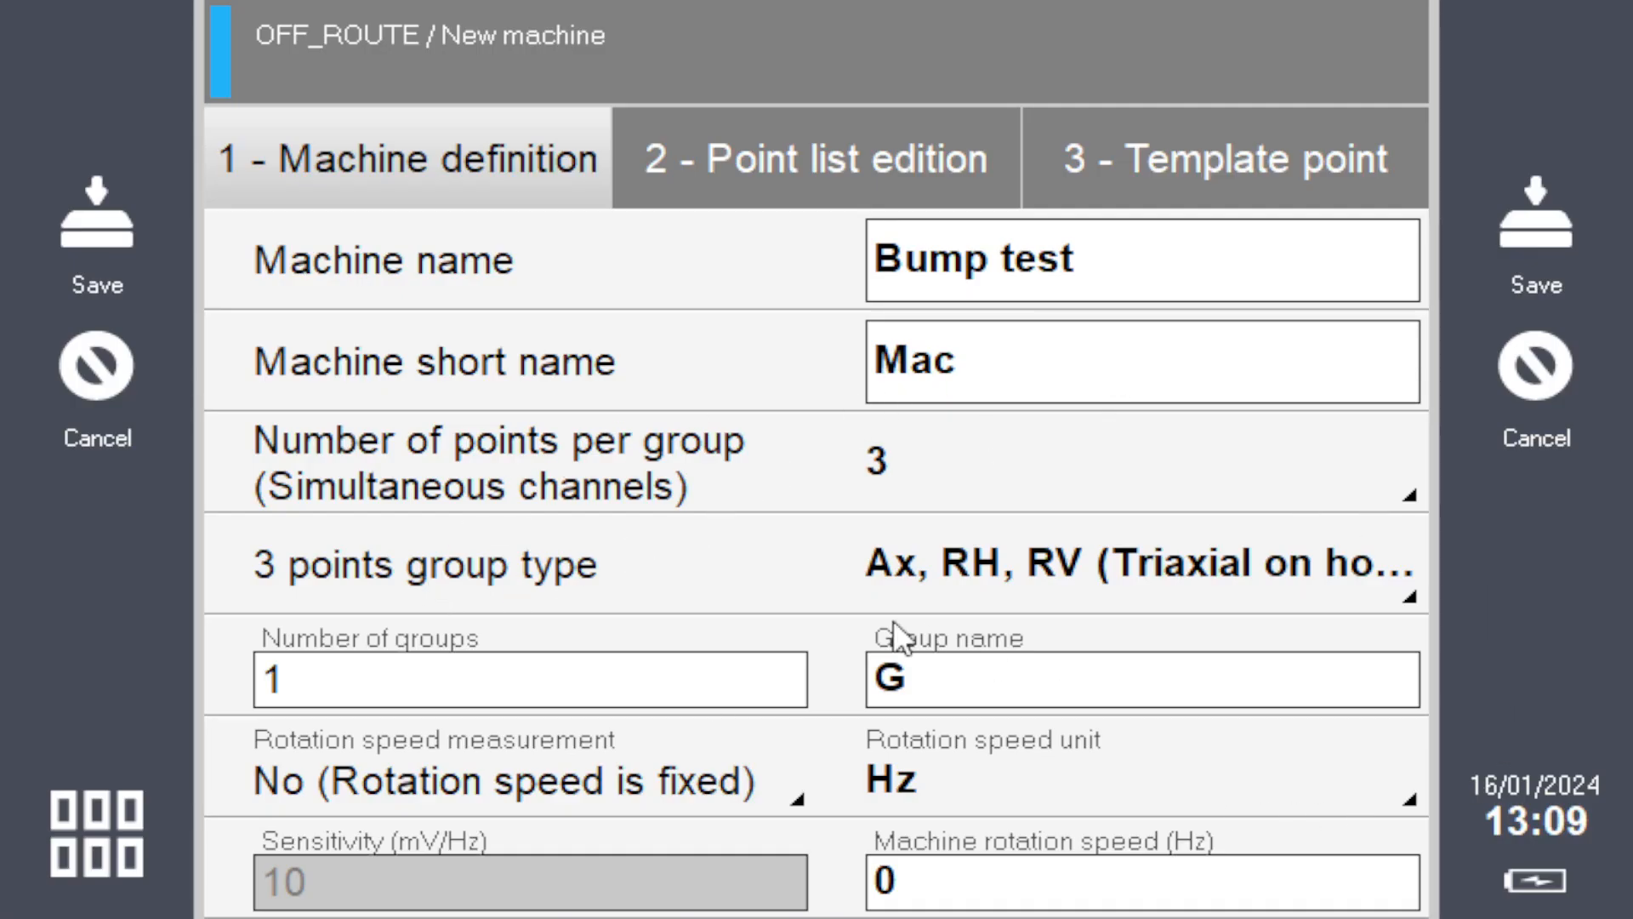
{"action": "left_click", "coordinate": [529, 679]}
{"action": "type", "text": "8"}
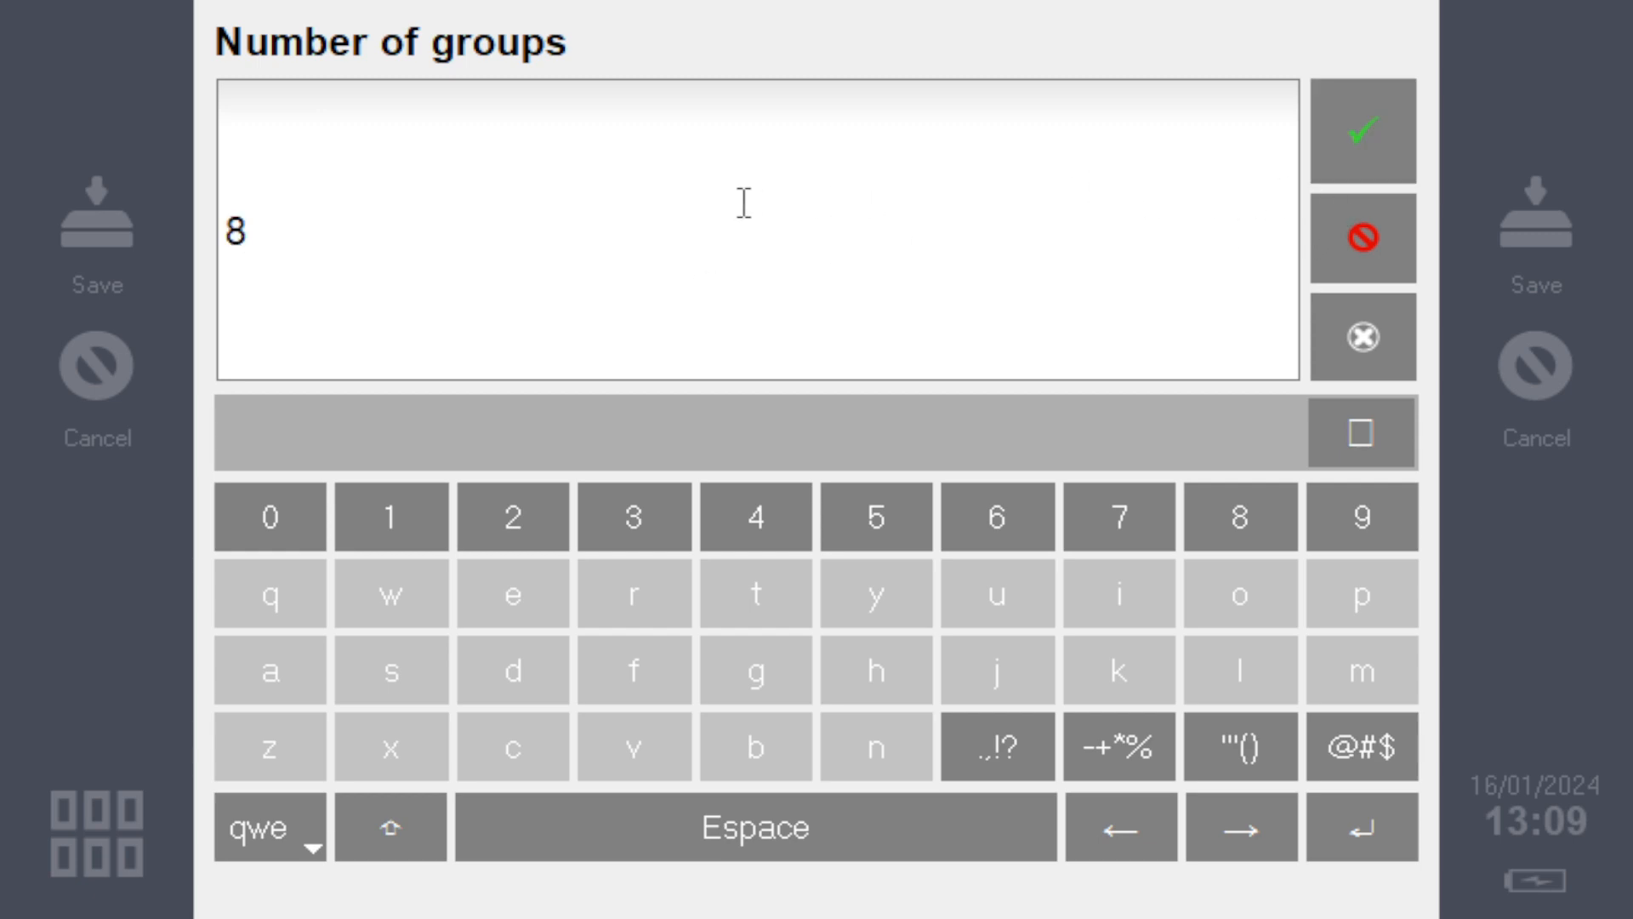
{"action": "left_click", "coordinate": [1360, 131]}
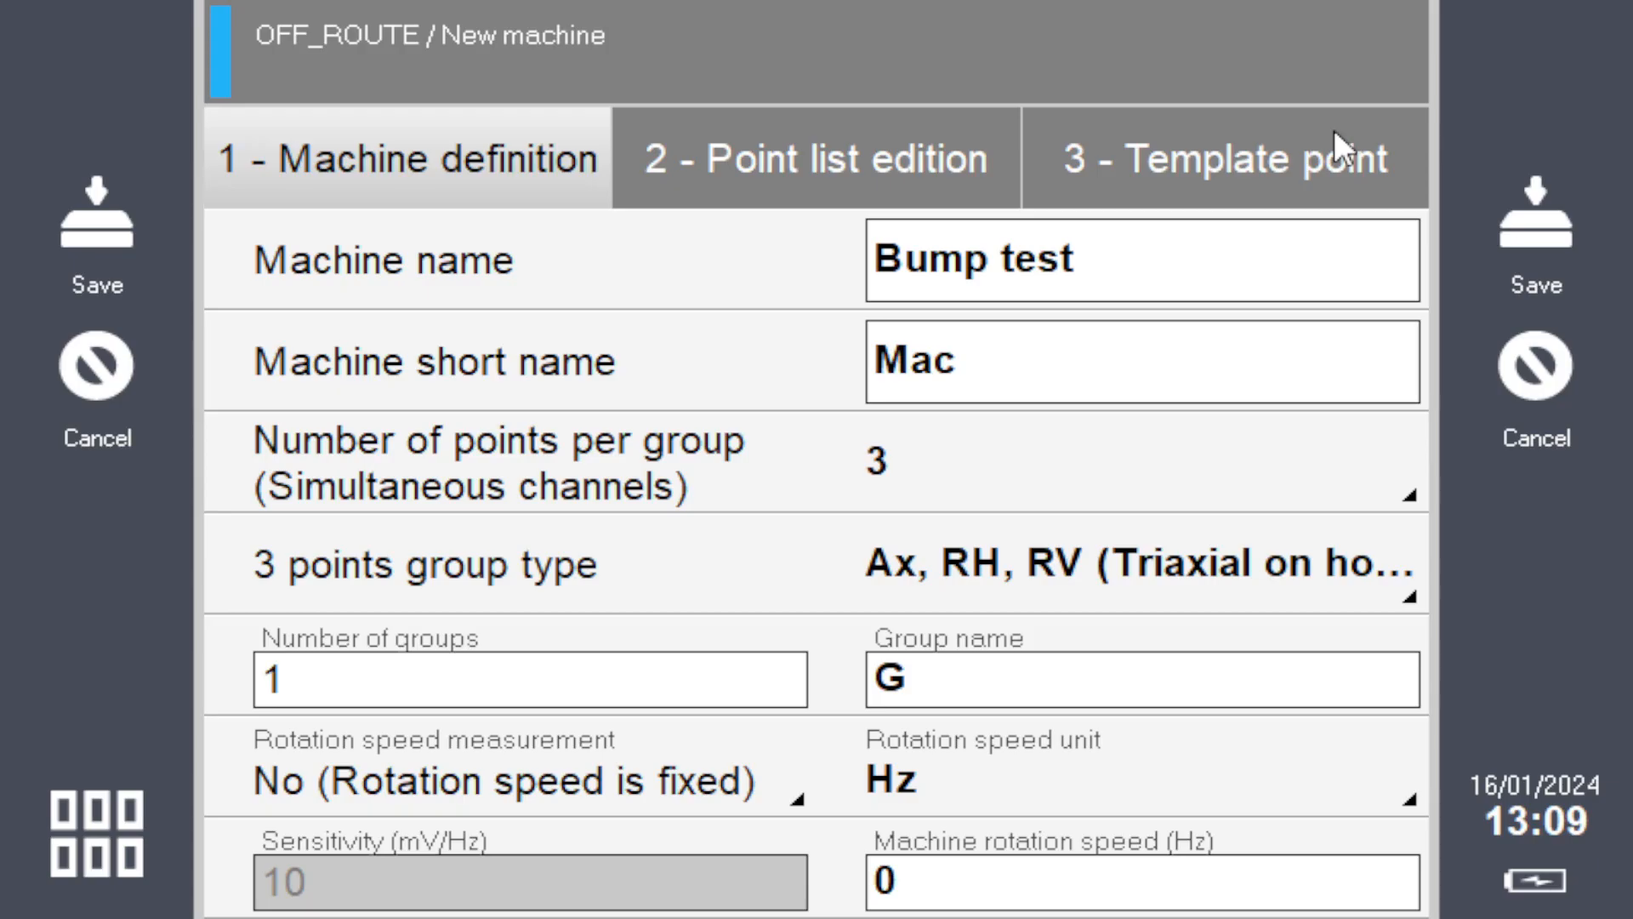
{"action": "left_click", "coordinate": [1142, 679]}
{"action": "type", "text": "BEARIN"}
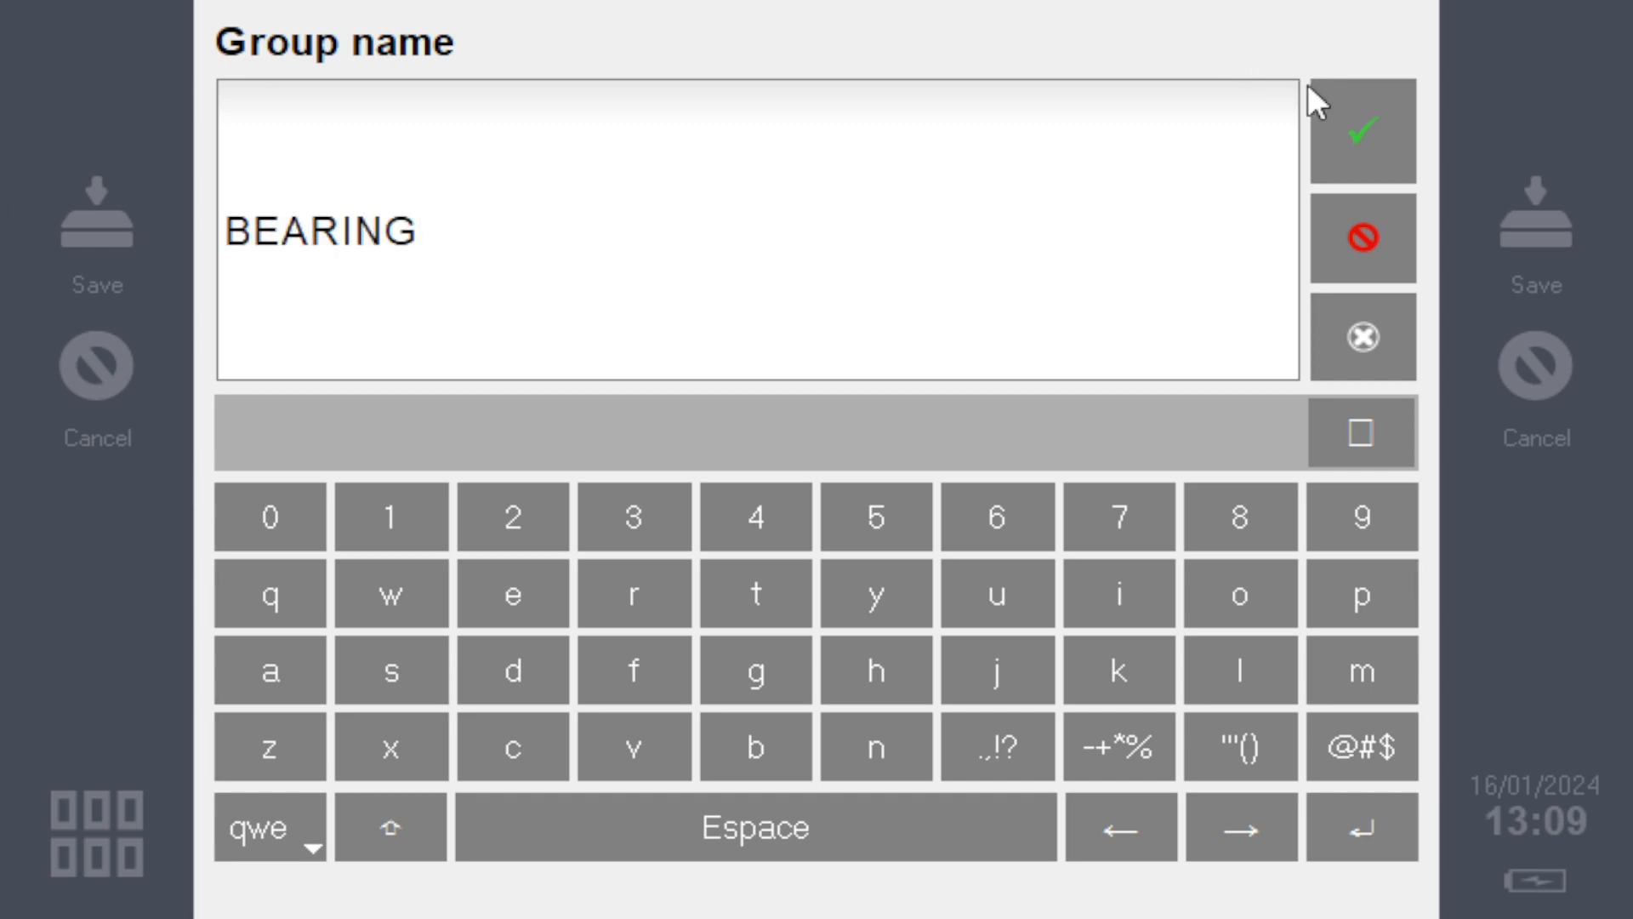
{"action": "left_click", "coordinate": [1360, 130]}
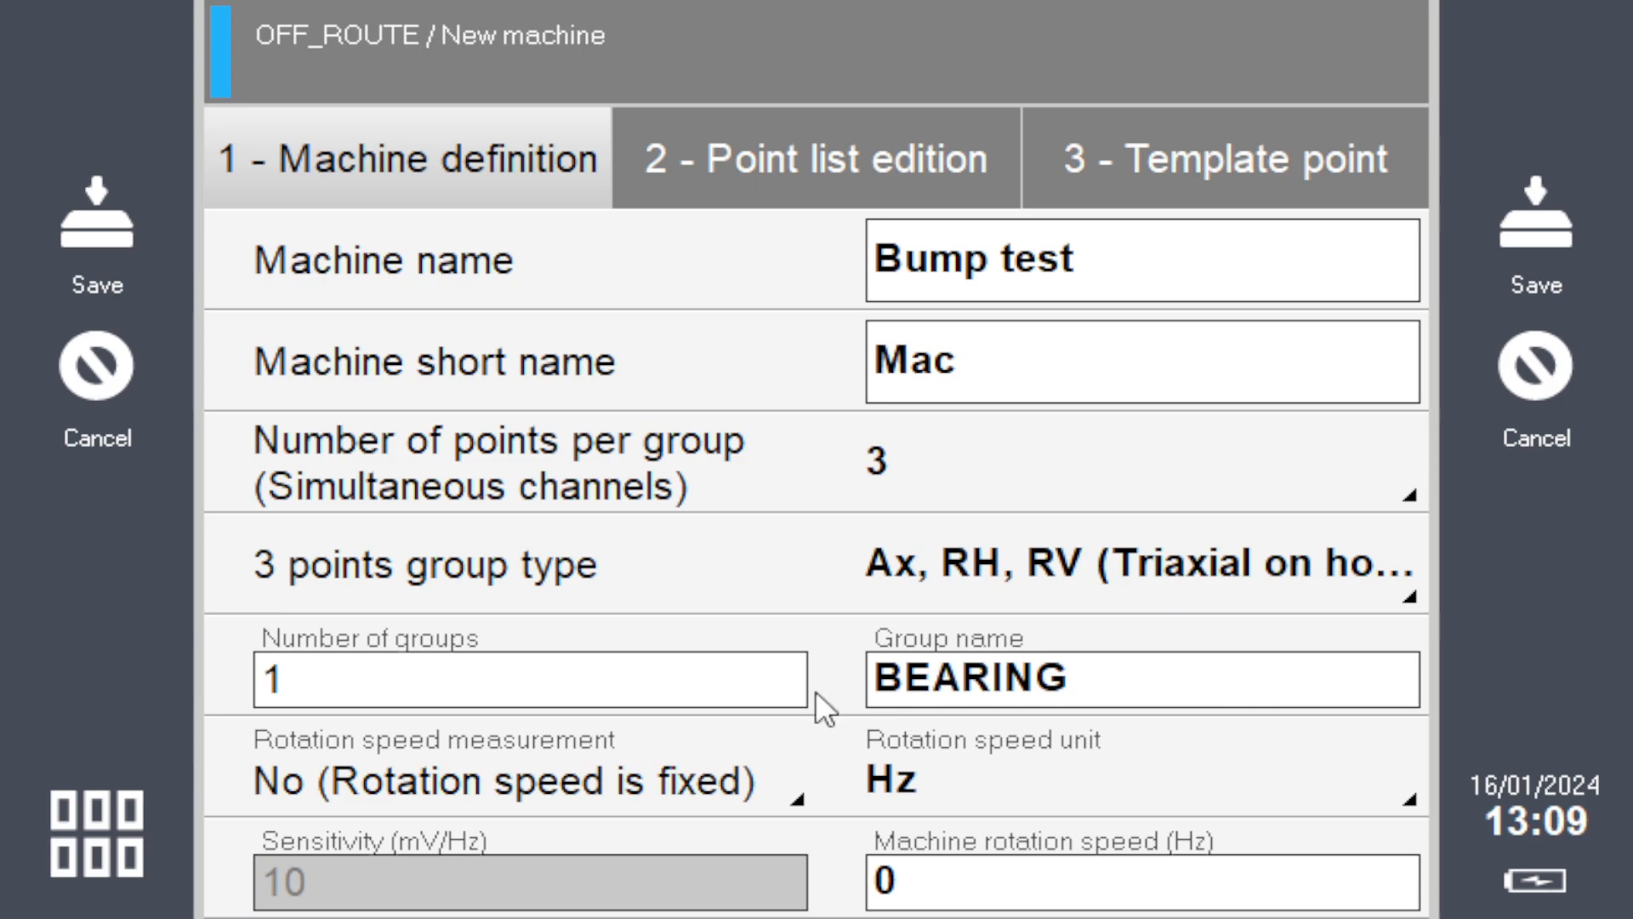
{"action": "mouse_move", "coordinate": [1055, 630]}
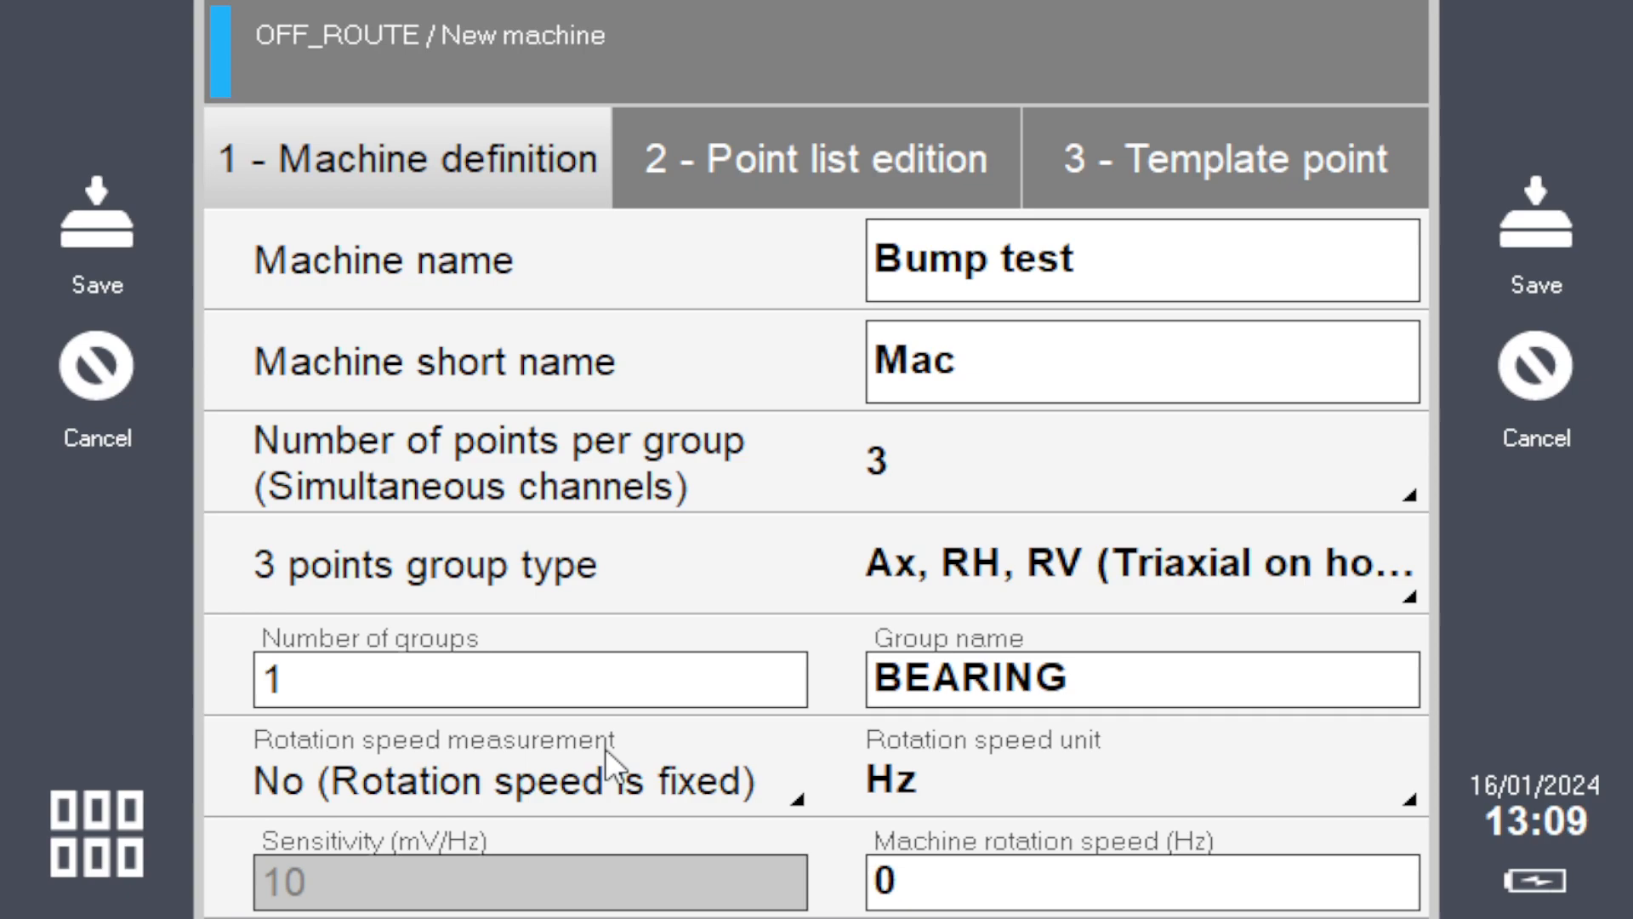
- Review the point list: six points across two bearing groups with Ax, RH, RV
{"action": "left_click", "coordinate": [814, 157]}
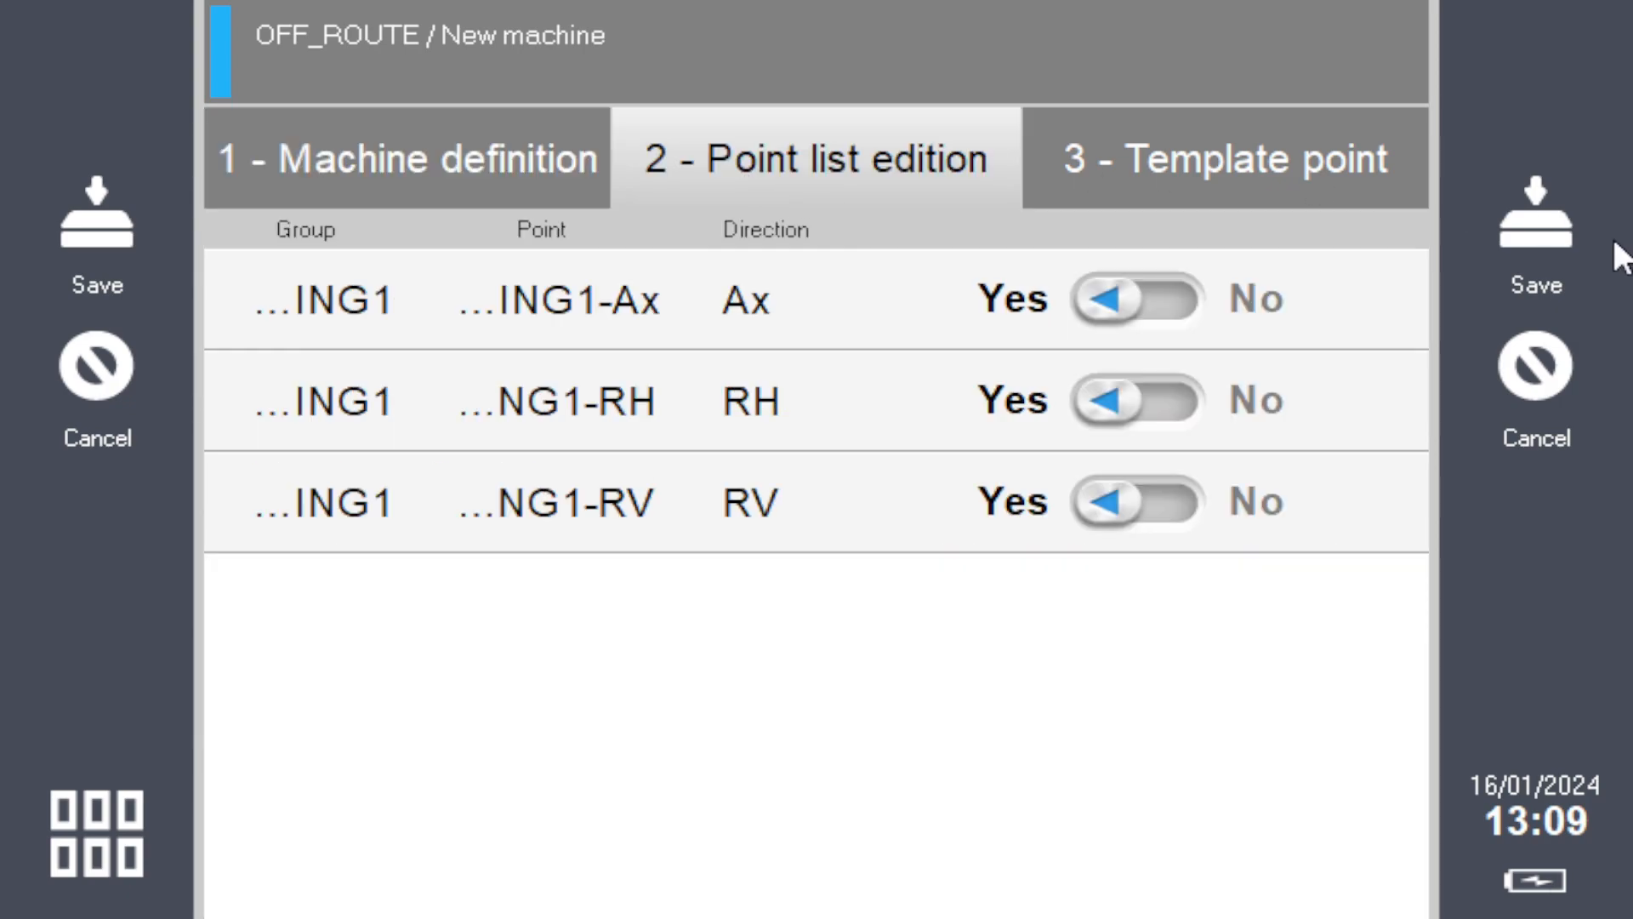
{"action": "mouse_move", "coordinate": [542, 354]}
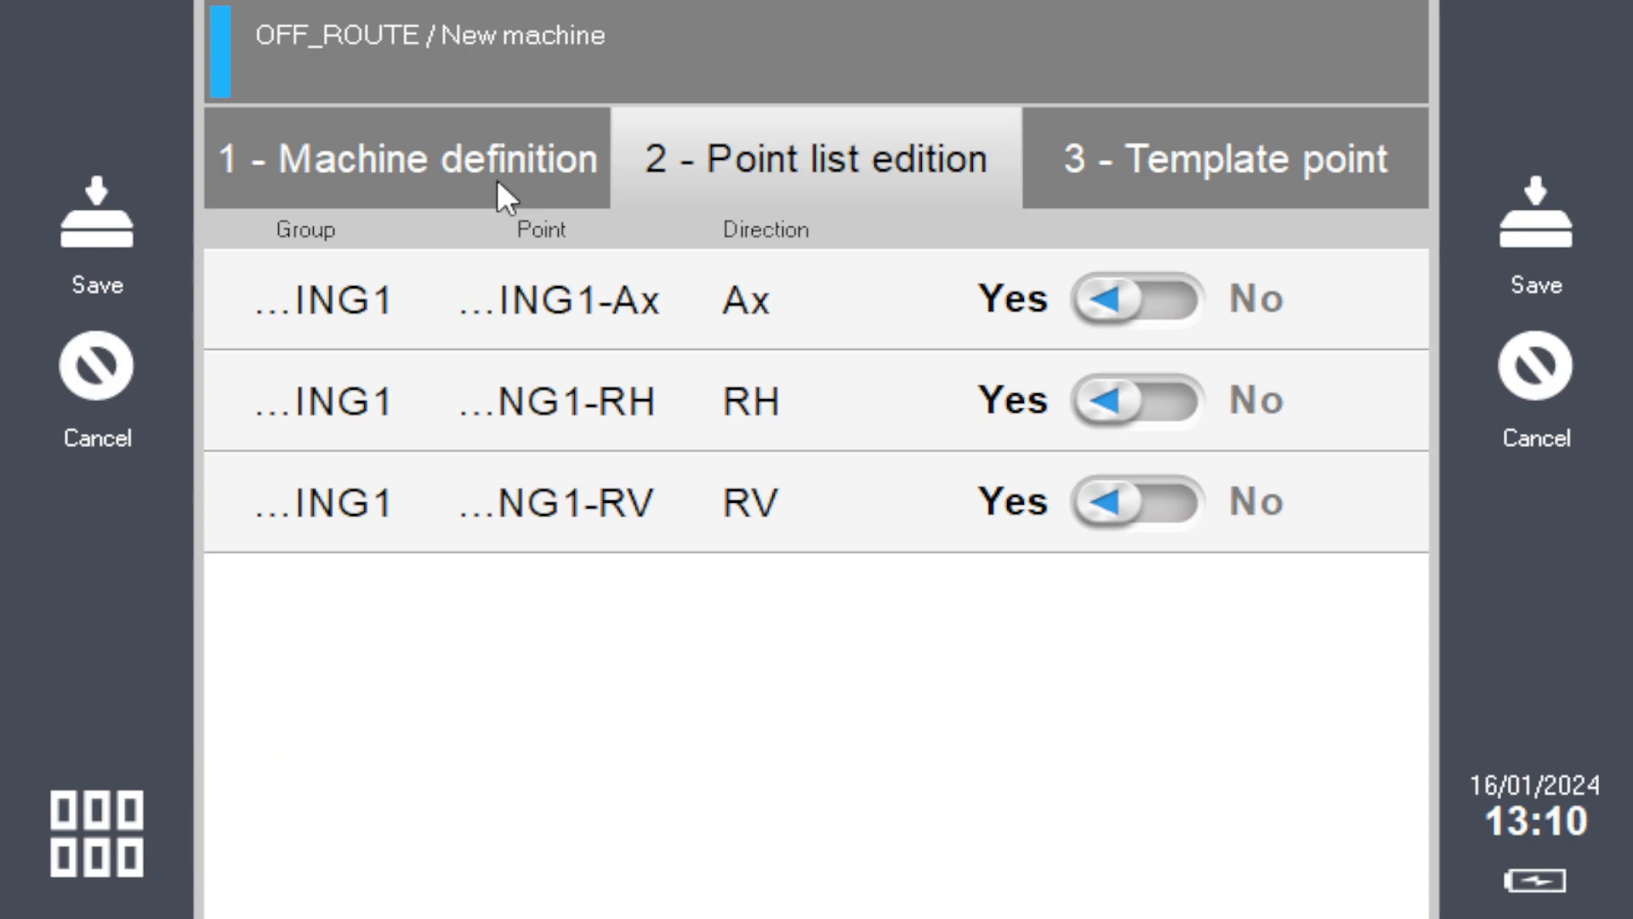
{"action": "mouse_move", "coordinate": [546, 334]}
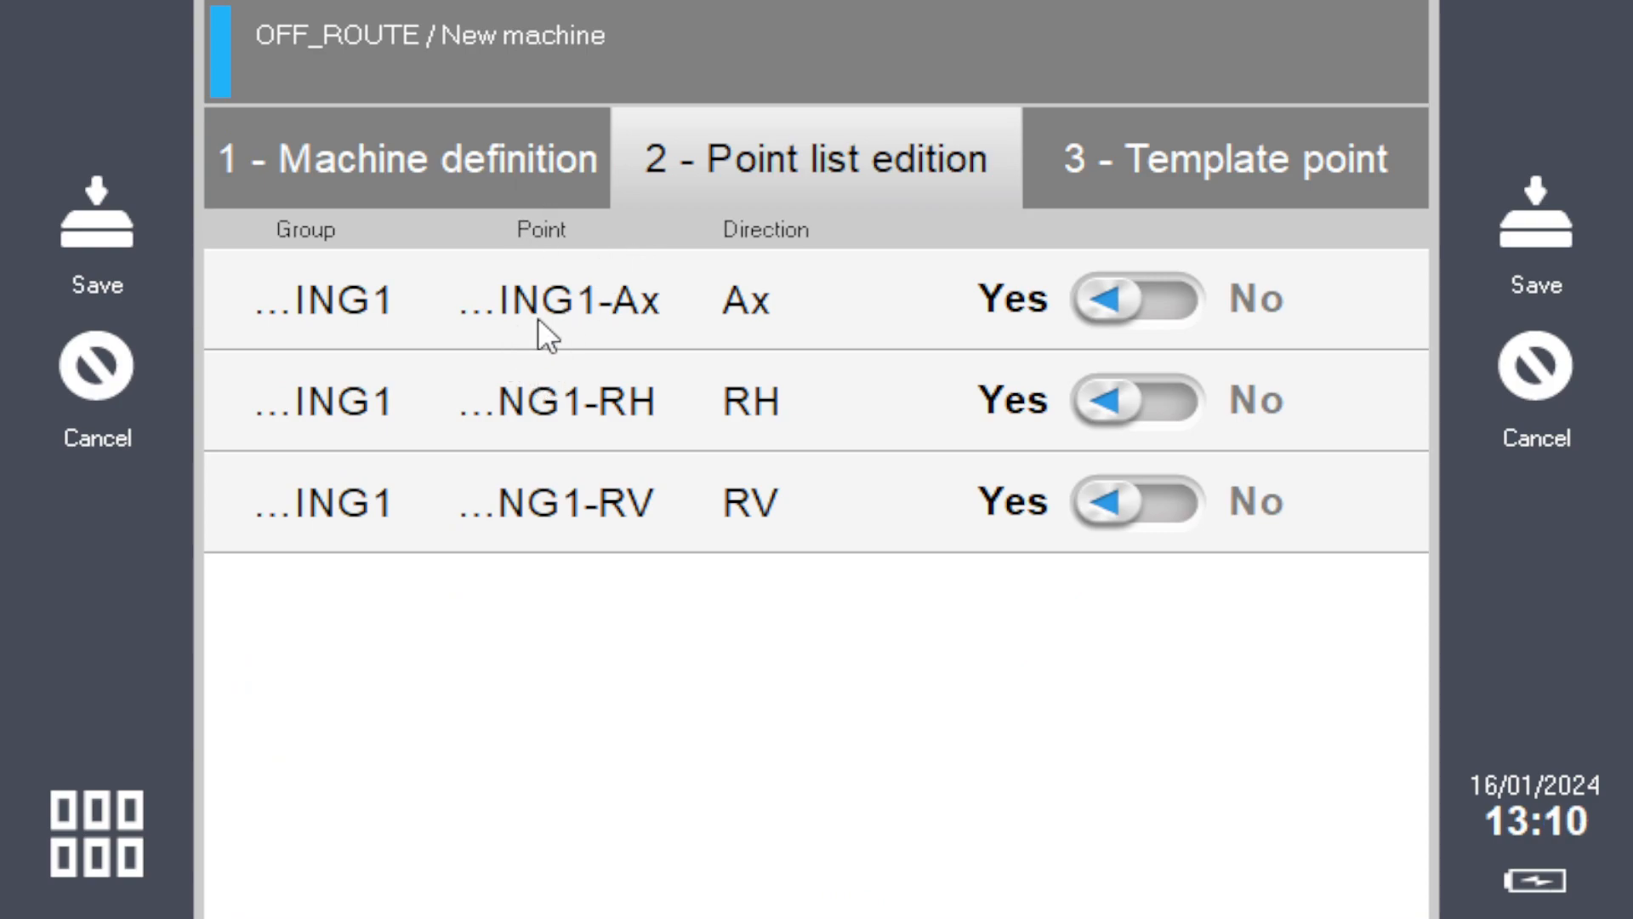
{"action": "mouse_move", "coordinate": [588, 523]}
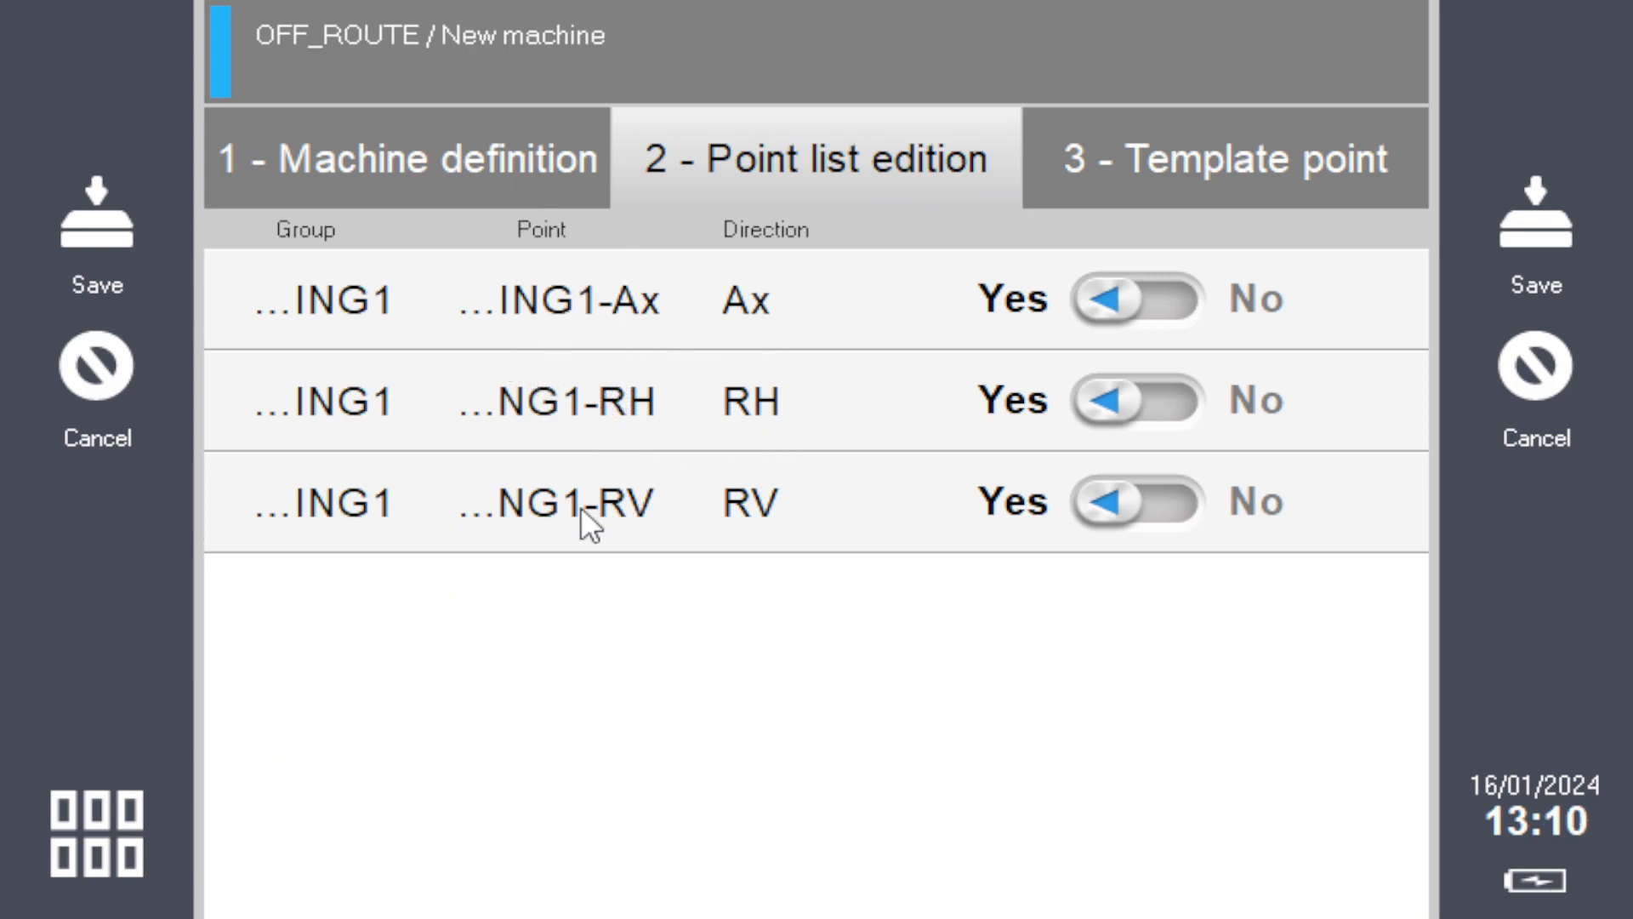
{"action": "mouse_move", "coordinate": [661, 531]}
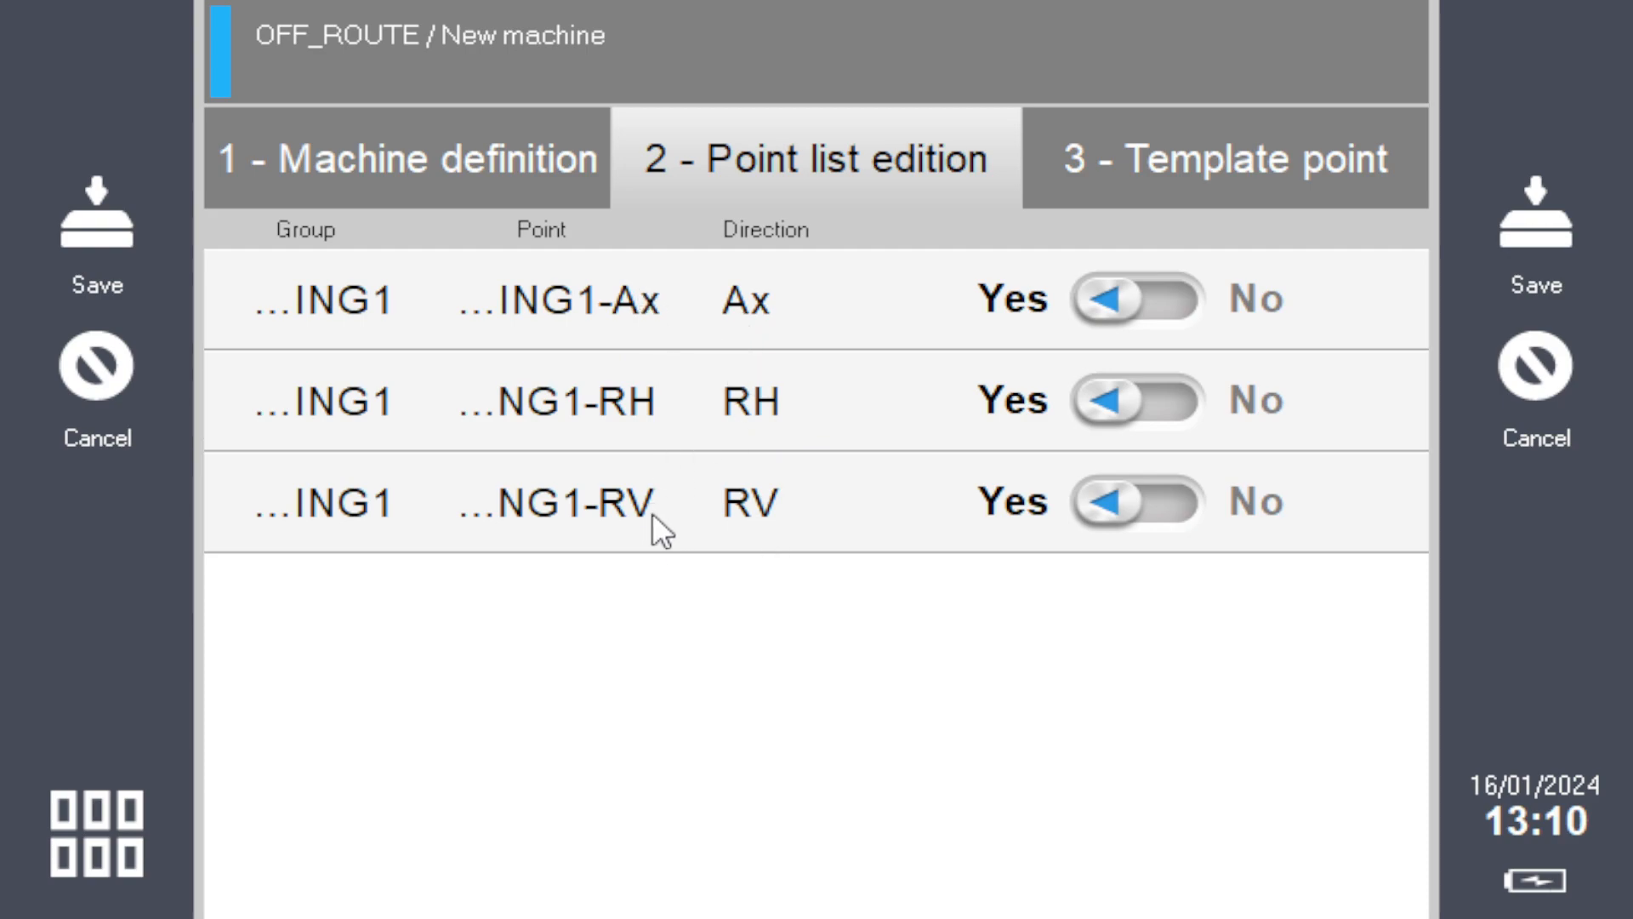
{"action": "mouse_move", "coordinate": [666, 405]}
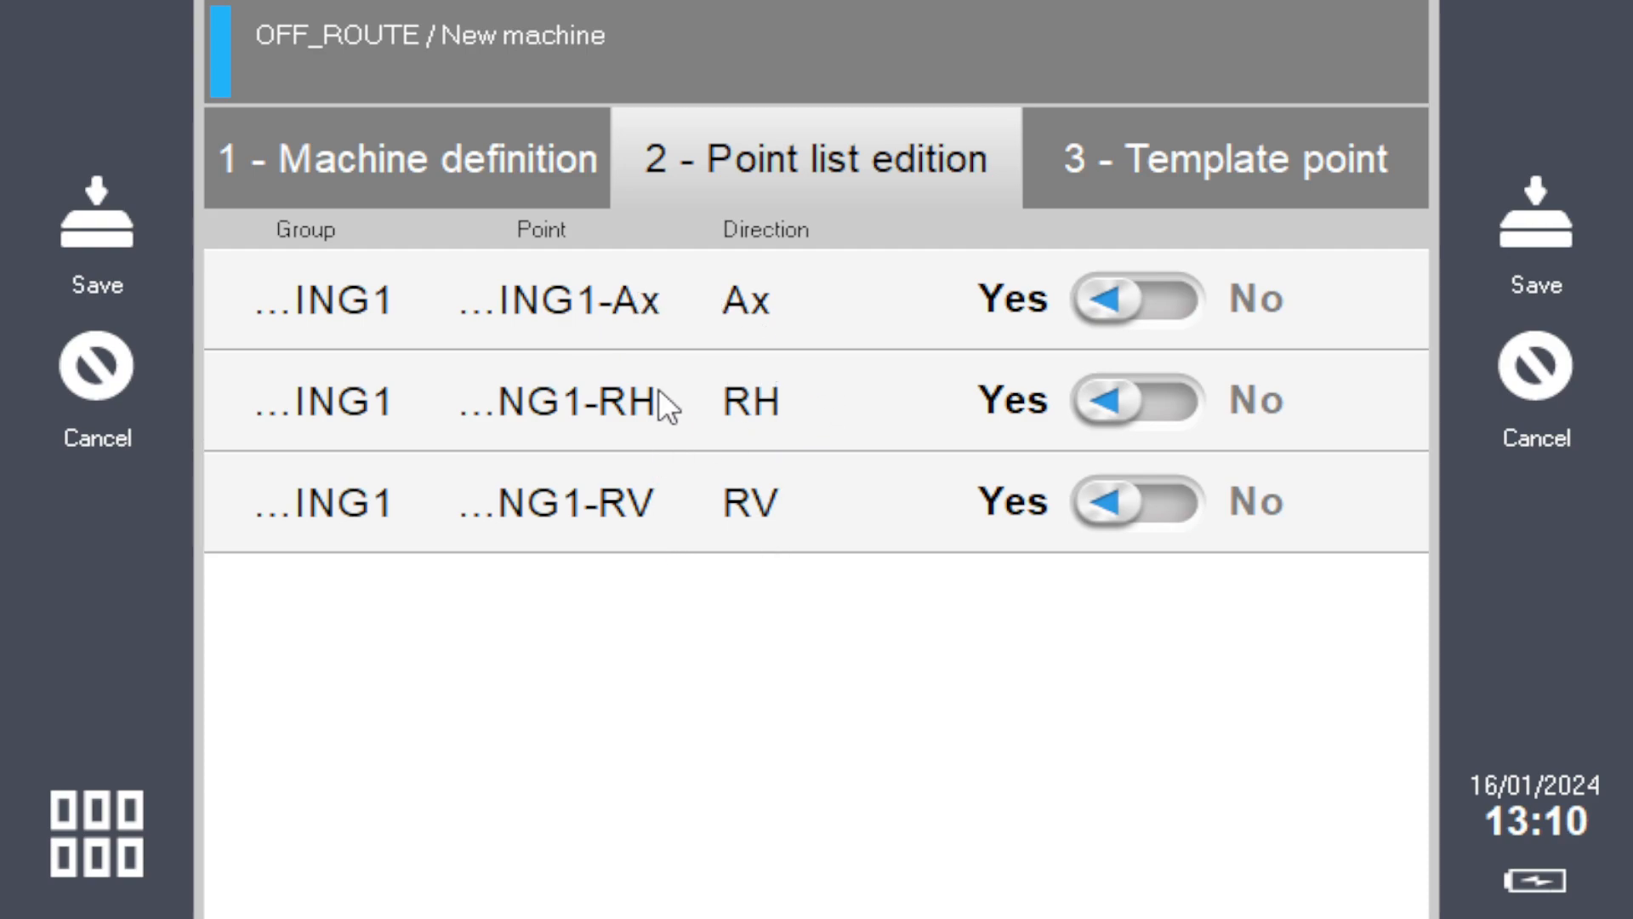
{"action": "left_click", "coordinate": [407, 158]}
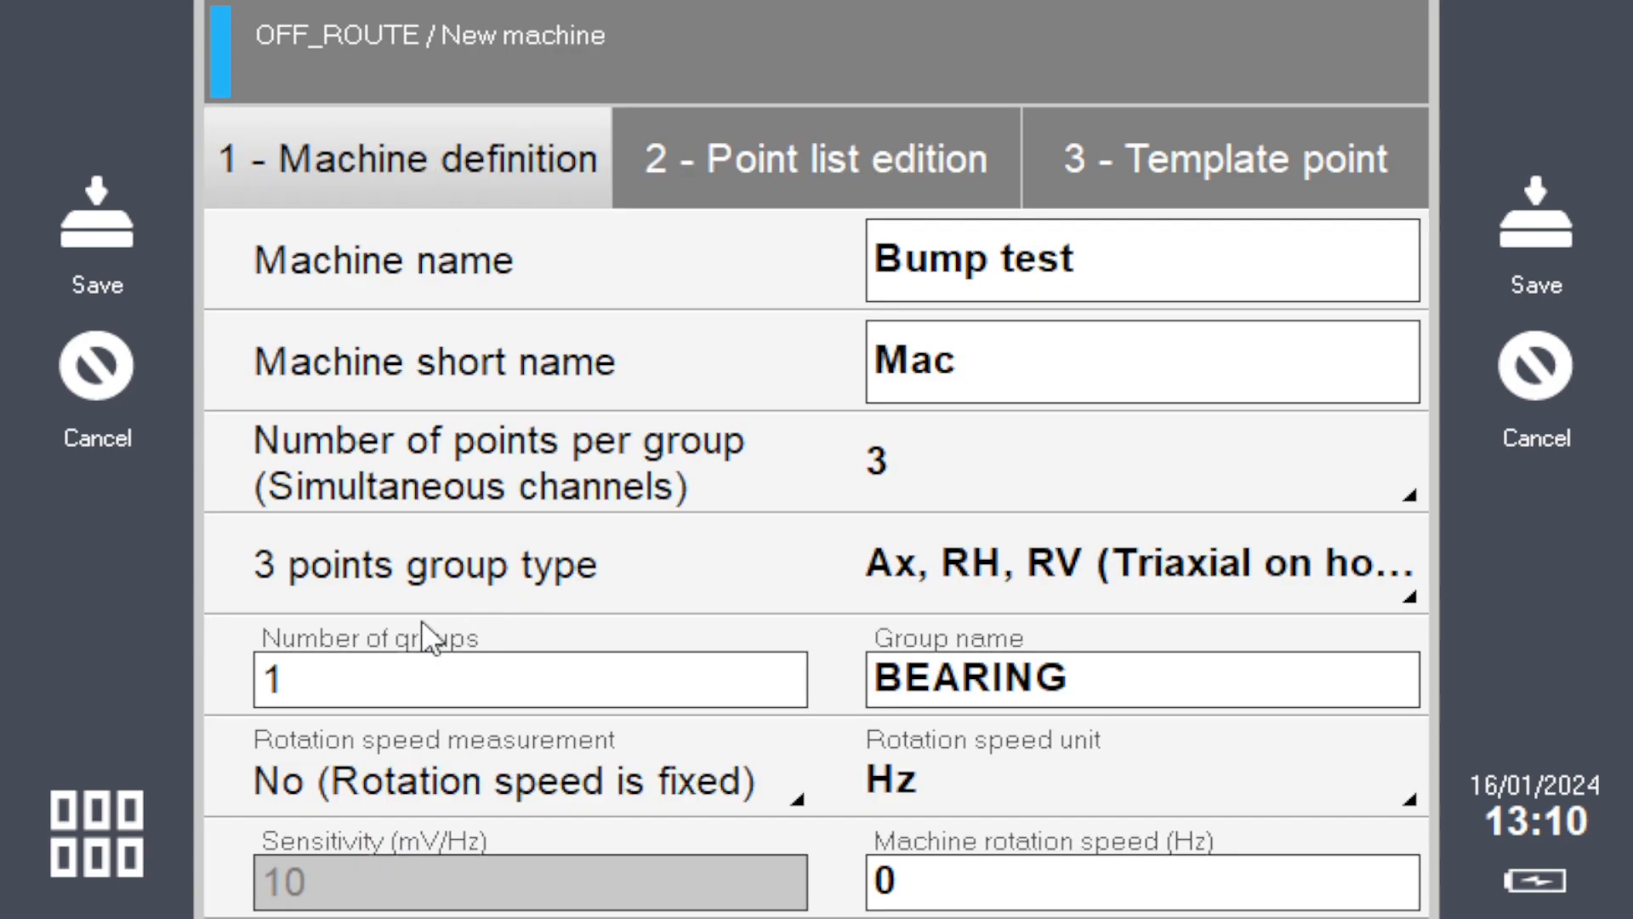
{"action": "left_click", "coordinate": [815, 159]}
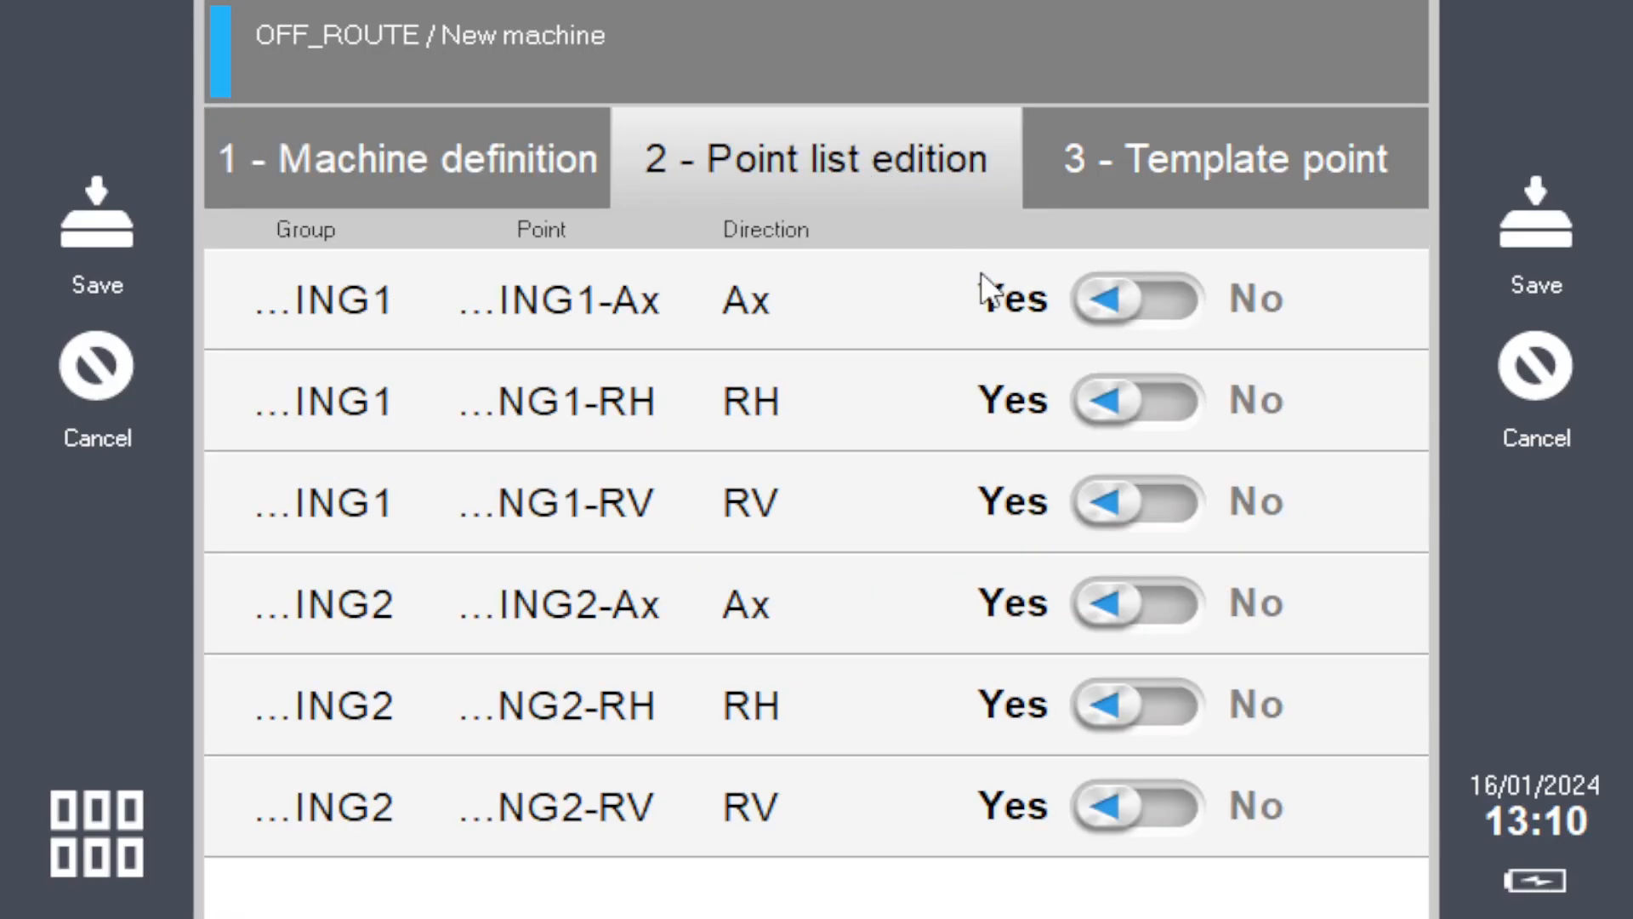
{"action": "mouse_move", "coordinate": [1354, 609]}
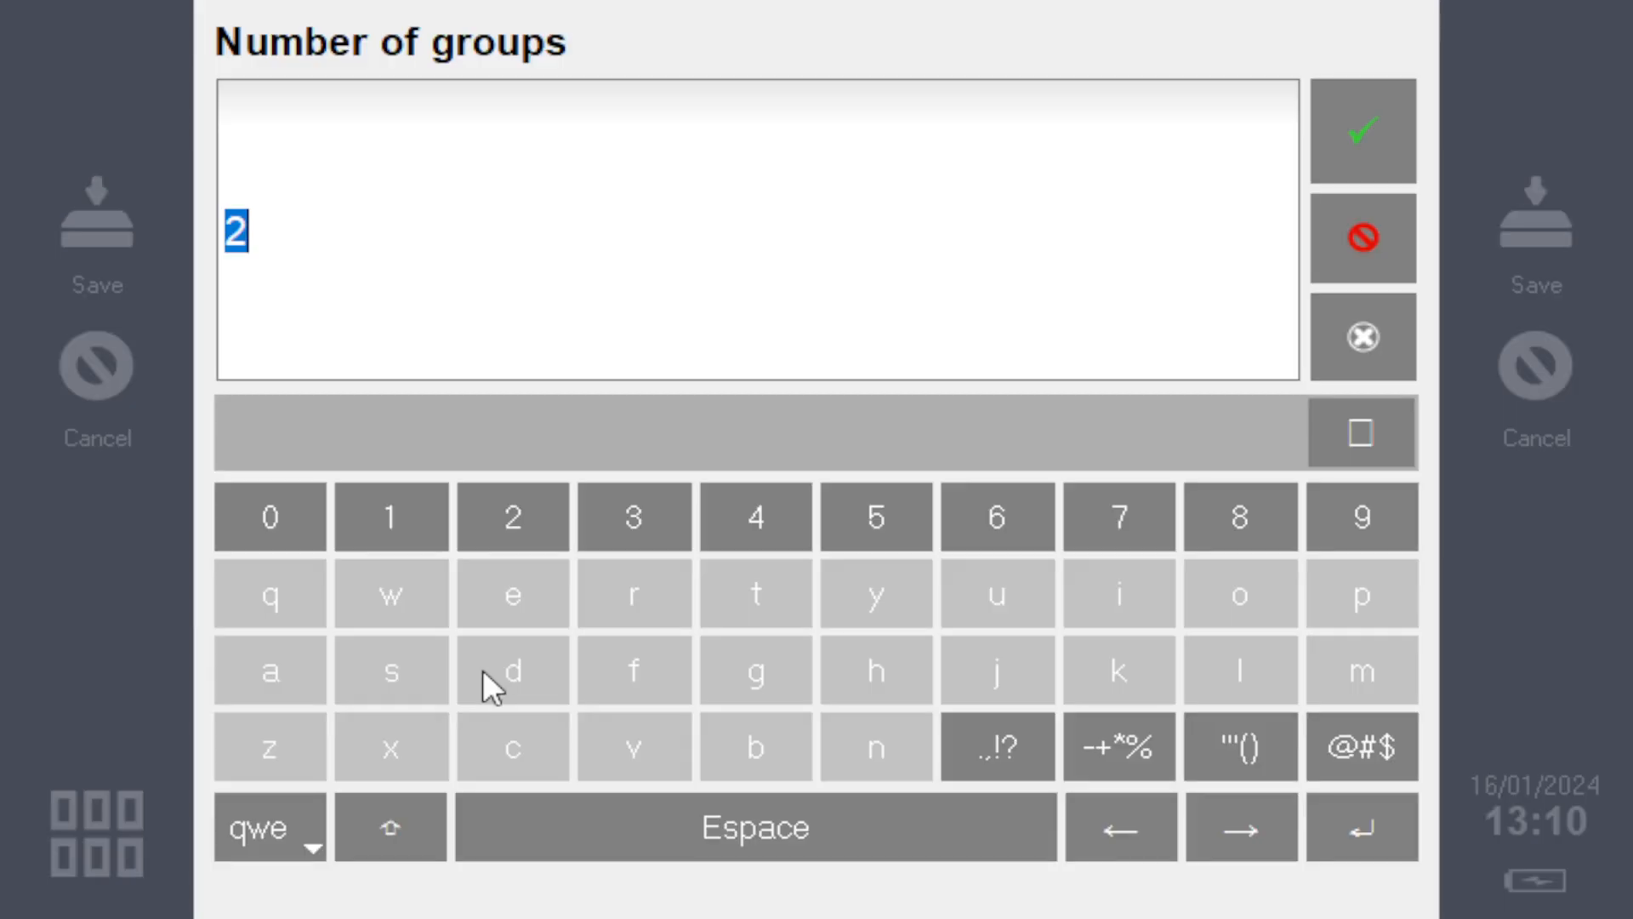
- Confirm 2 groups, apply Templates_EN, and turn off OV Accel, Bearing defect and MF Spectr g
{"action": "left_click", "coordinate": [1360, 130]}
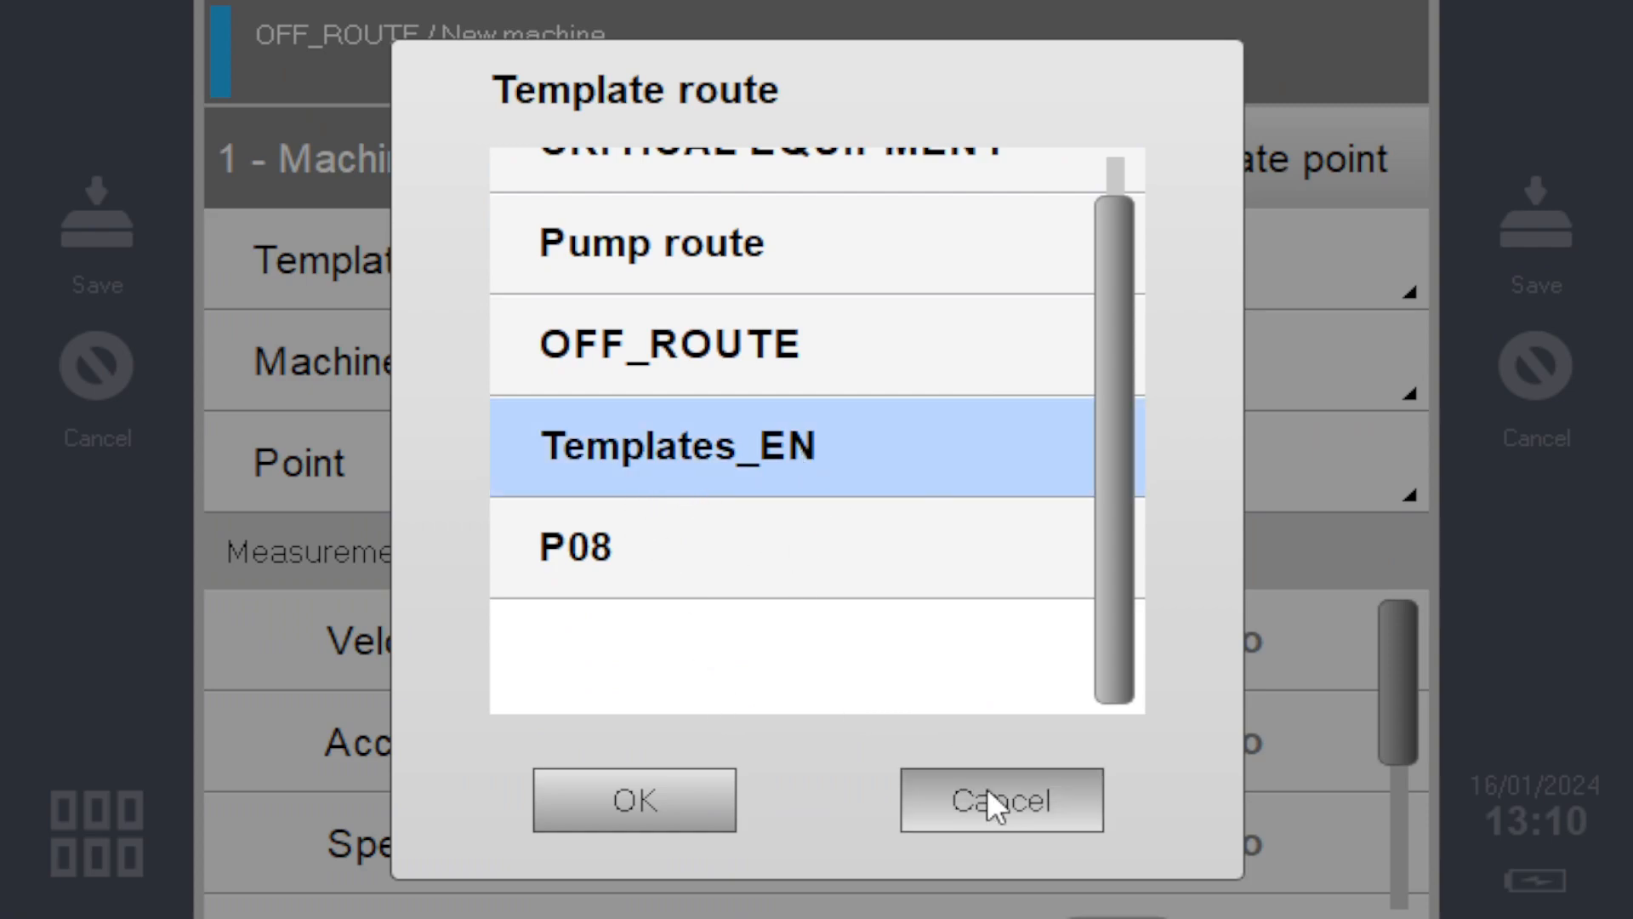
{"action": "left_click", "coordinate": [1000, 799]}
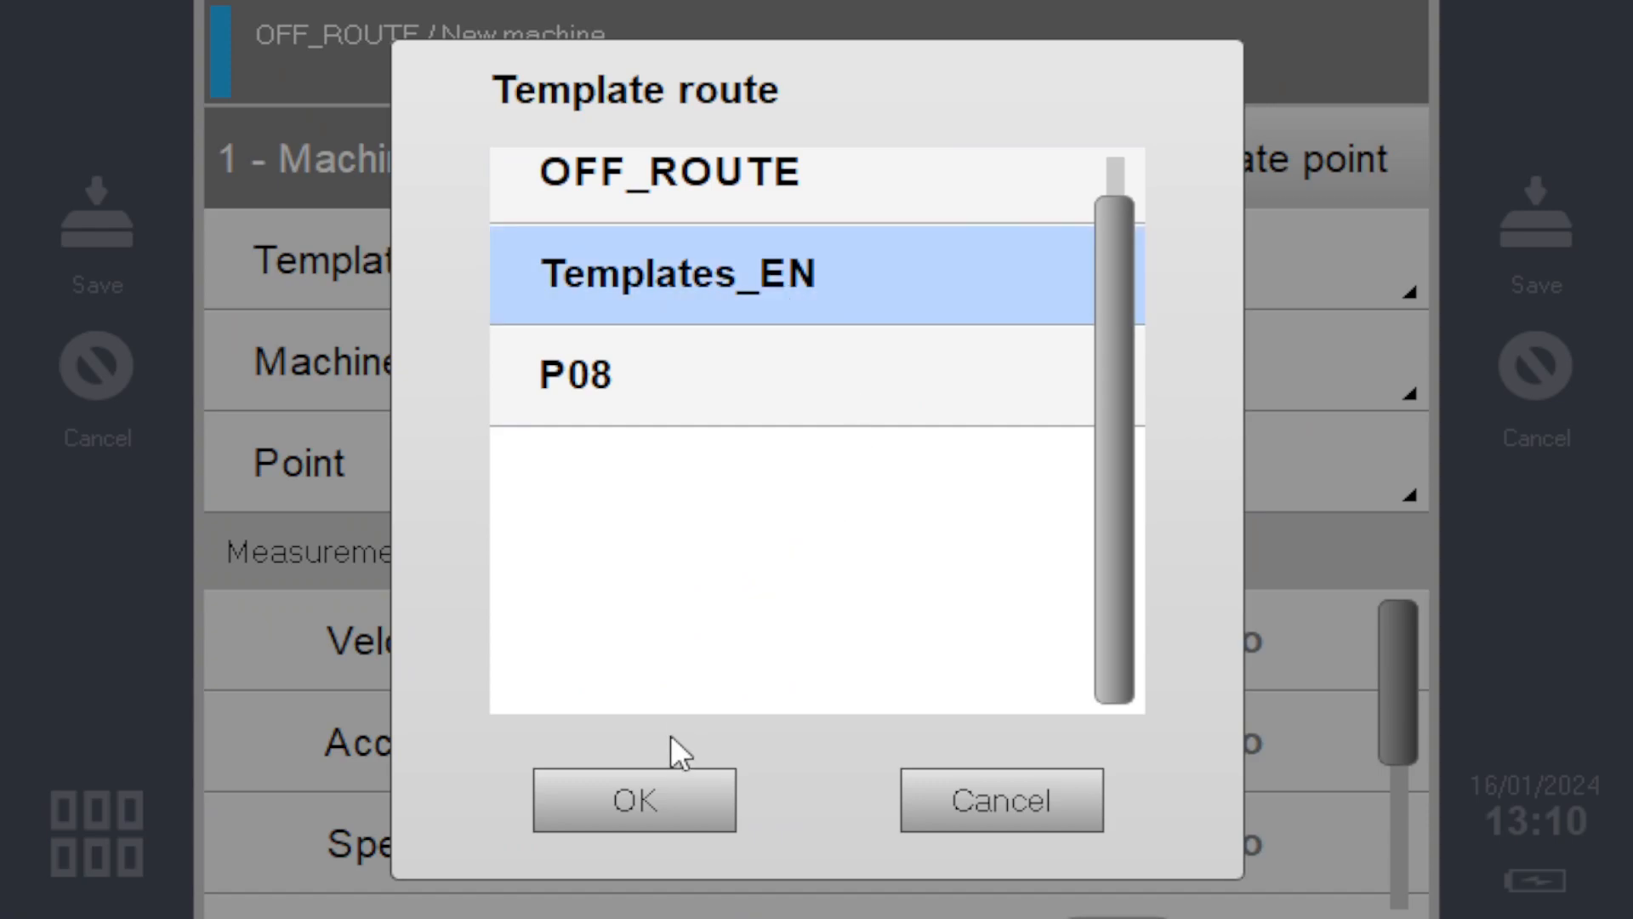
{"action": "left_click", "coordinate": [633, 799]}
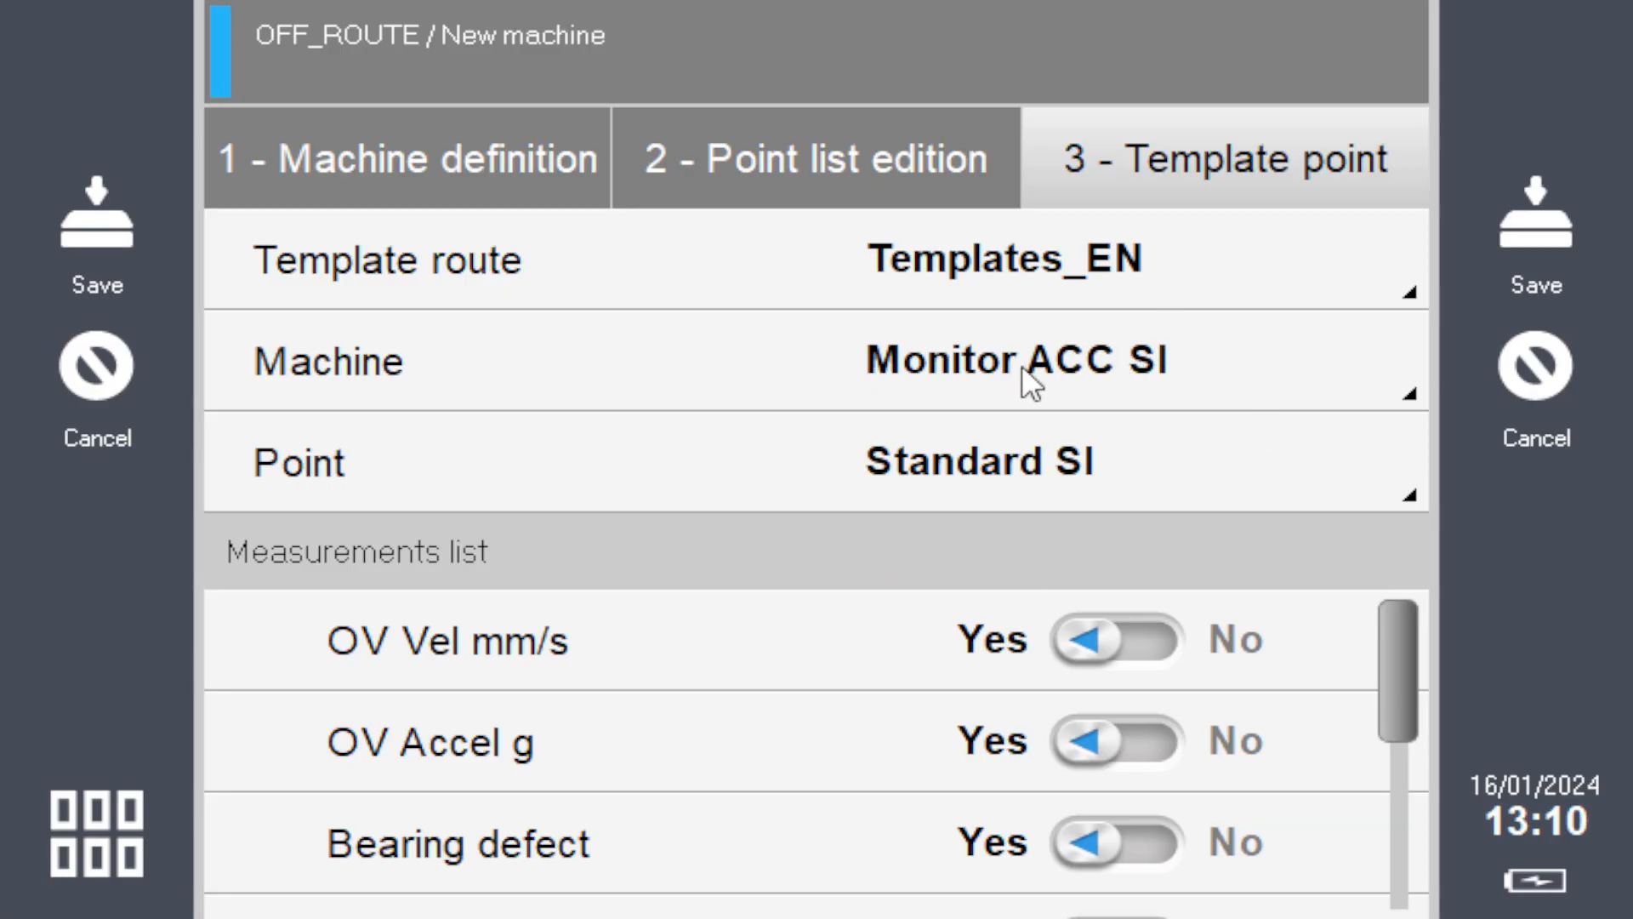
{"action": "mouse_move", "coordinate": [1008, 450]}
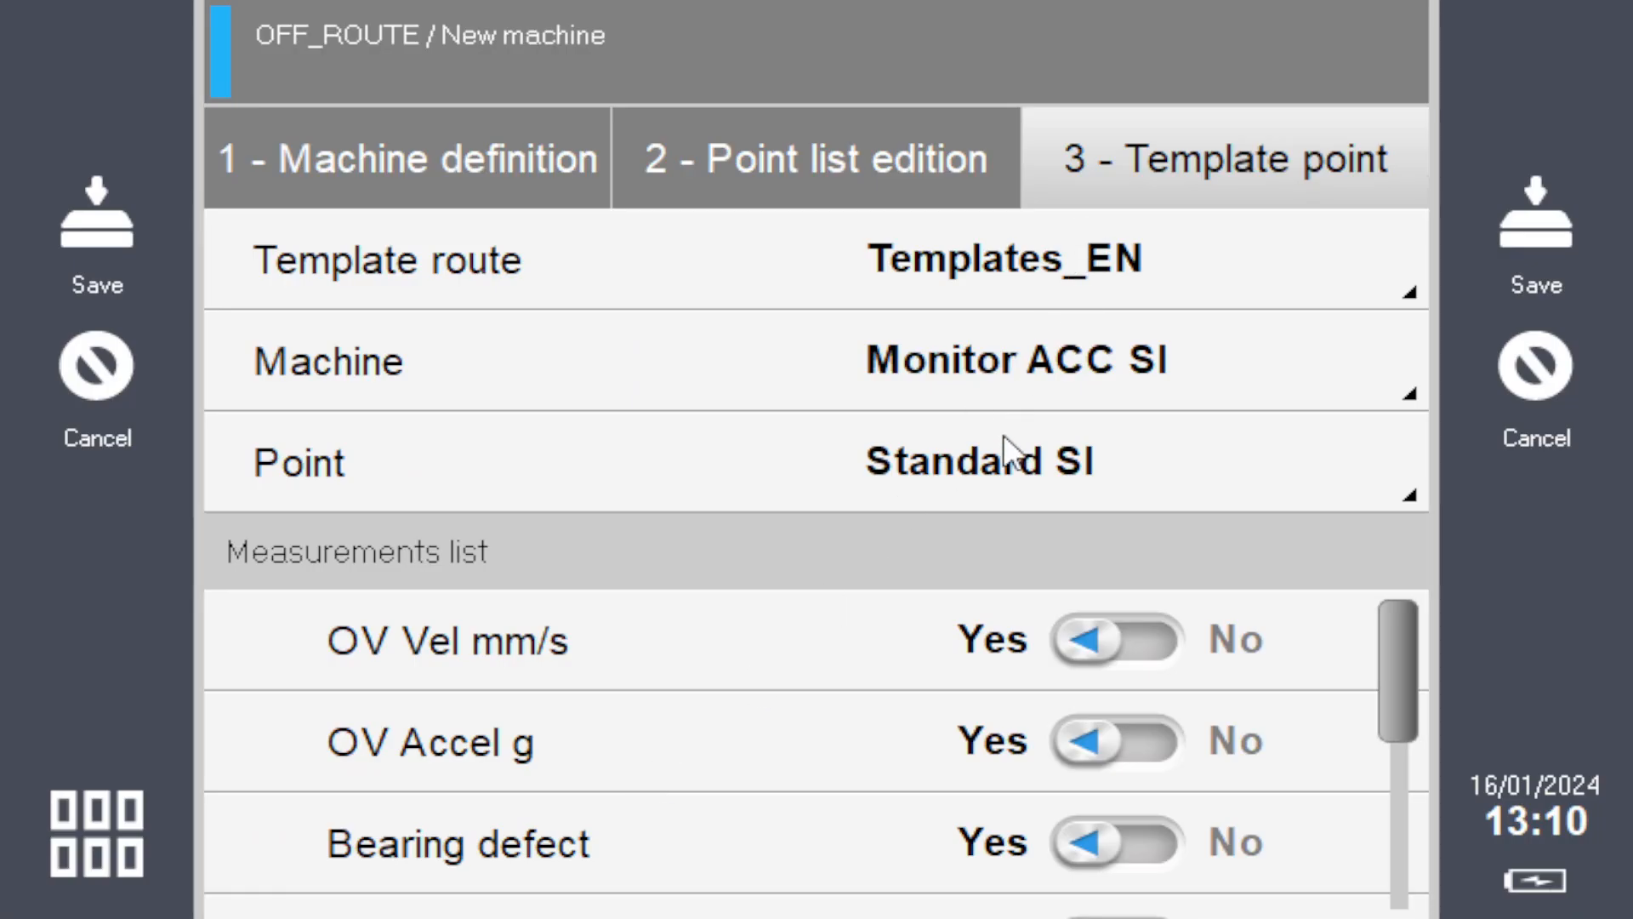
{"action": "mouse_move", "coordinate": [1149, 690]}
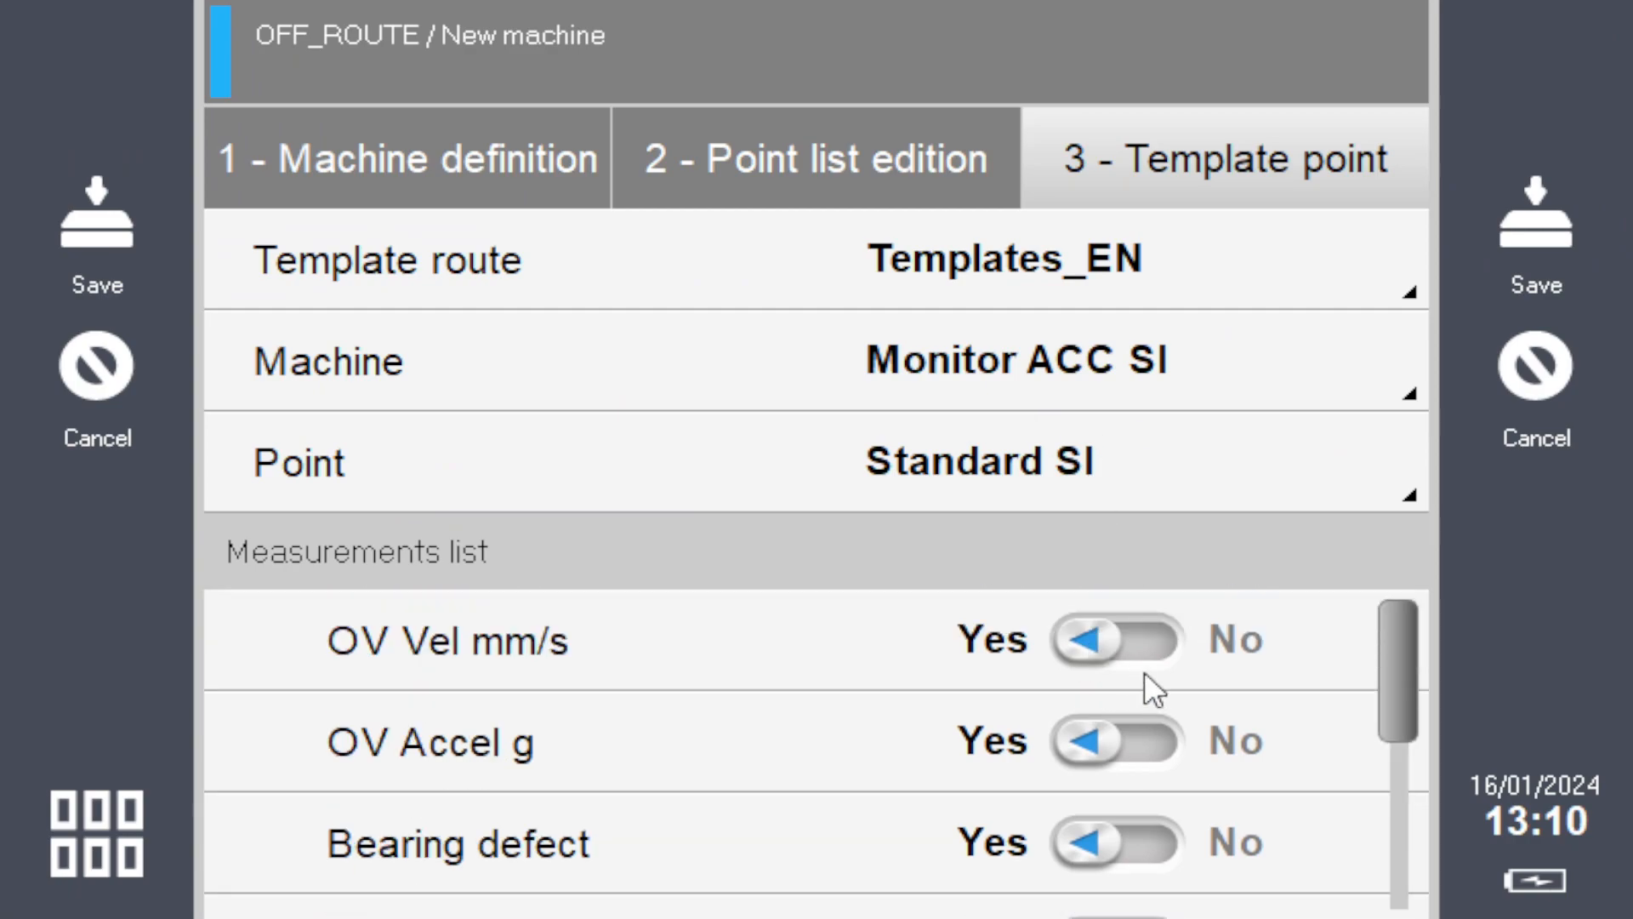
{"action": "scroll", "scroll_direction": "down", "scroll_amount": 3}
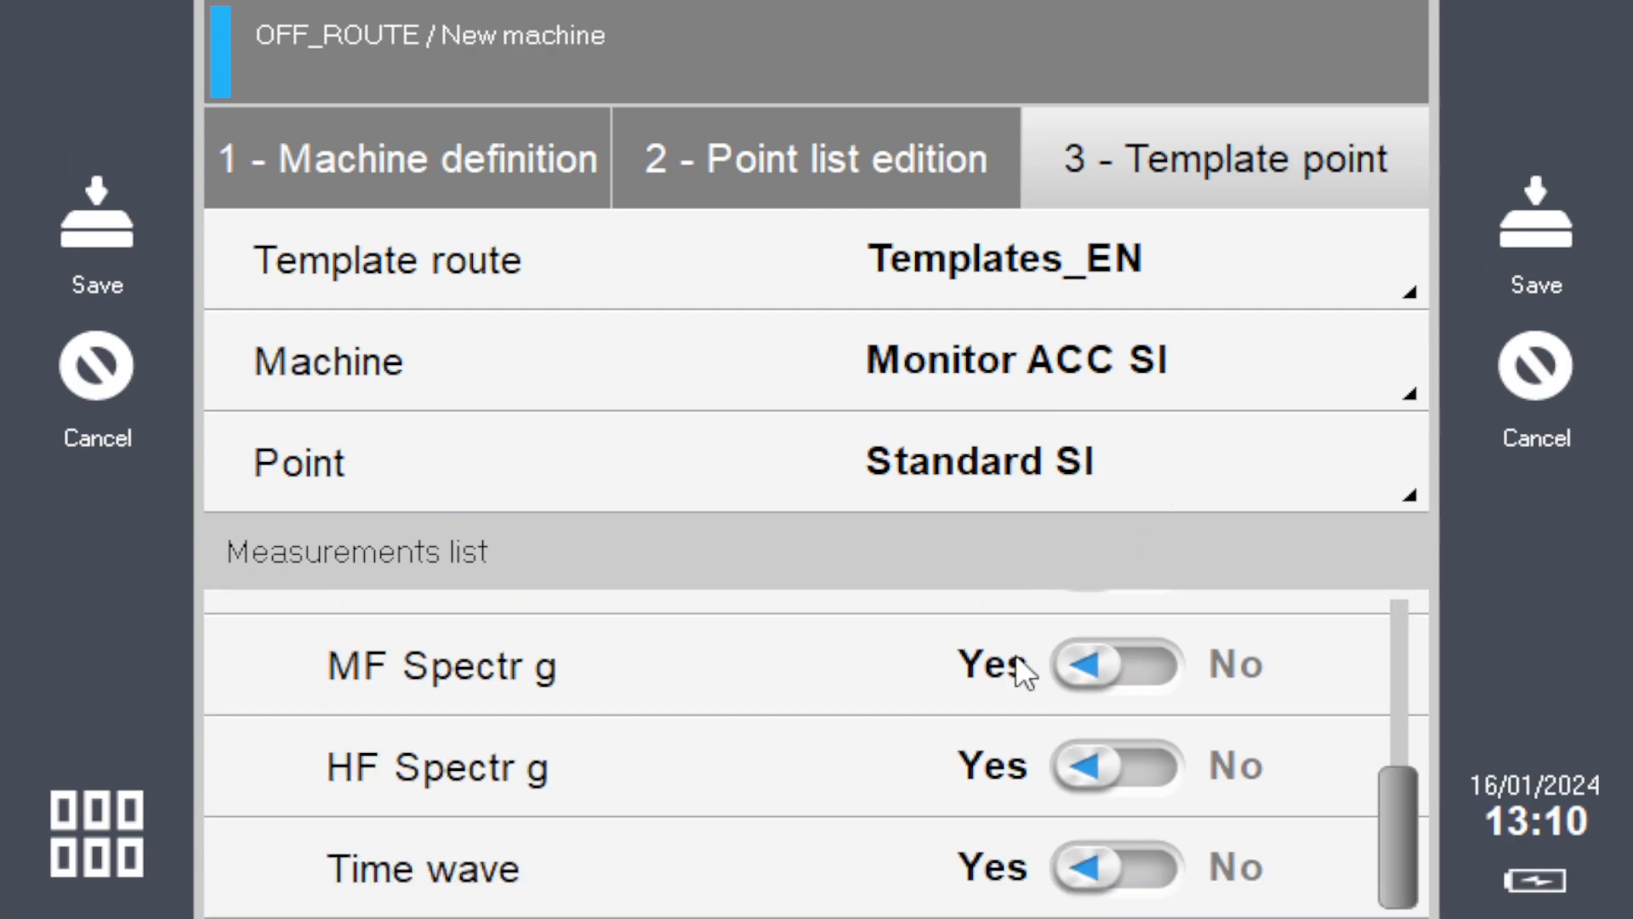
{"action": "mouse_move", "coordinate": [909, 881]}
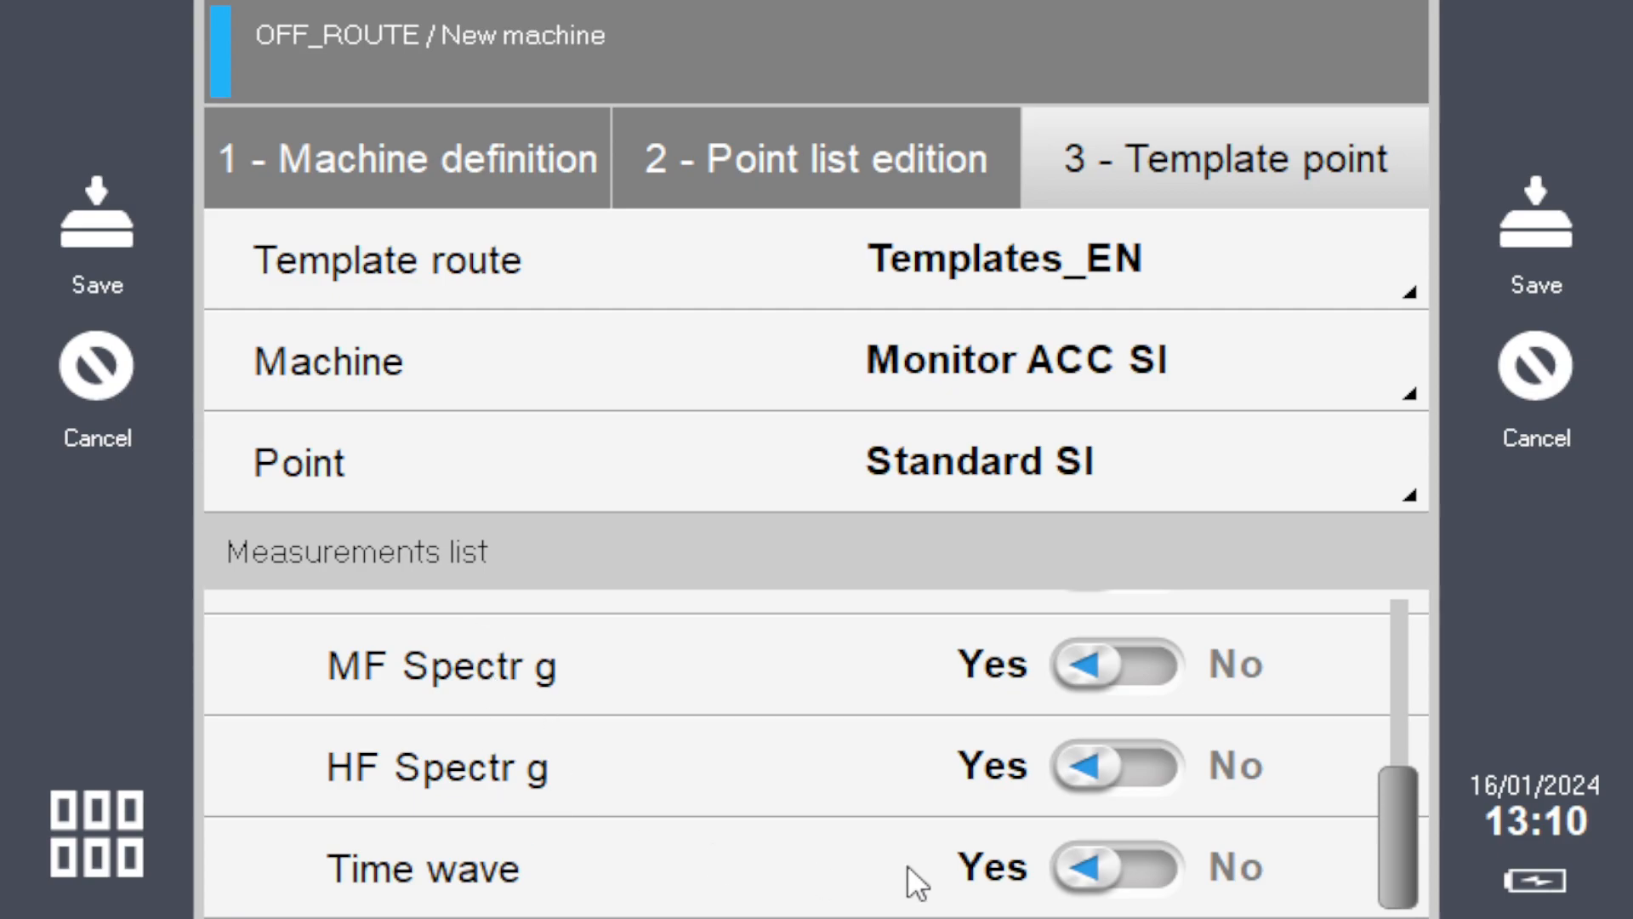
{"action": "scroll", "scroll_direction": "up", "scroll_amount": 3}
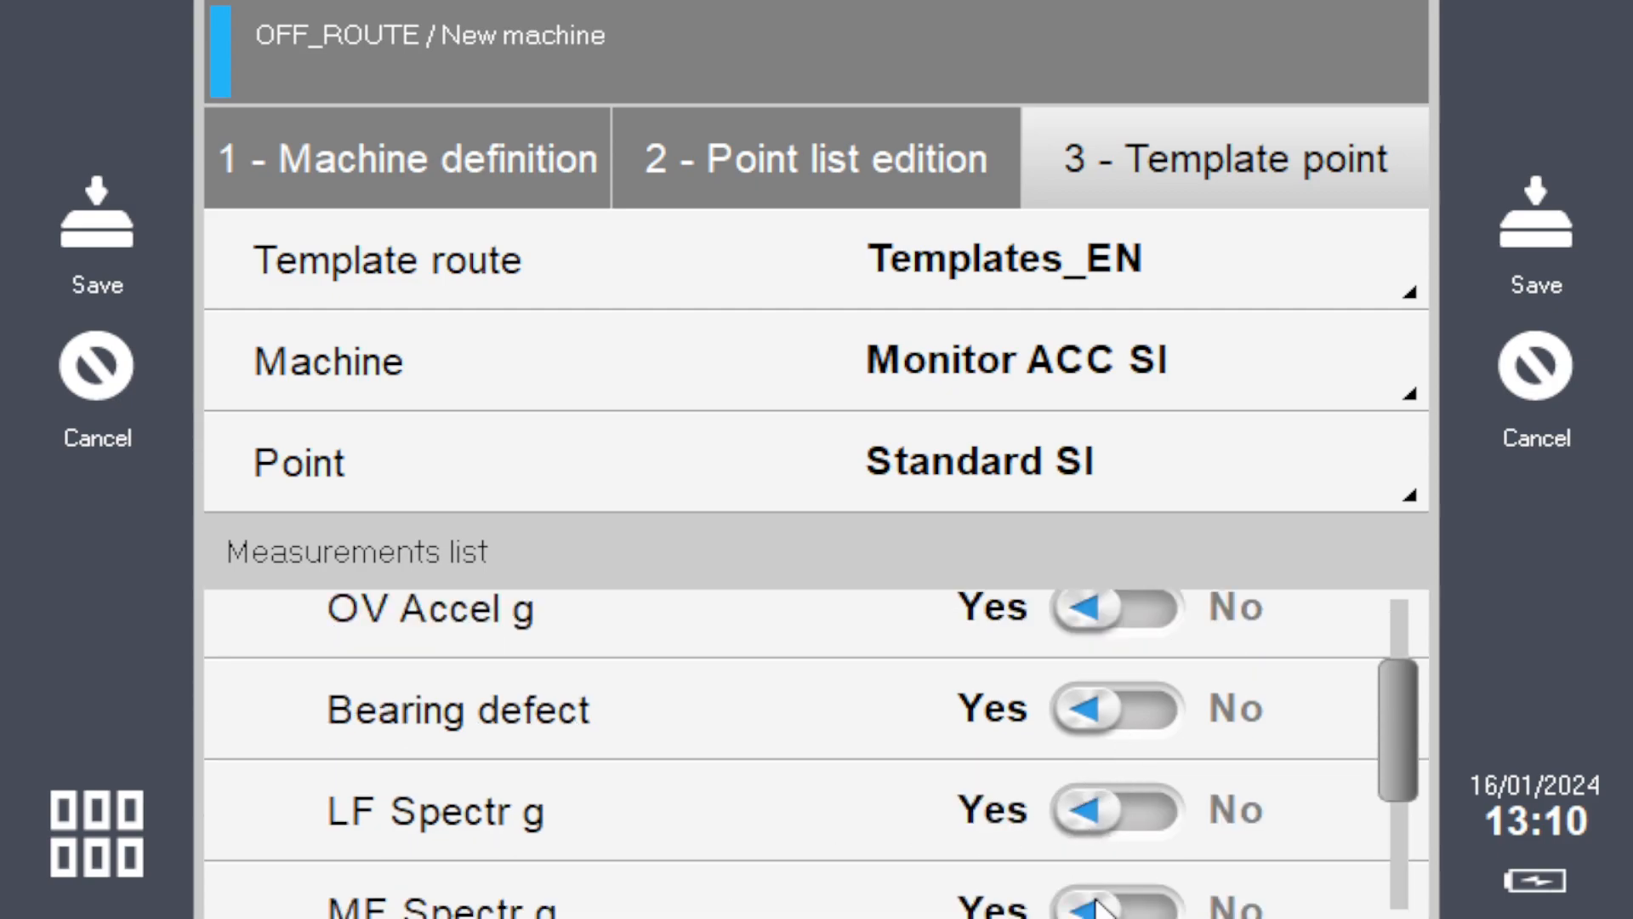
{"action": "scroll", "scroll_direction": "up", "scroll_amount": 3}
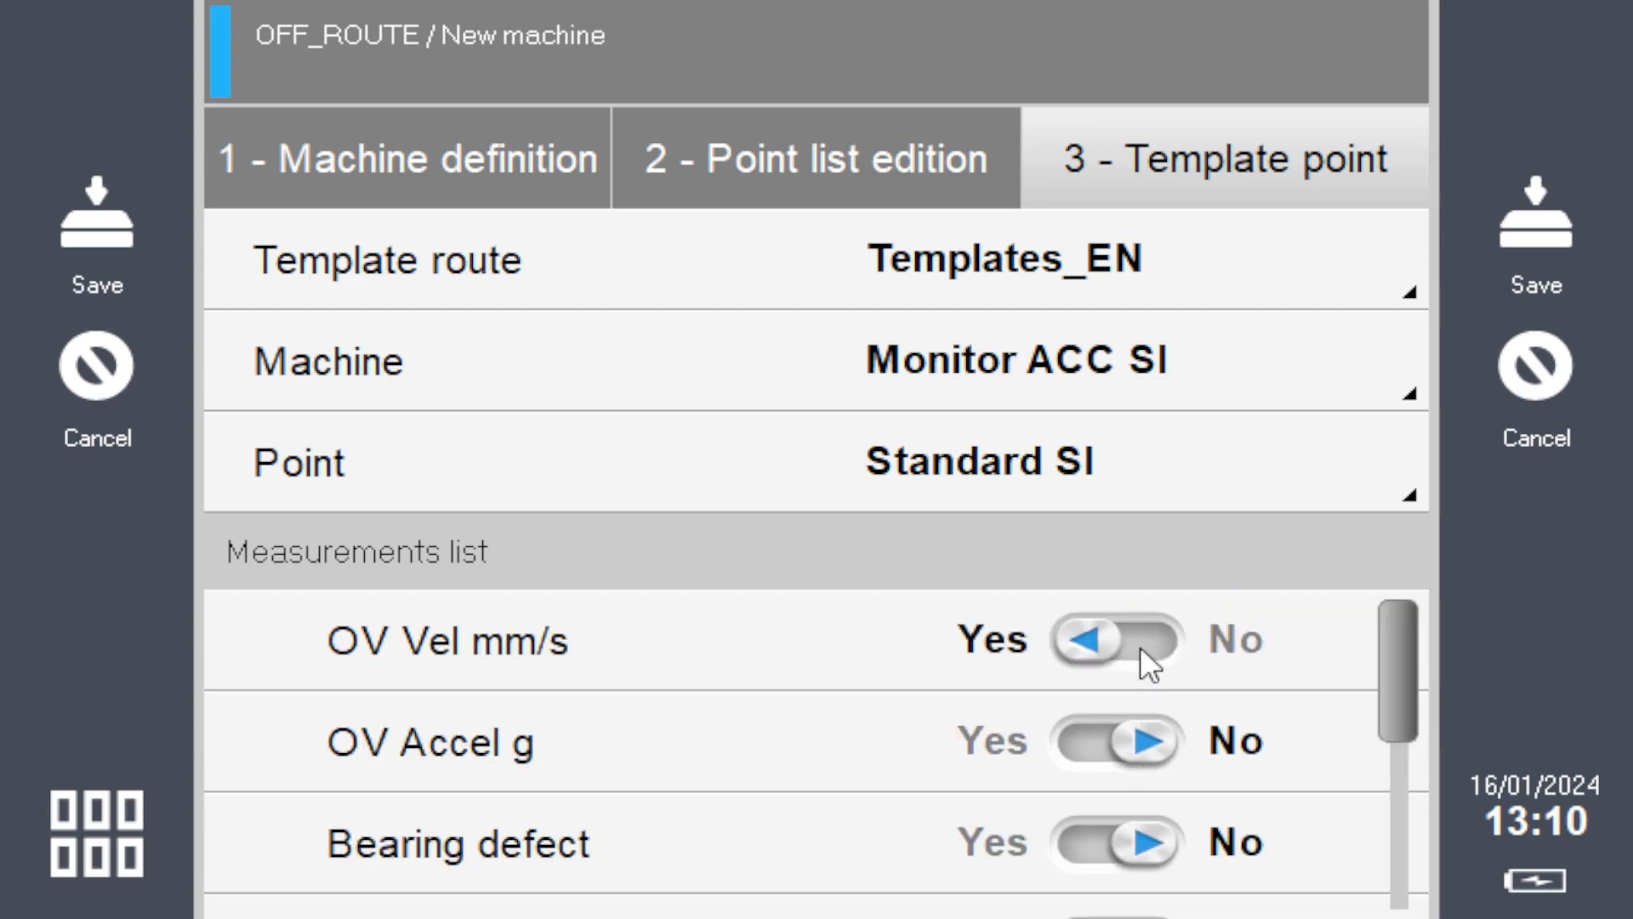
{"action": "scroll", "scroll_direction": "down", "scroll_amount": 3}
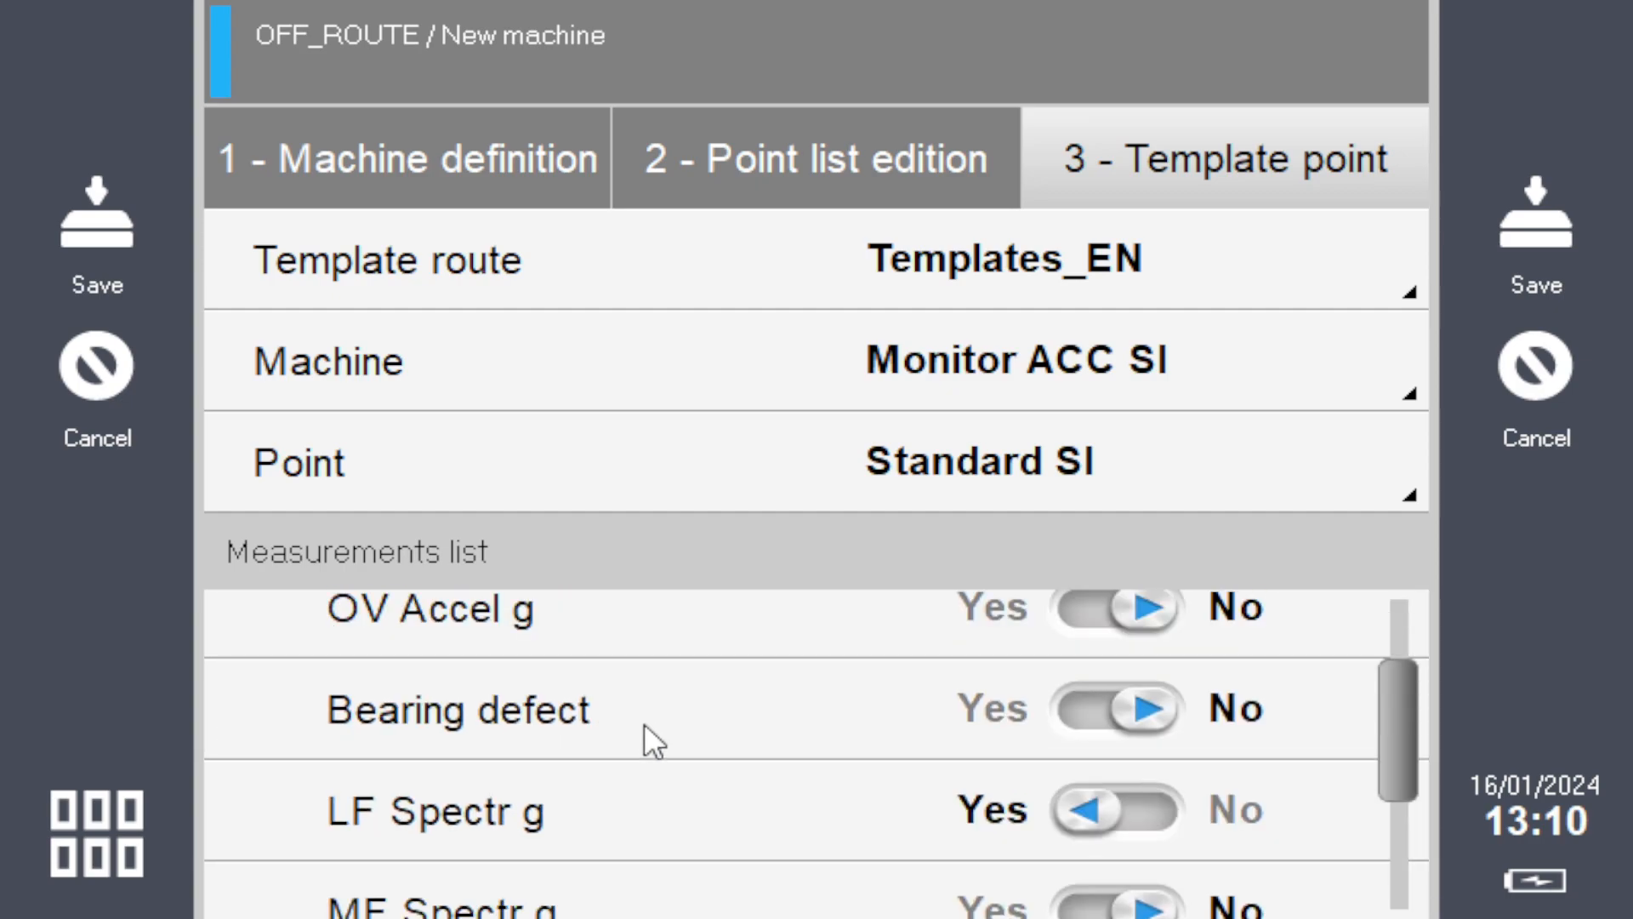
{"action": "mouse_move", "coordinate": [365, 842]}
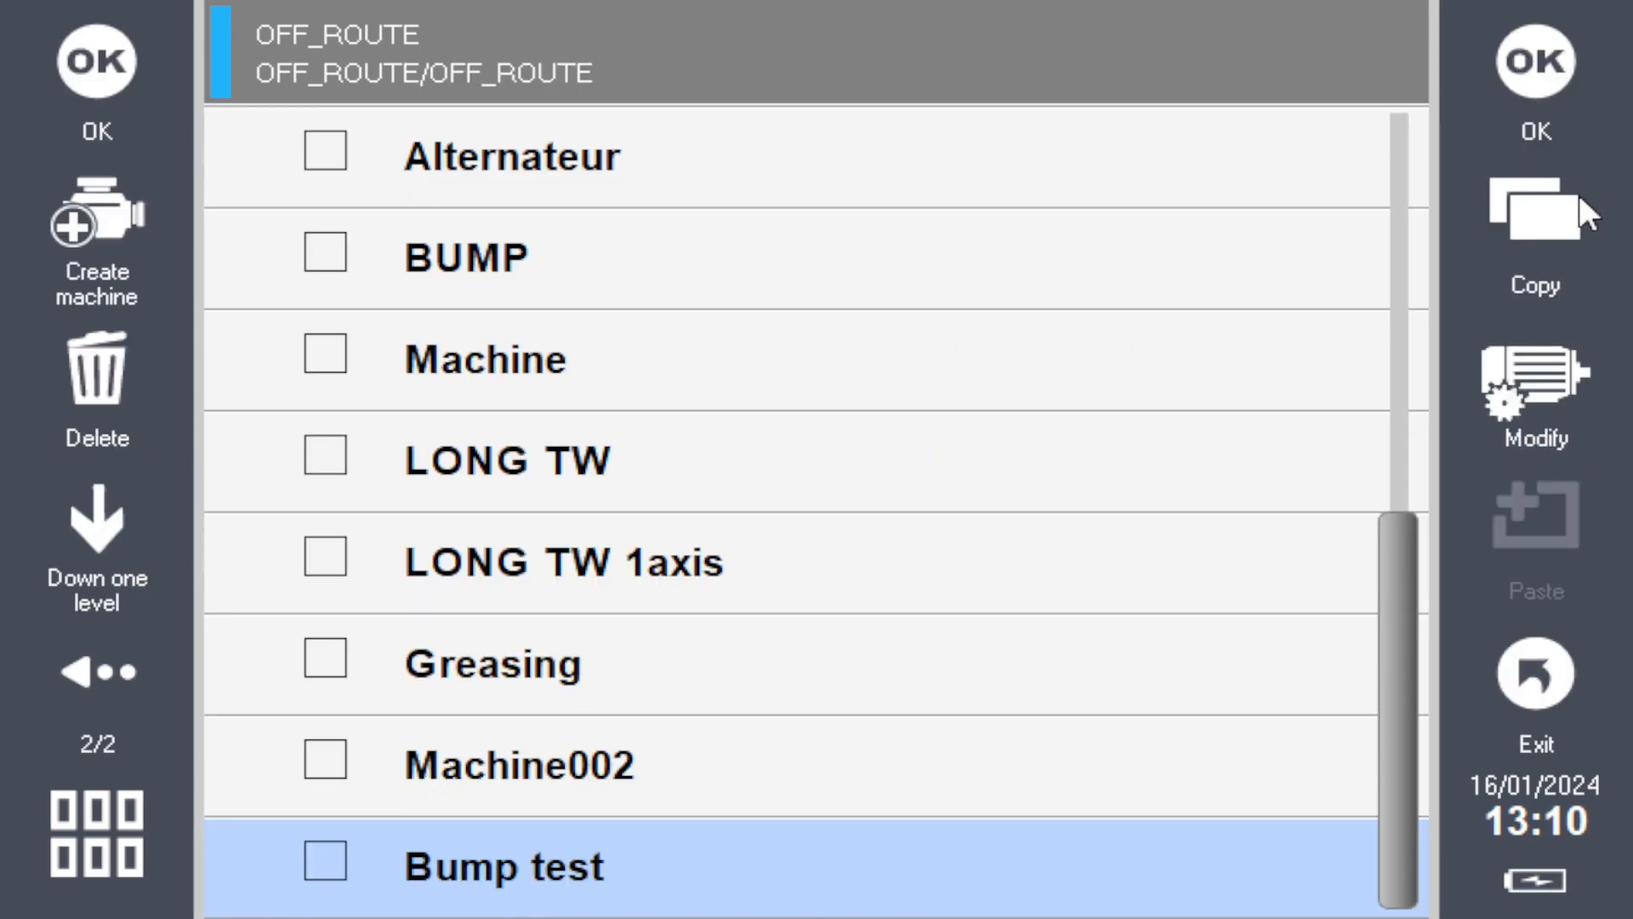
{"action": "mouse_move", "coordinate": [500, 867]}
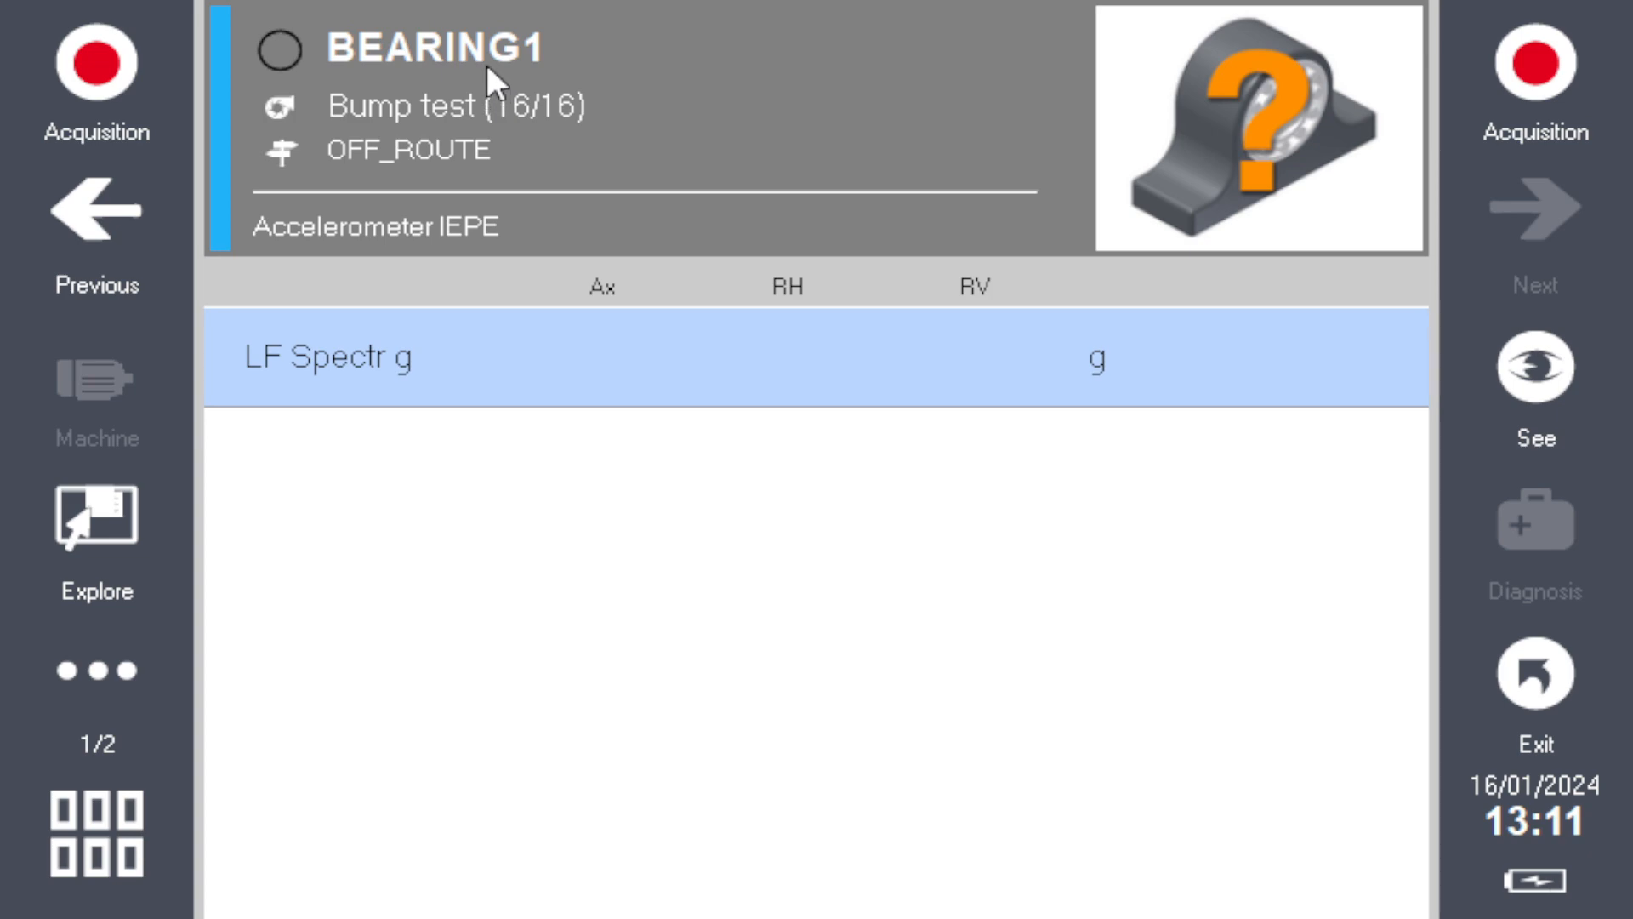
{"action": "mouse_move", "coordinate": [306, 377]}
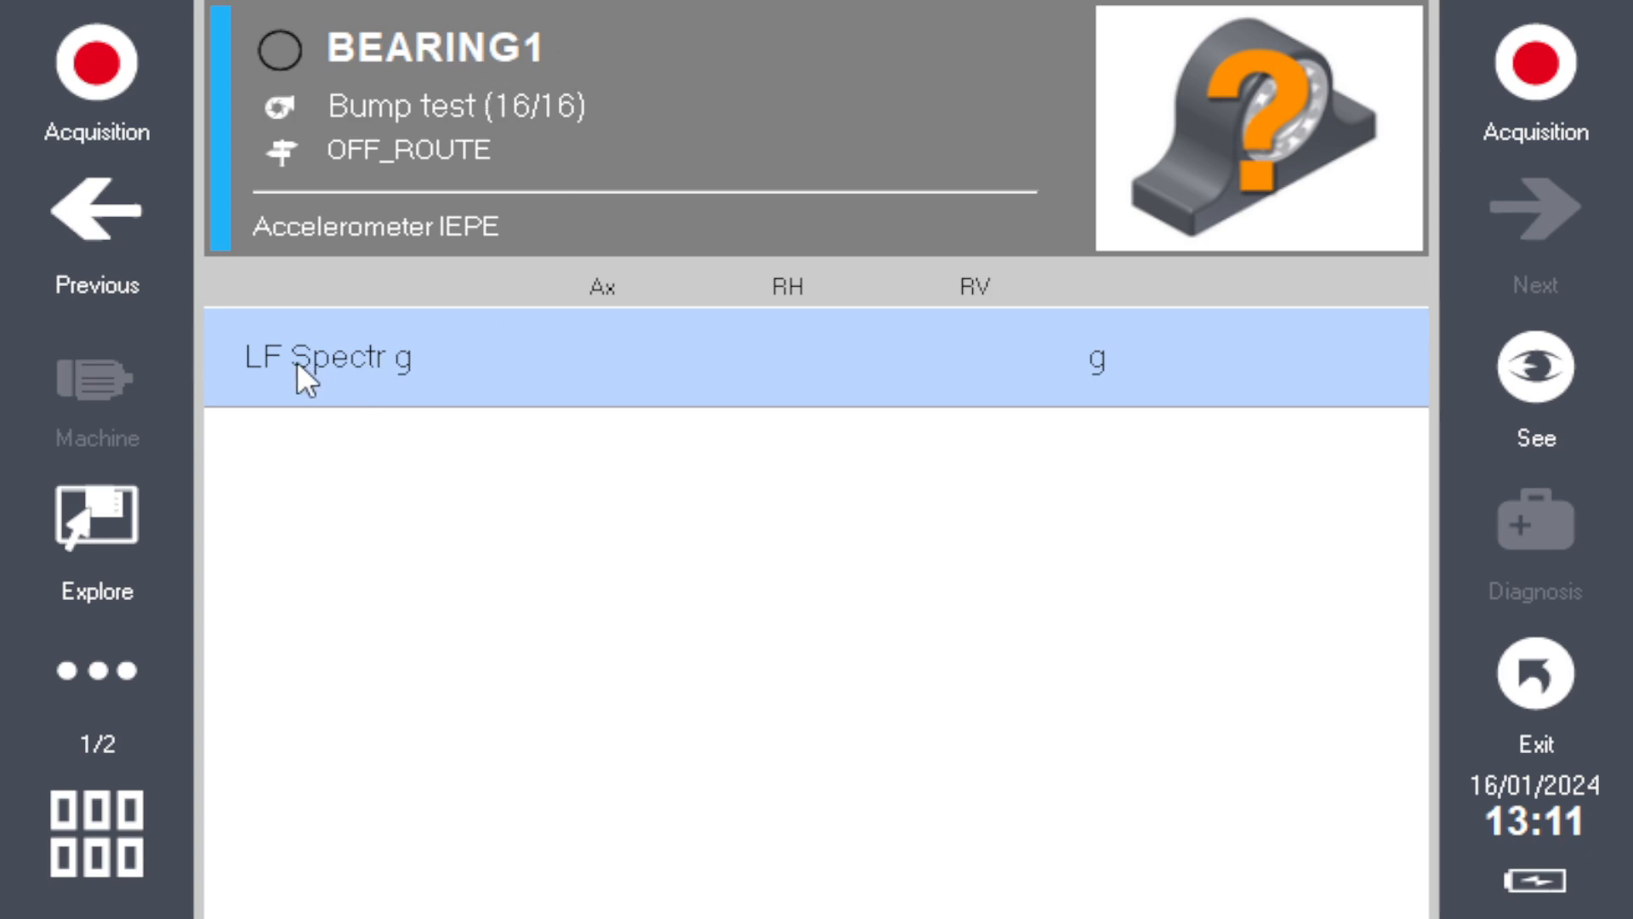
{"action": "mouse_move", "coordinate": [643, 260]}
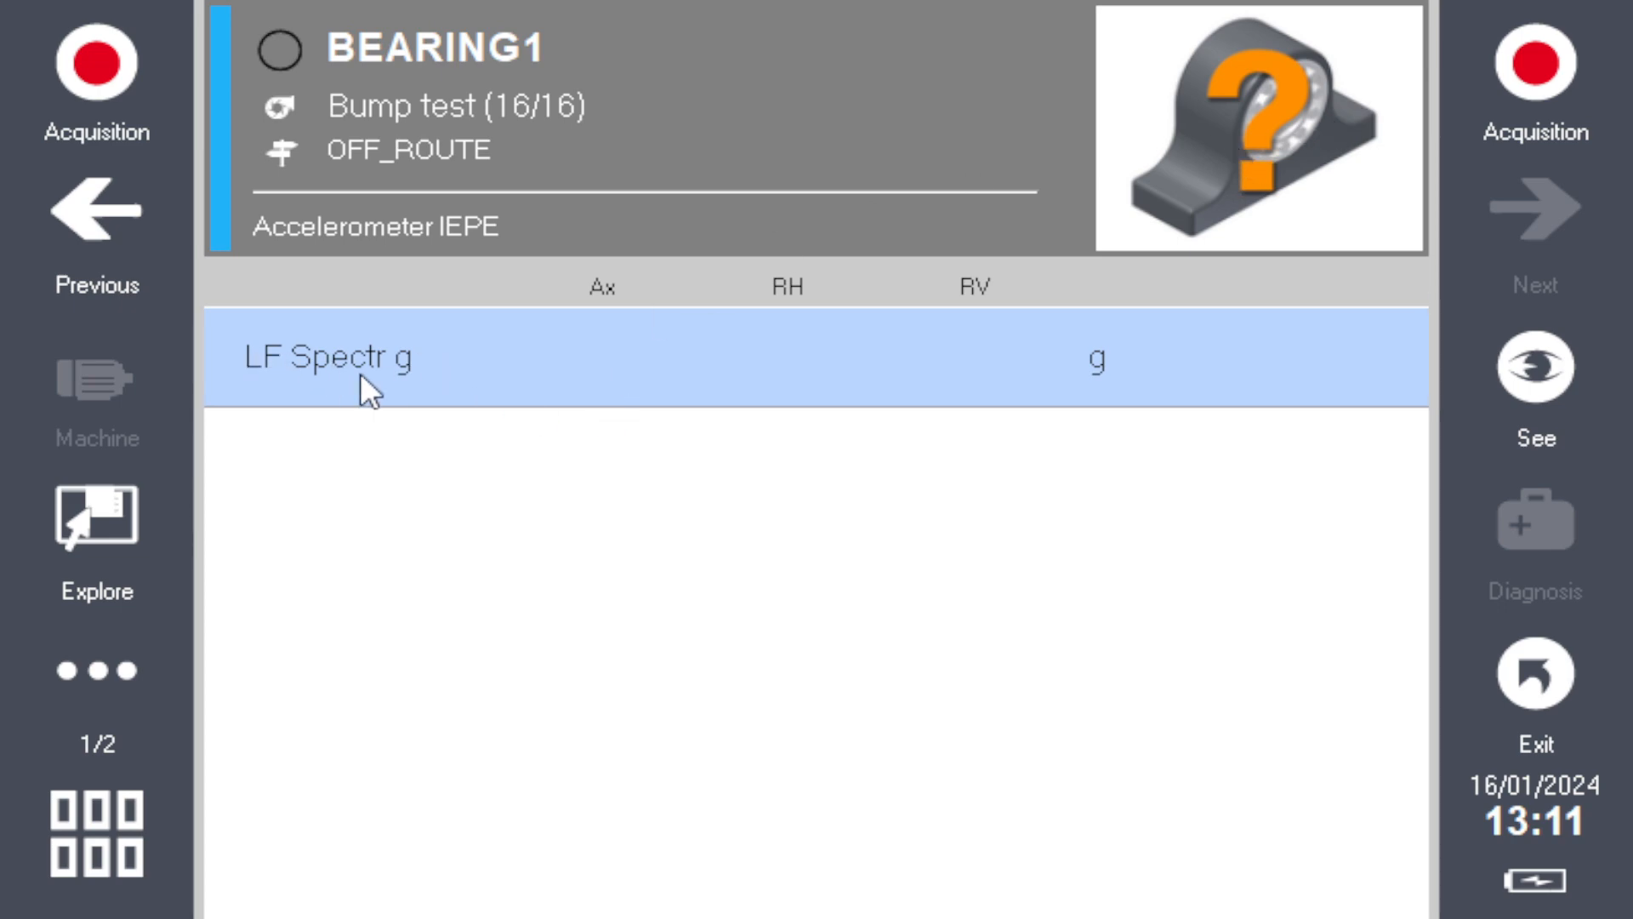
{"action": "mouse_move", "coordinate": [317, 375]}
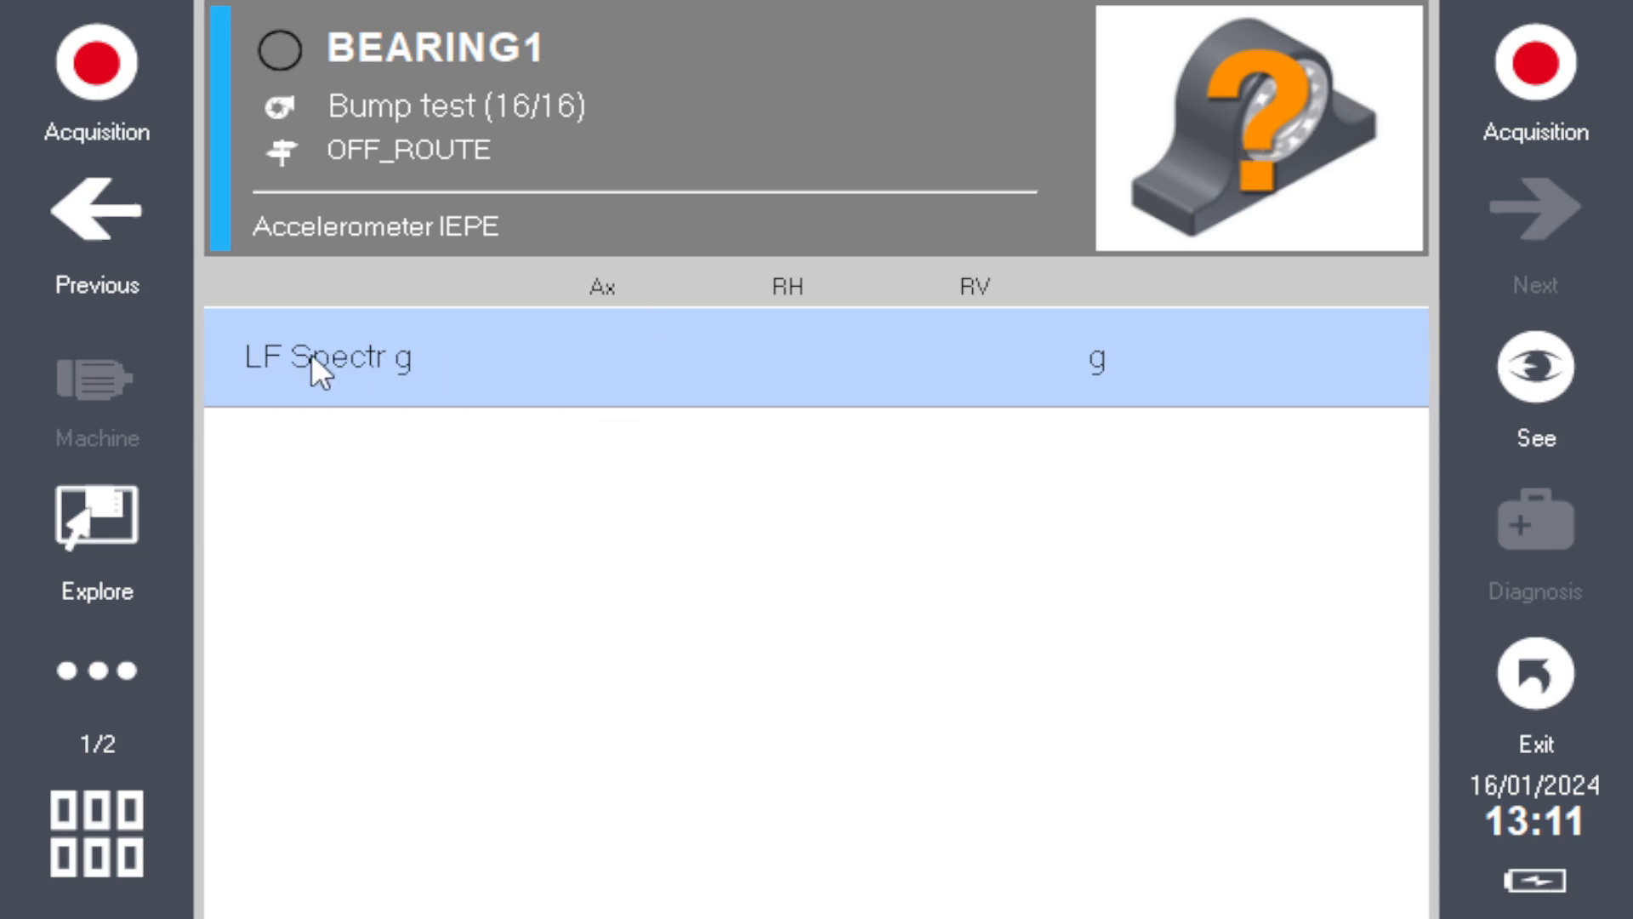
- Show page 2/2 of the BEARING1 point commands
{"action": "left_click", "coordinate": [94, 670]}
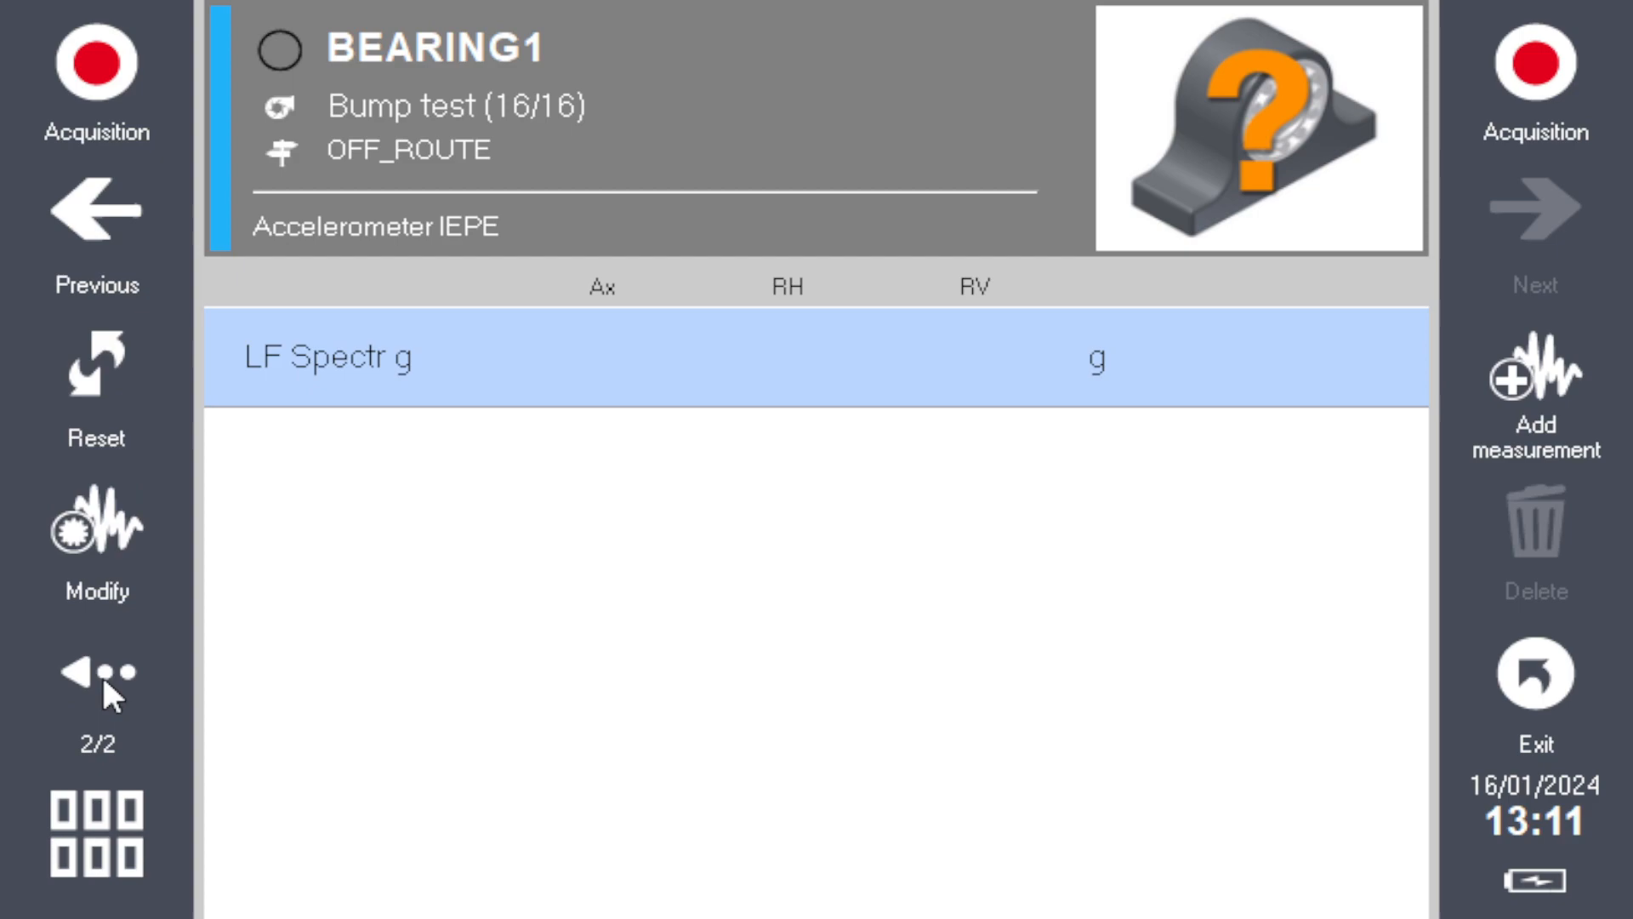
- Add a measurement named FFT to BEARING1
{"action": "left_click", "coordinate": [94, 525]}
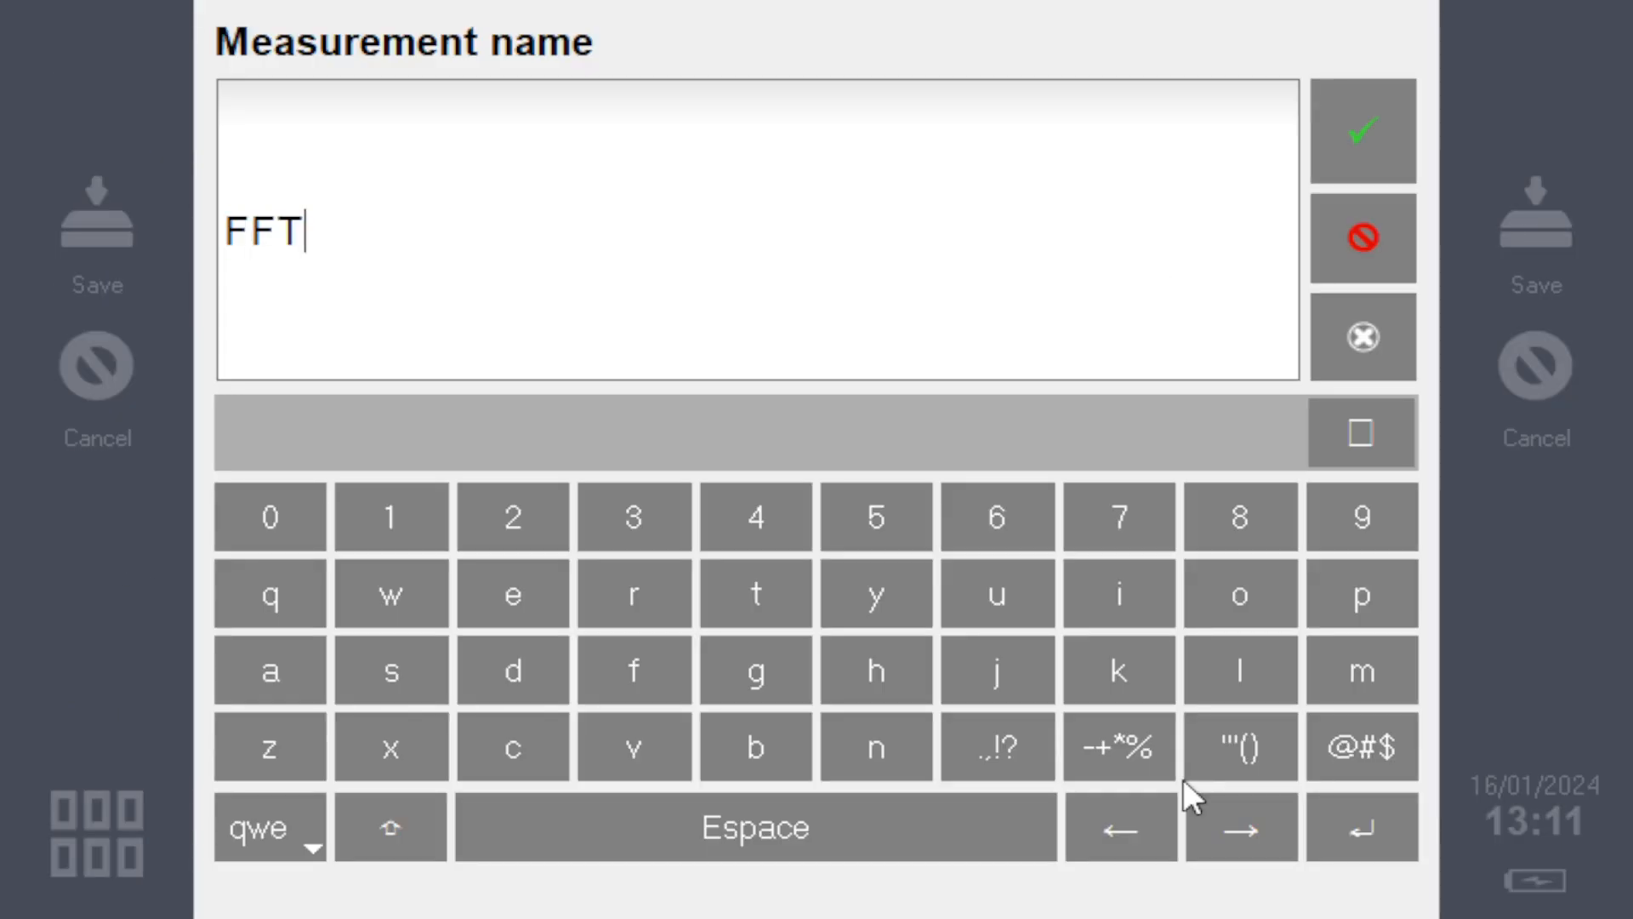
{"action": "left_click", "coordinate": [1361, 130]}
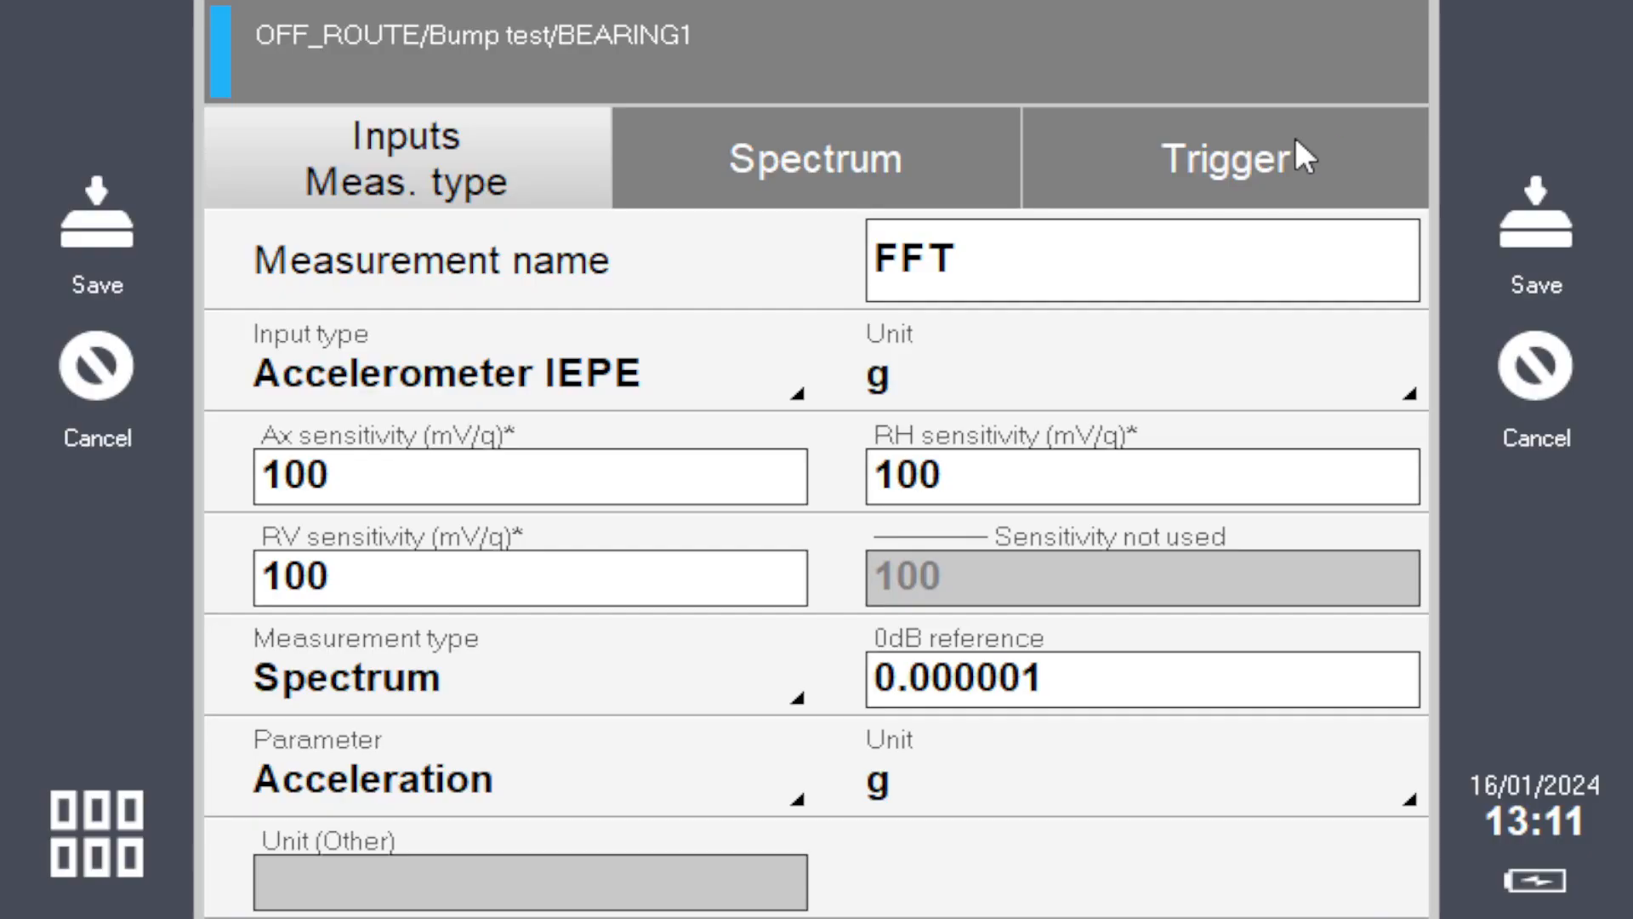
{"action": "mouse_move", "coordinate": [739, 182]}
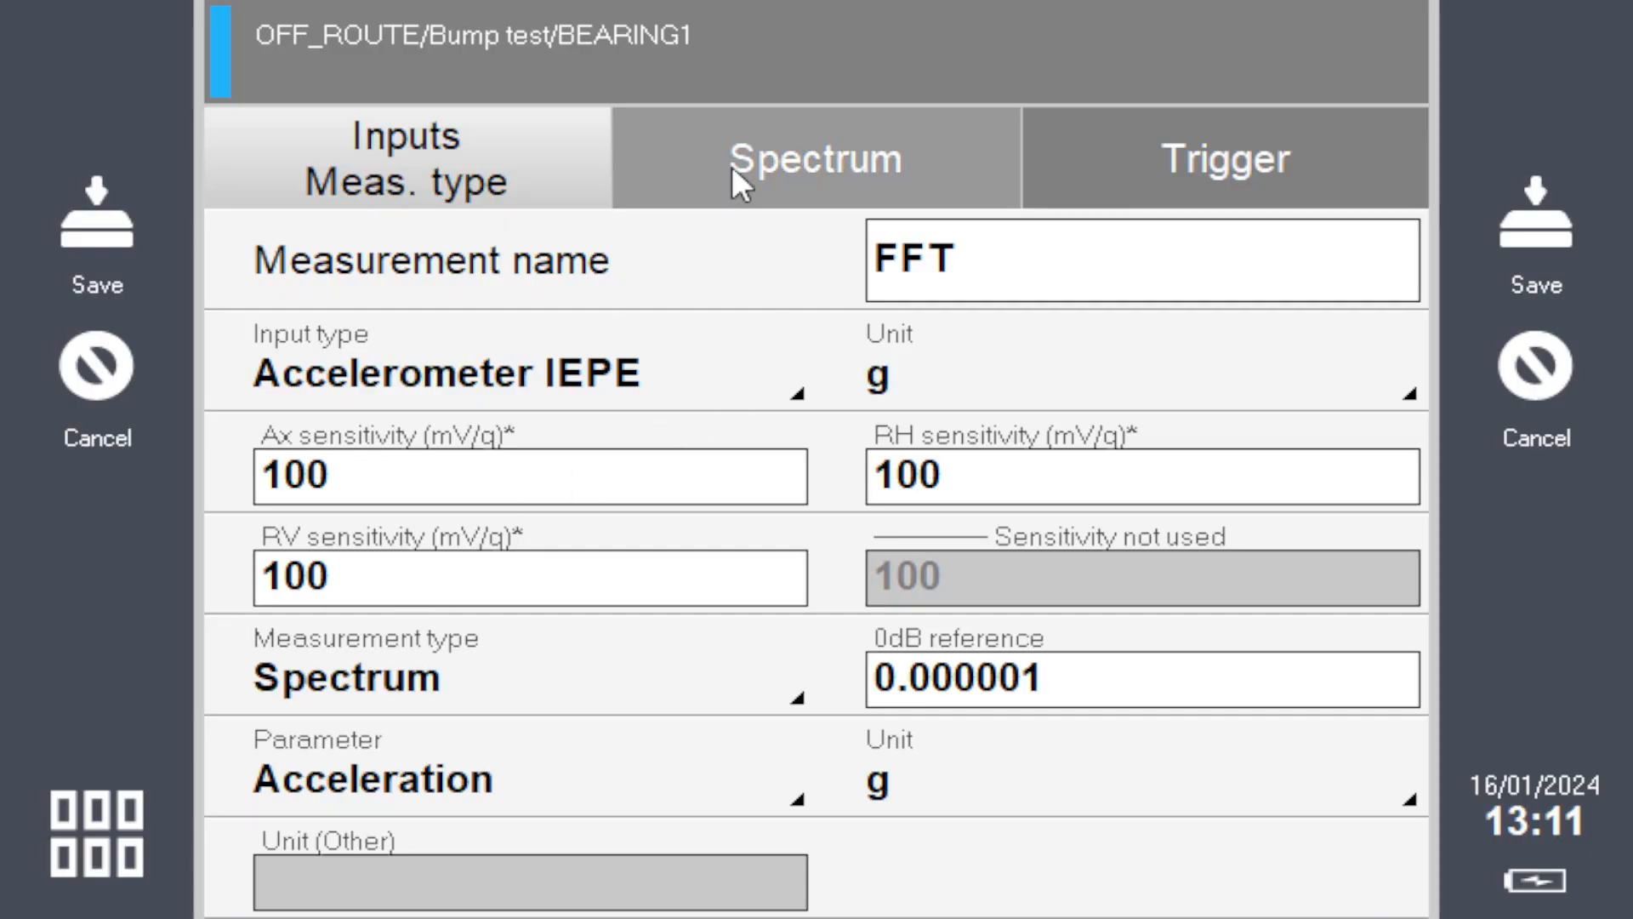
- Set the FFT spectrum to 0 % overlap and 3 averages, giving 2400 ms acquisition
{"action": "left_click", "coordinate": [816, 158]}
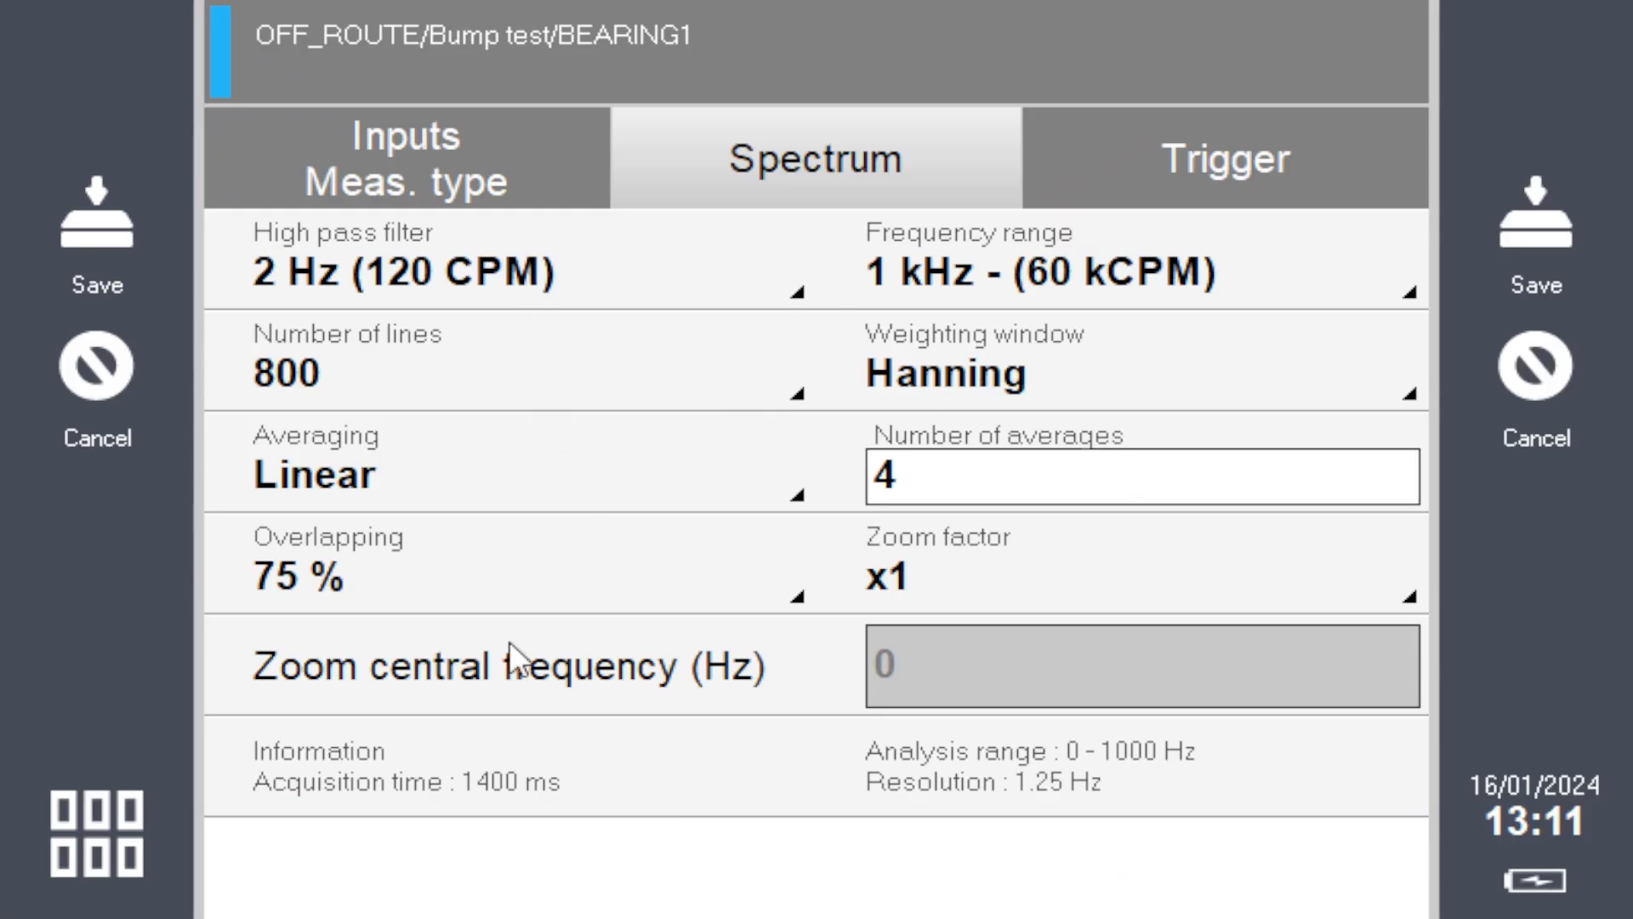
{"action": "left_click", "coordinate": [1141, 477]}
{"action": "type", "text": "1"}
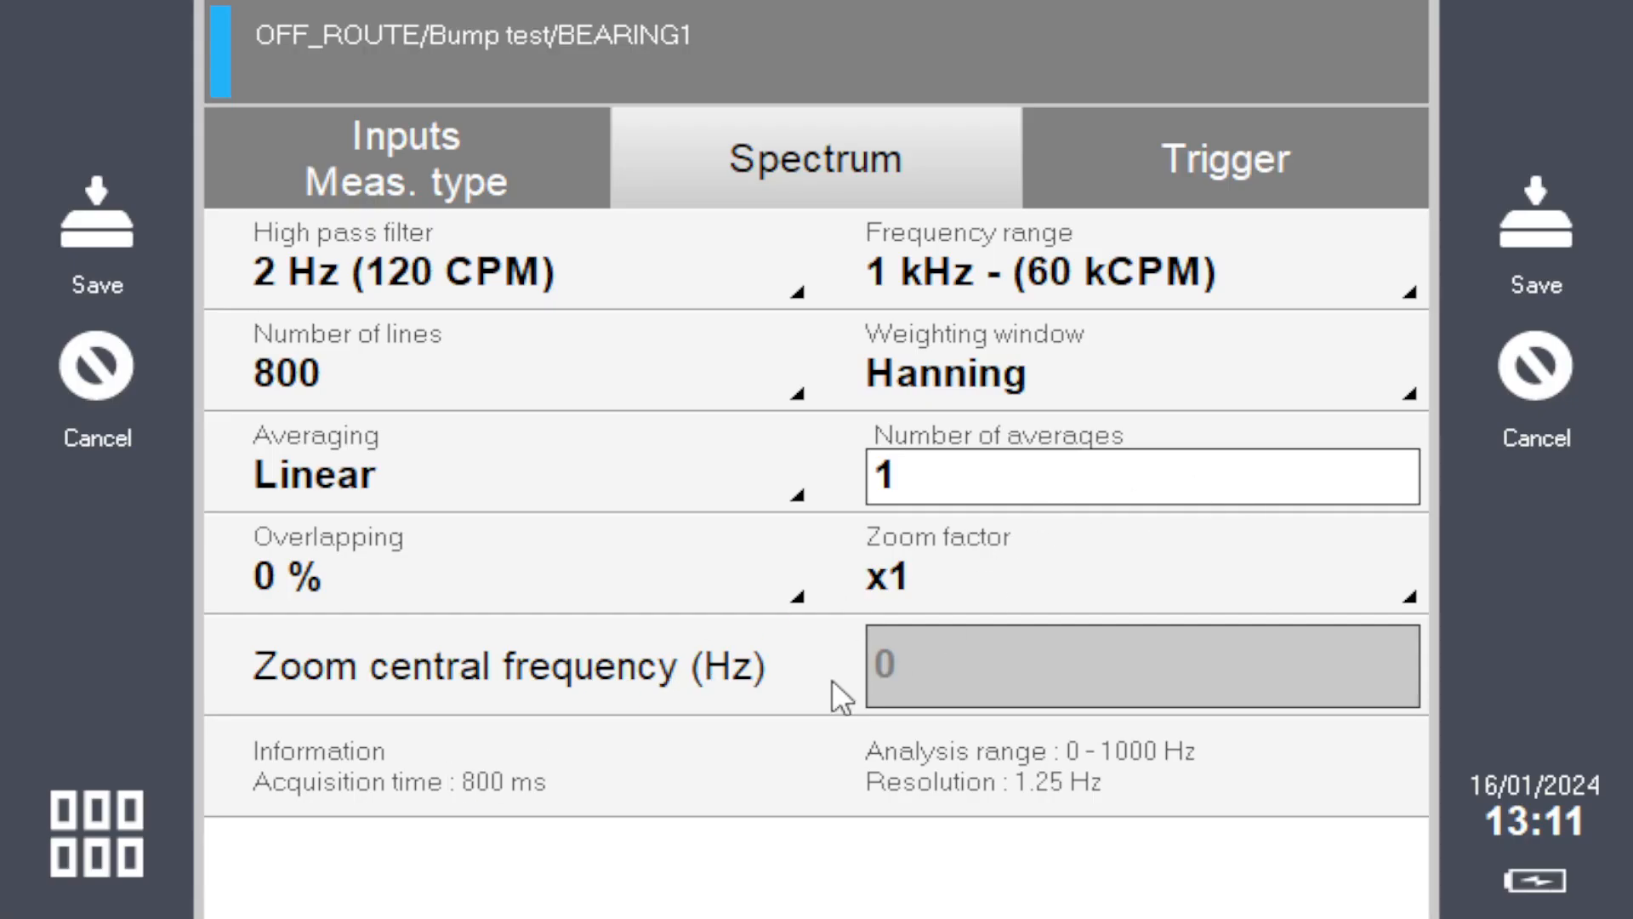
{"action": "mouse_move", "coordinate": [585, 776]}
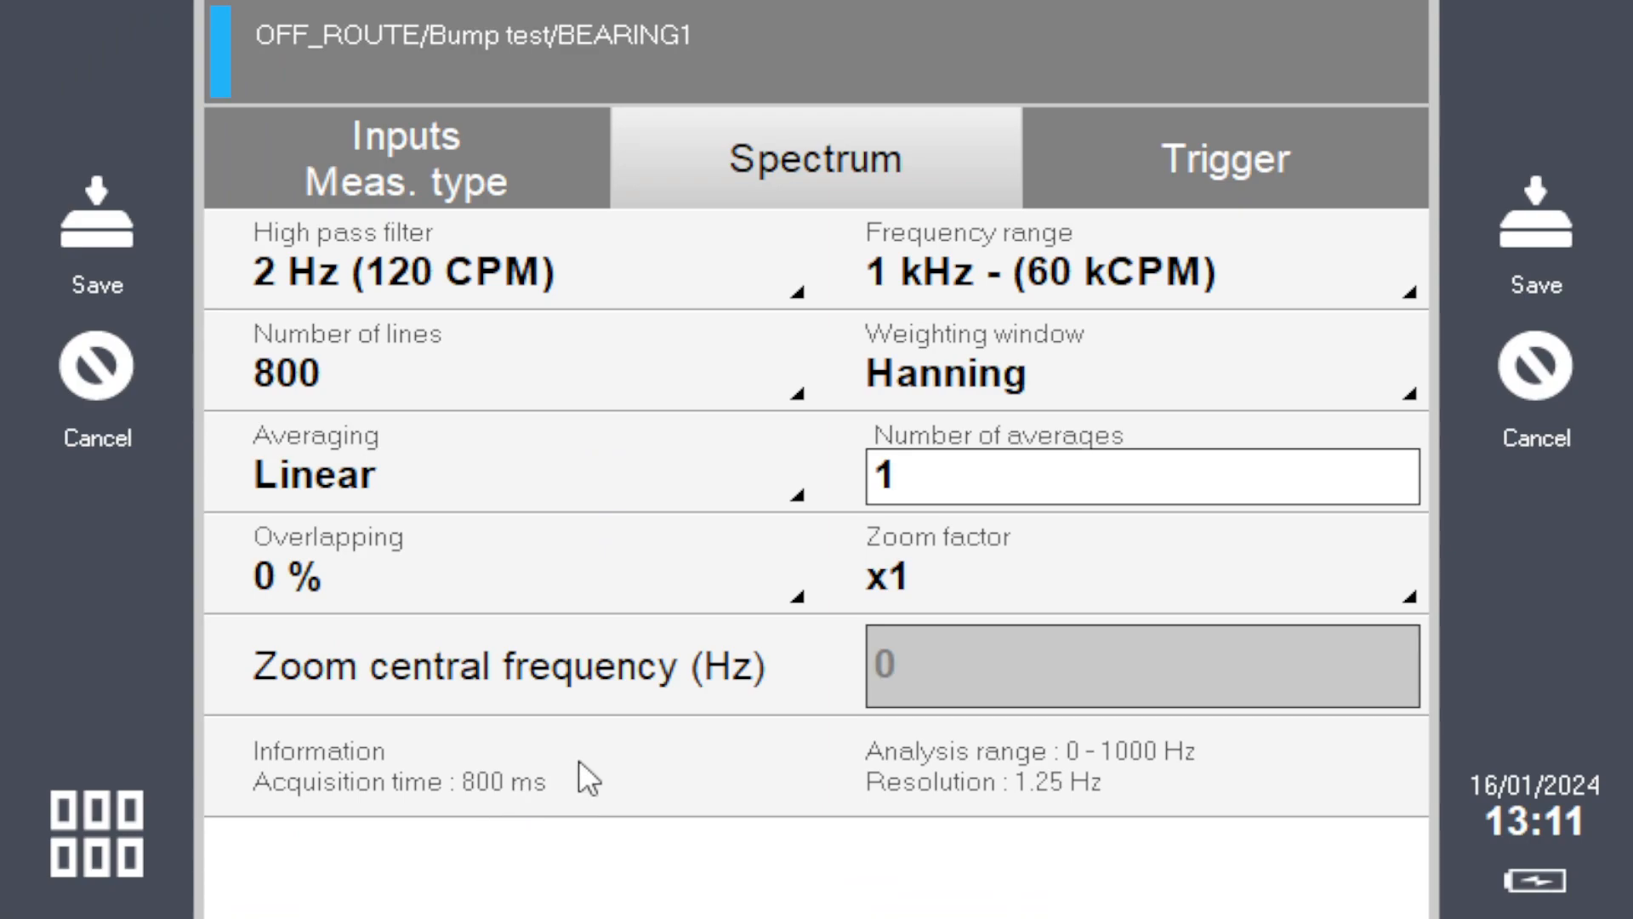
{"action": "mouse_move", "coordinate": [664, 715]}
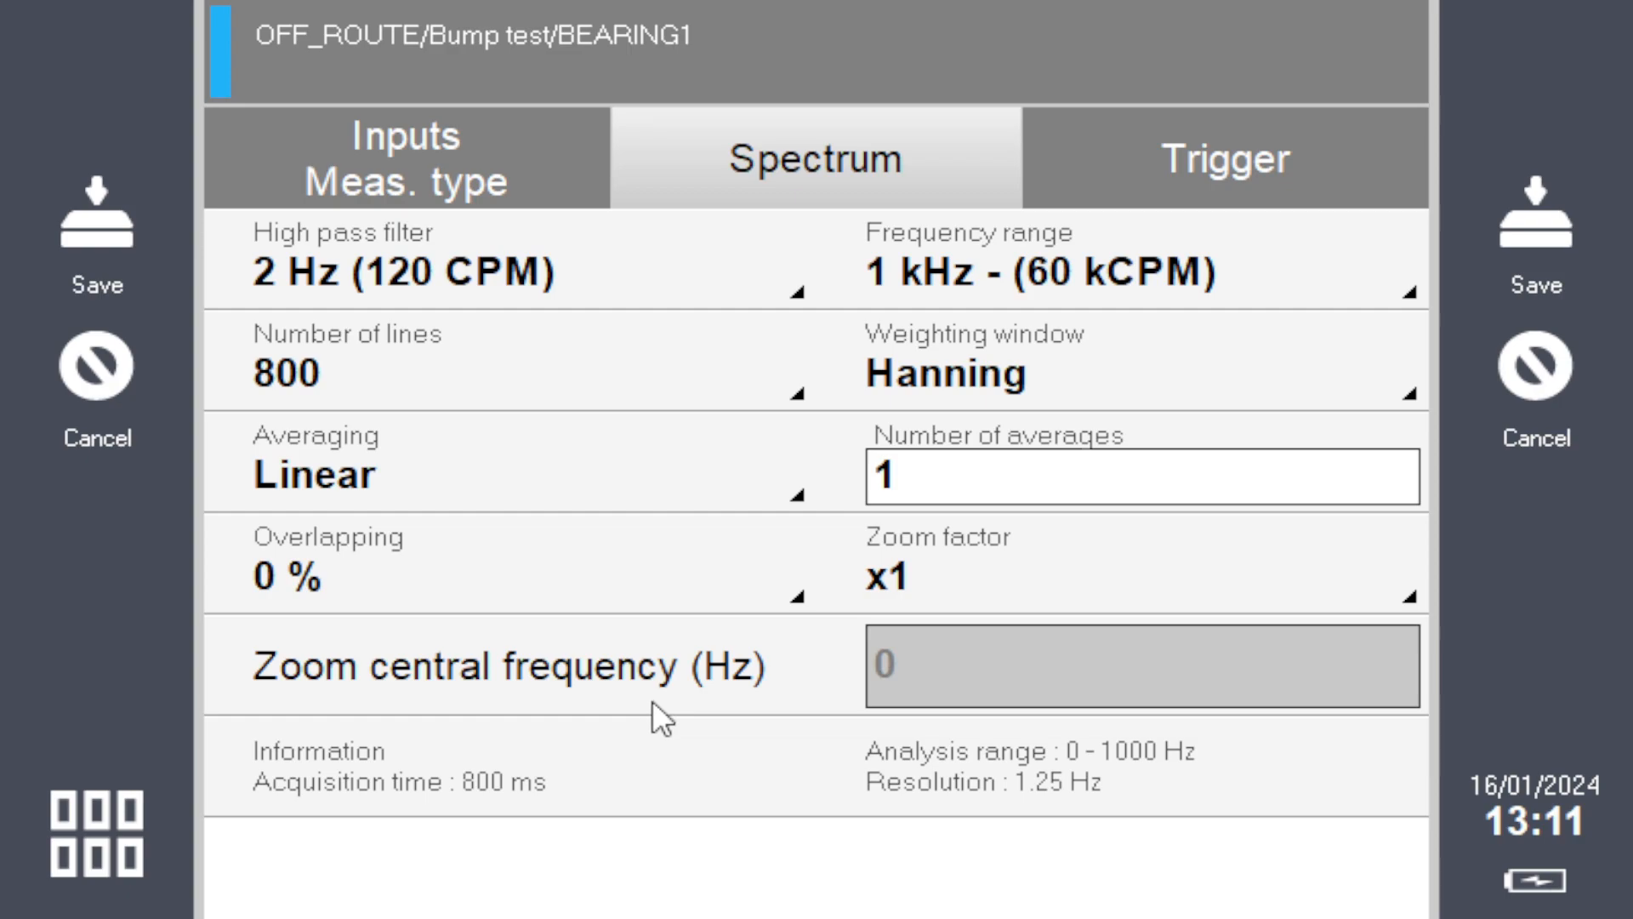
{"action": "mouse_move", "coordinate": [566, 783]}
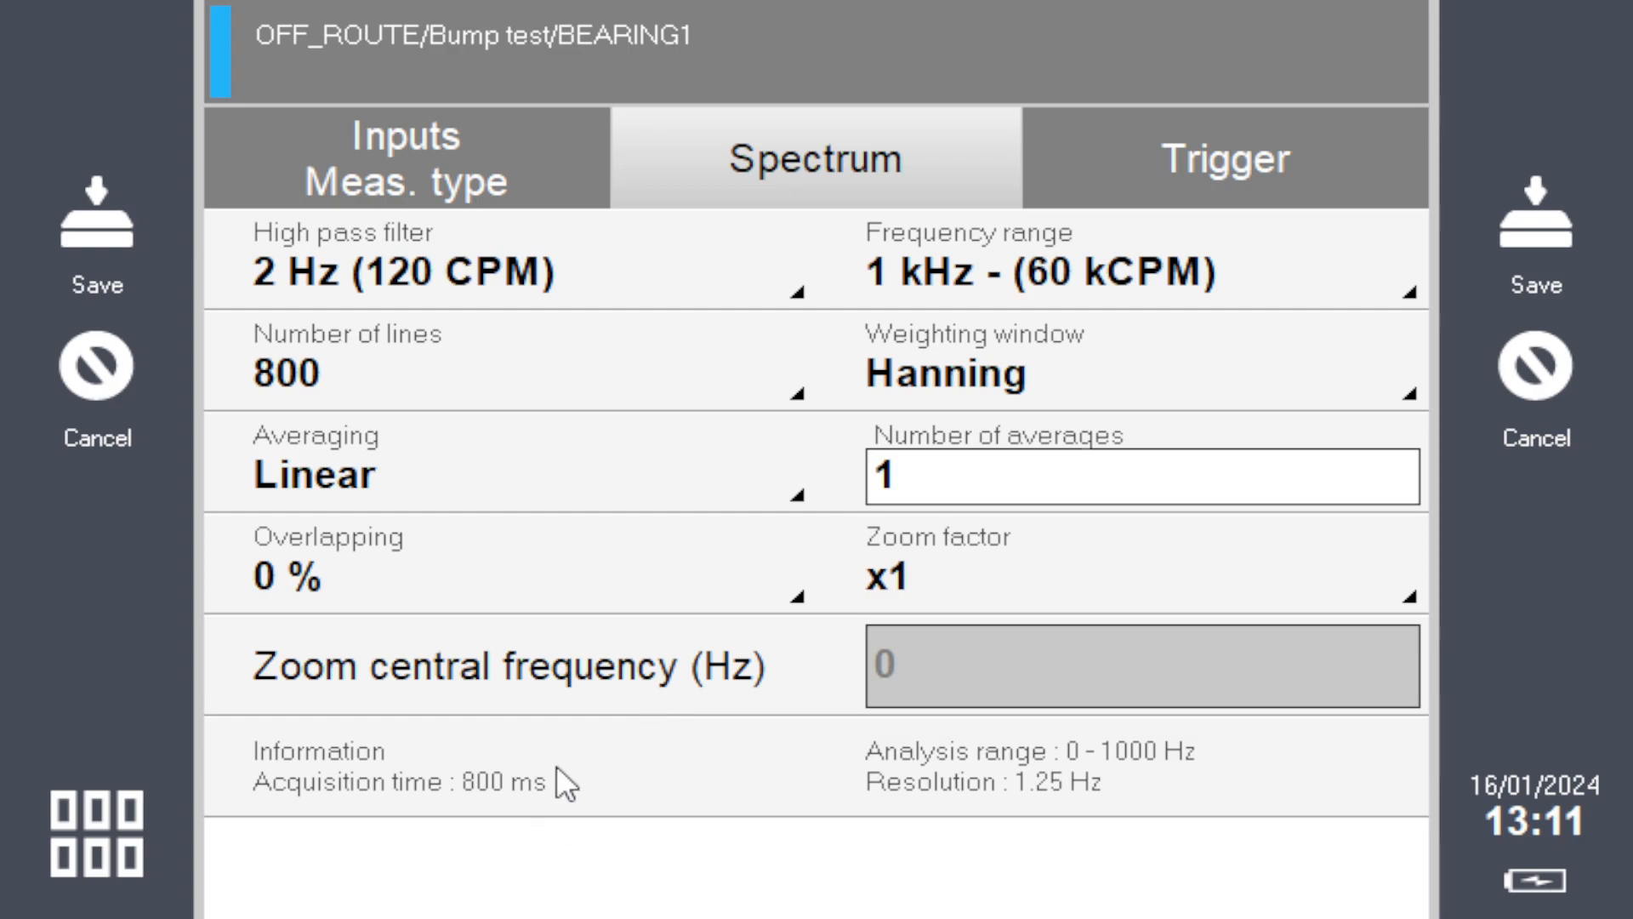
{"action": "mouse_move", "coordinate": [473, 802]}
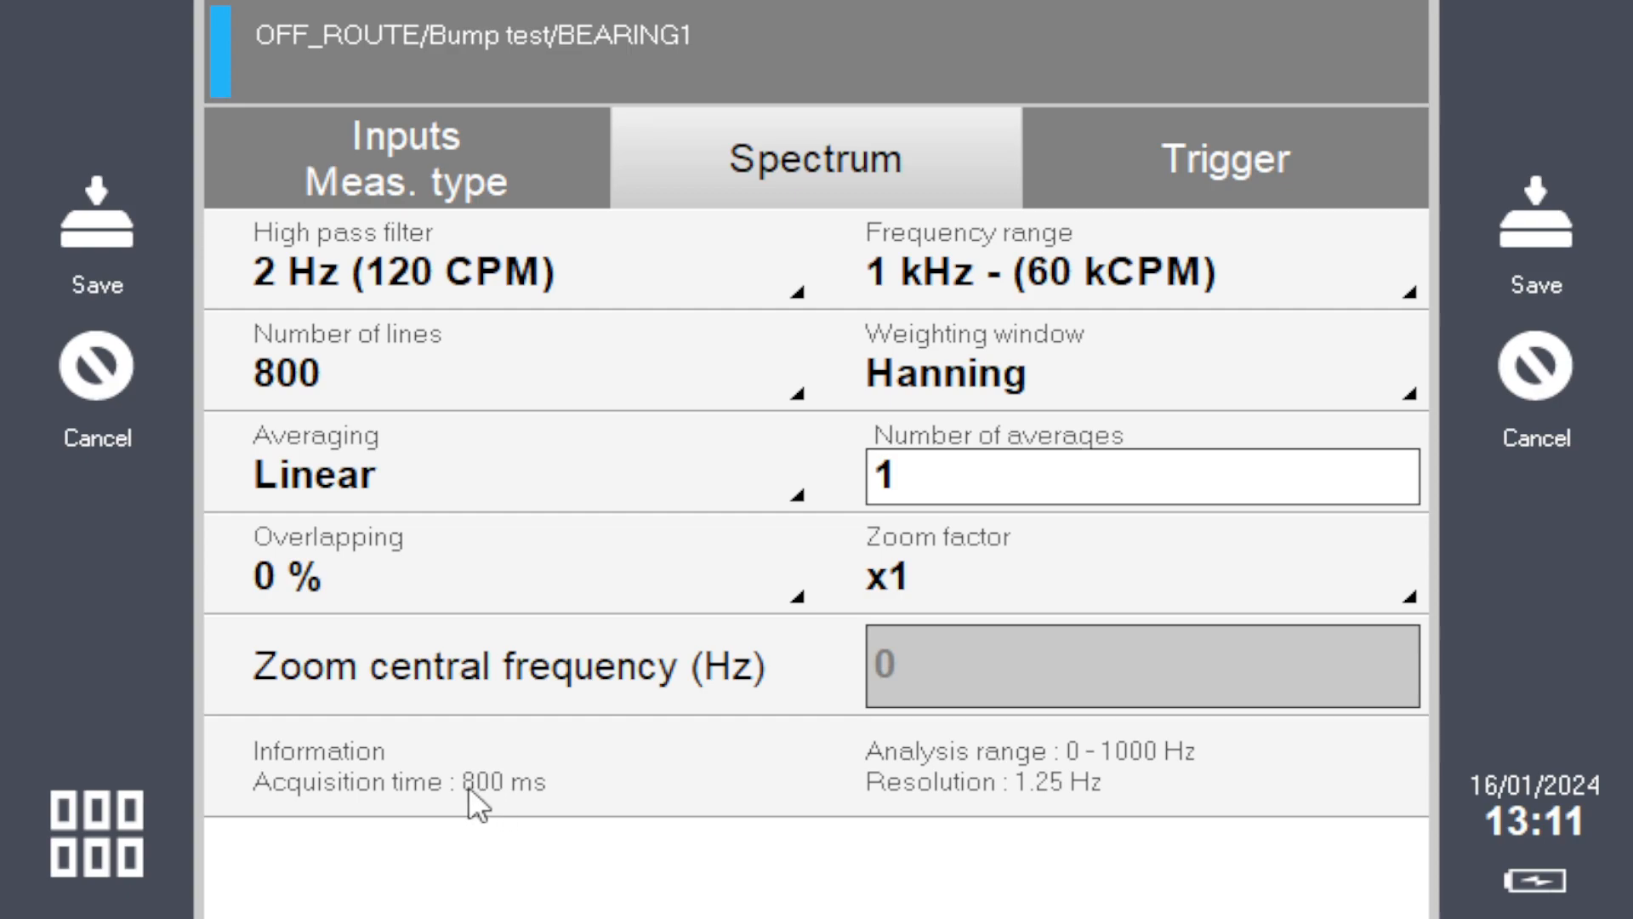
{"action": "mouse_move", "coordinate": [510, 796]}
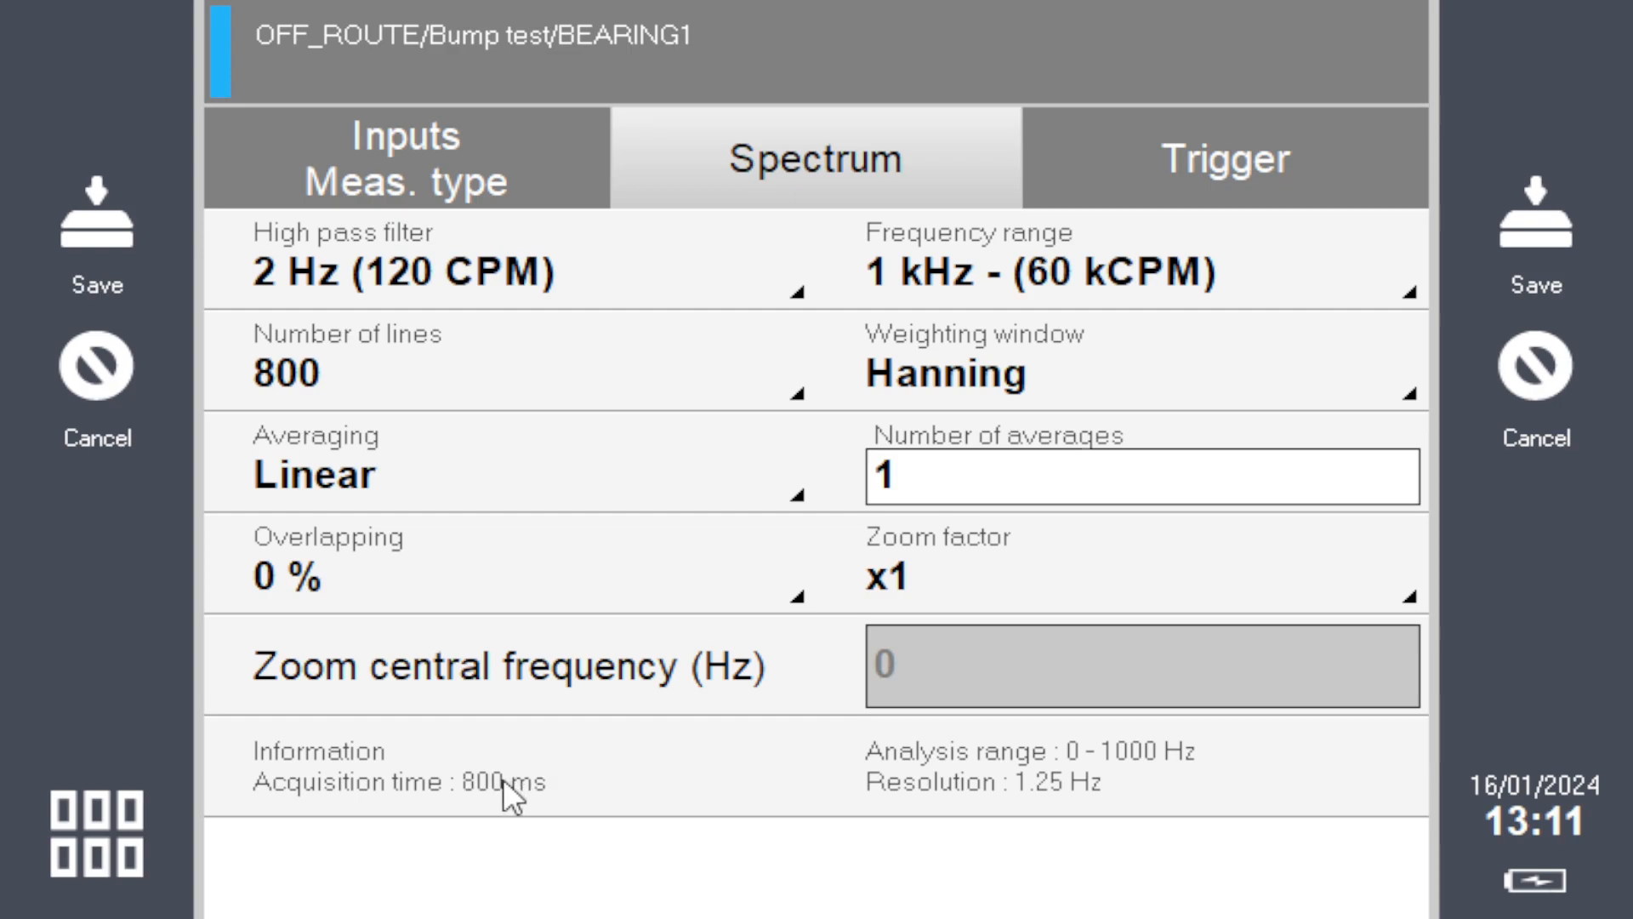
{"action": "mouse_move", "coordinate": [532, 331]}
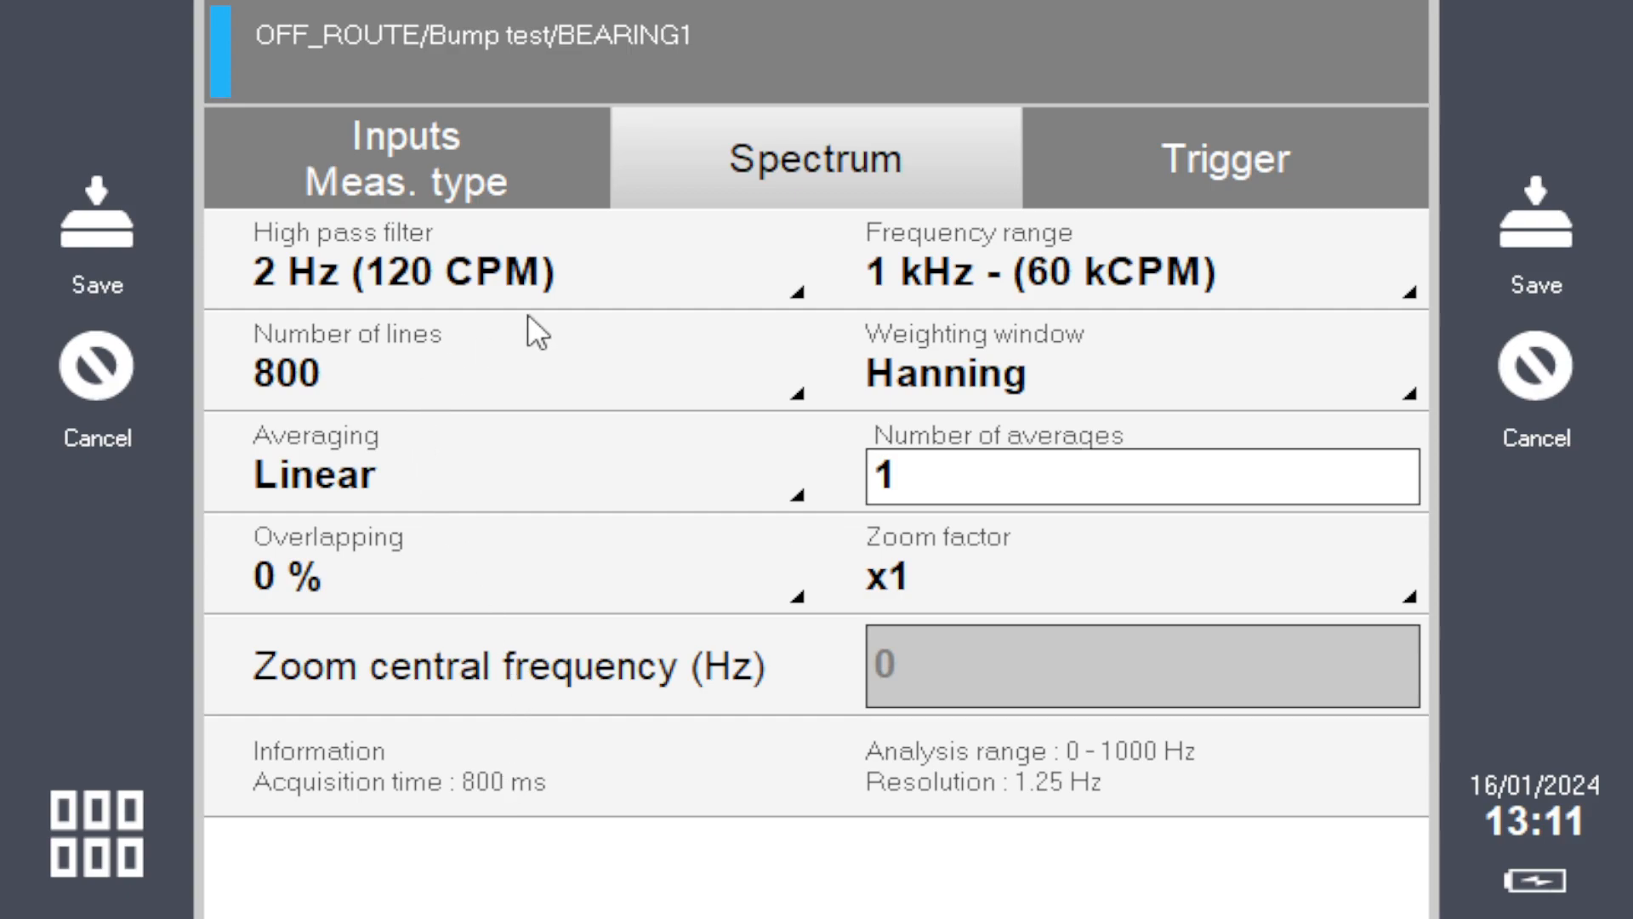
{"action": "mouse_move", "coordinate": [1047, 467]}
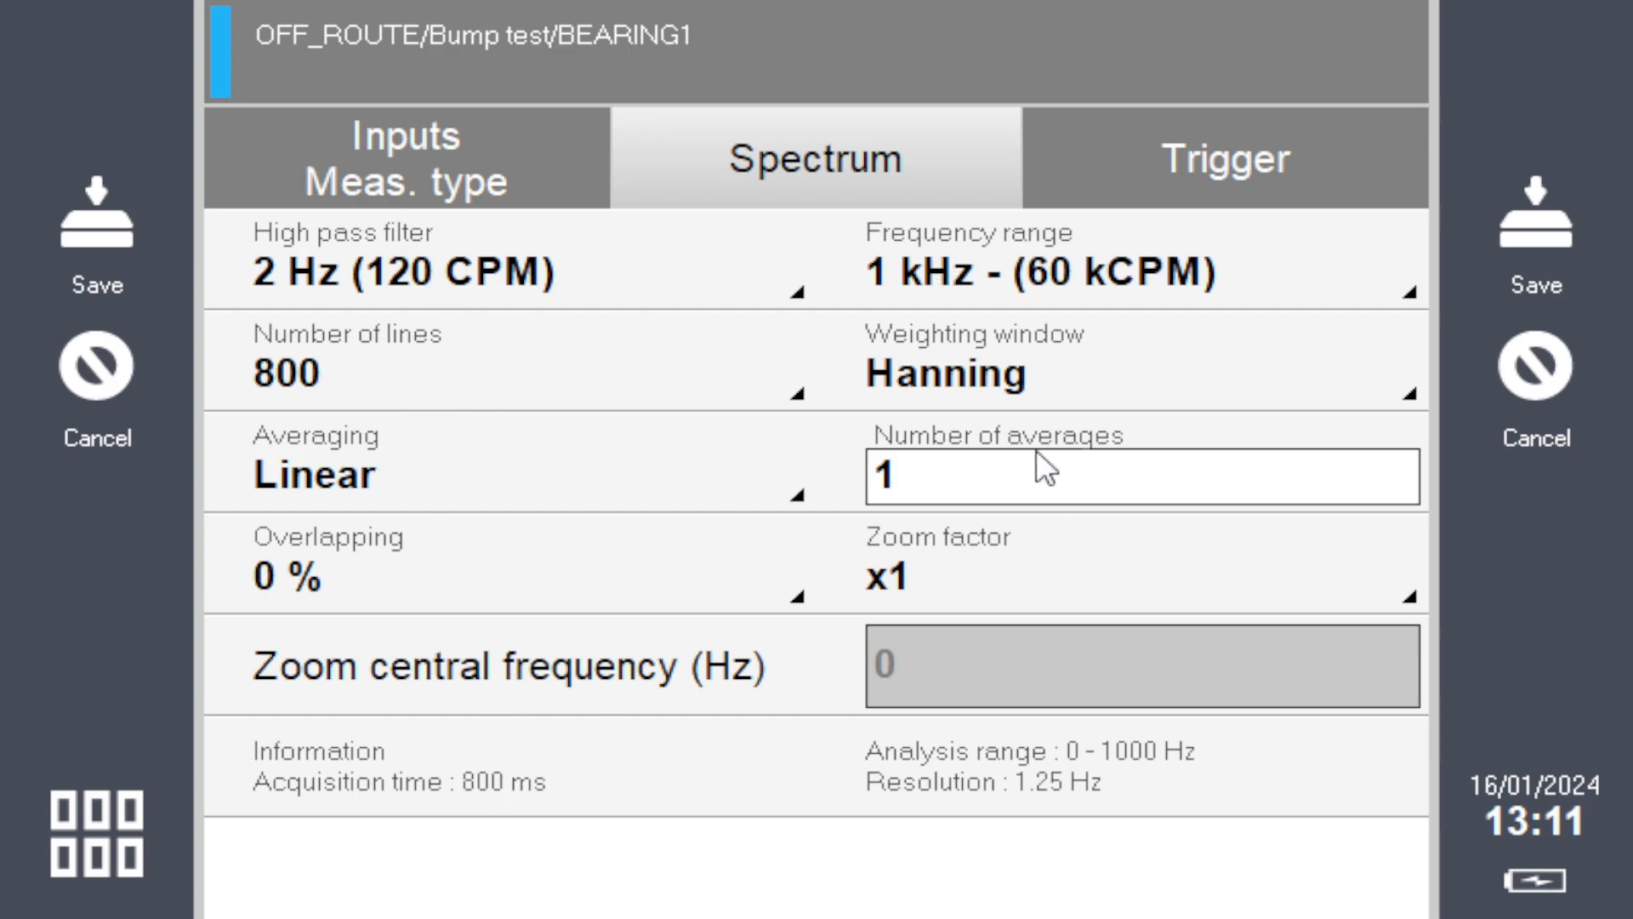
{"action": "mouse_move", "coordinate": [979, 489]}
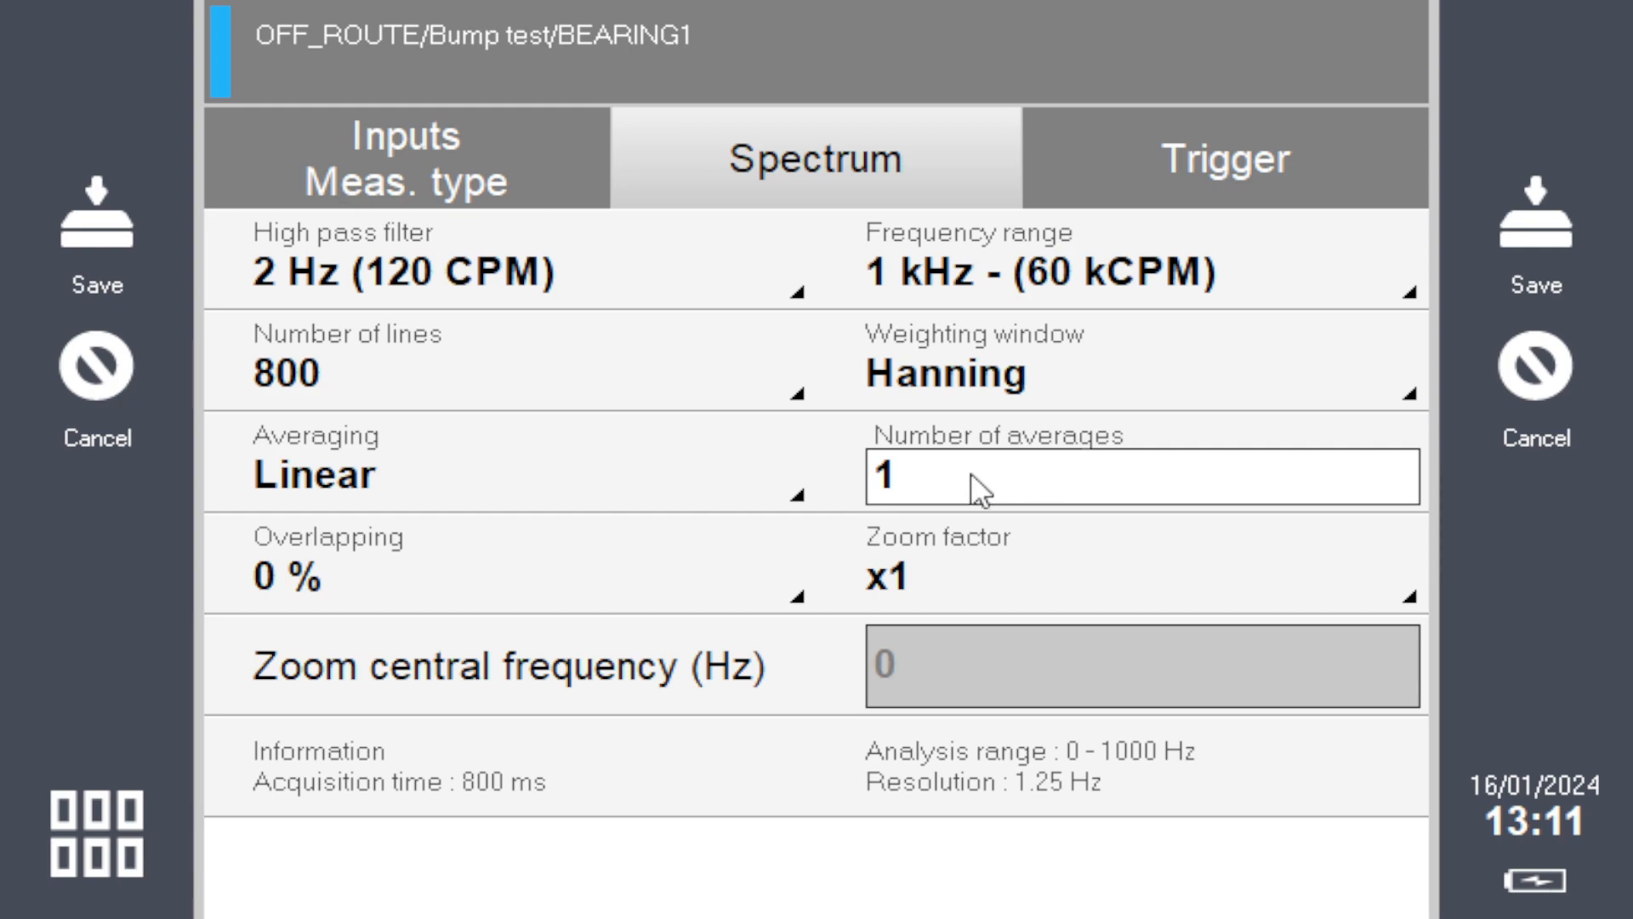
{"action": "mouse_move", "coordinate": [312, 573]}
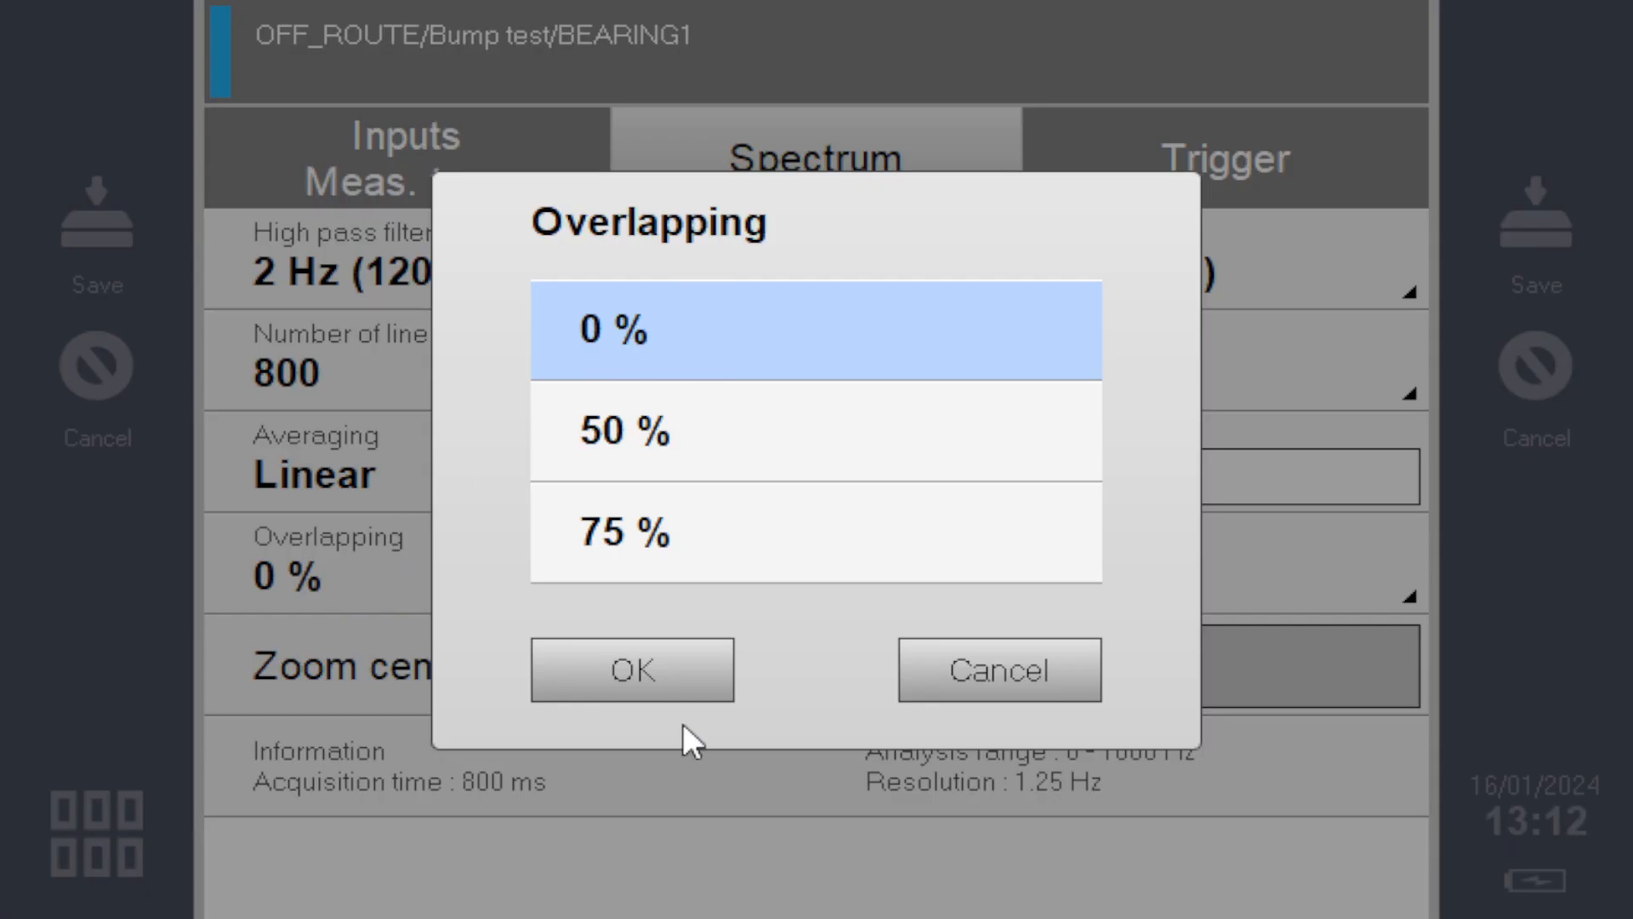
{"action": "left_click", "coordinate": [632, 668]}
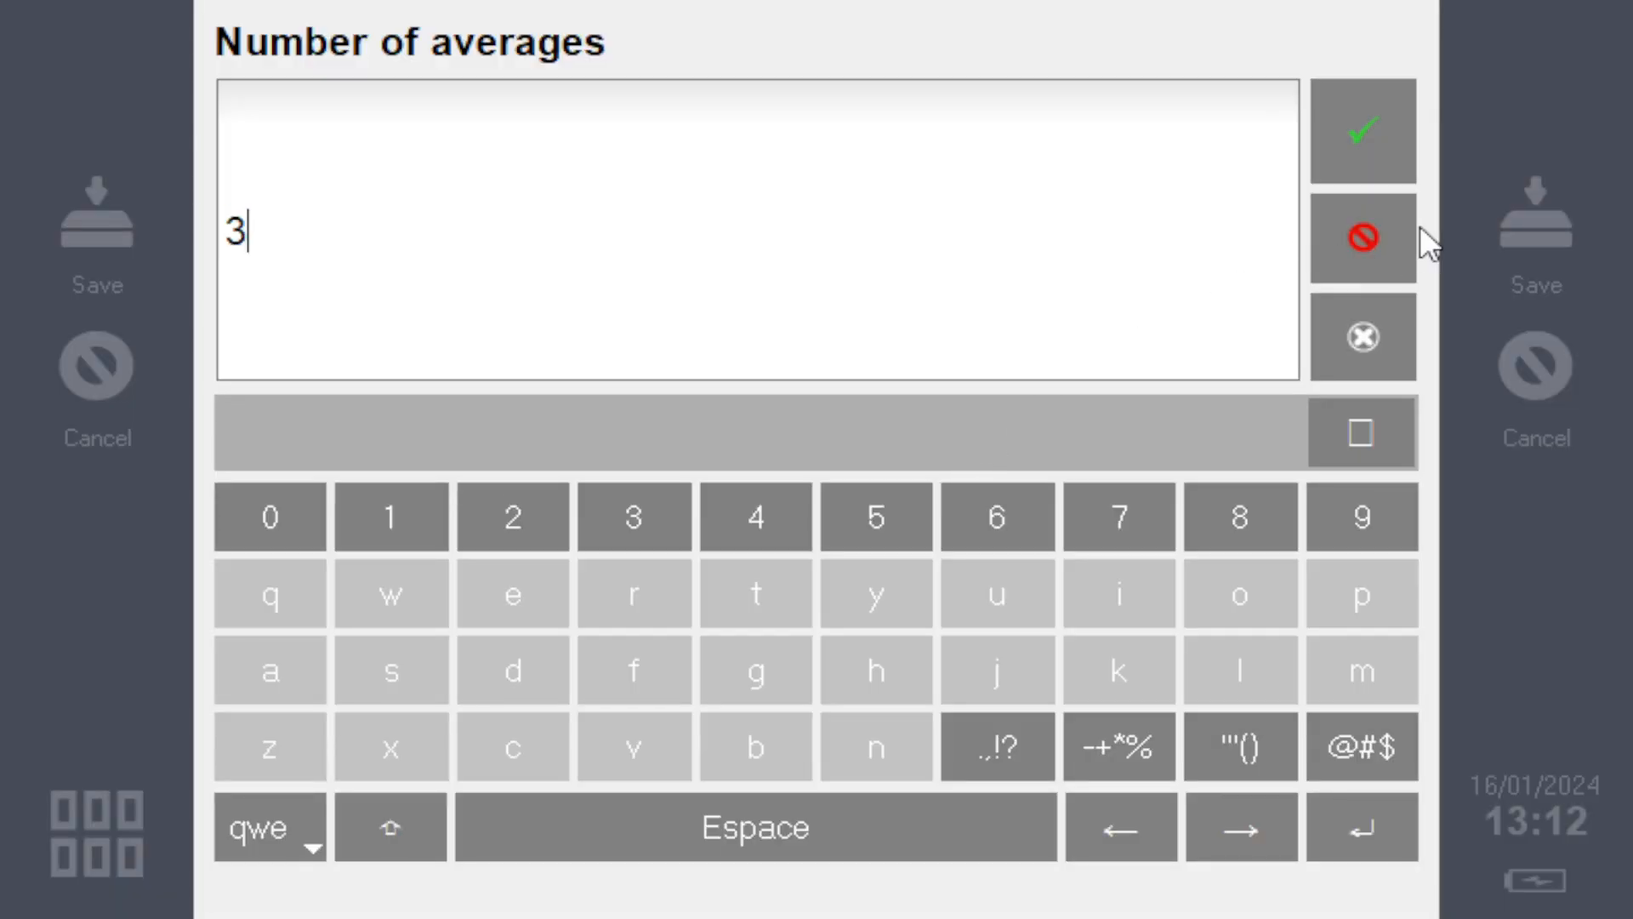
{"action": "left_click", "coordinate": [1361, 131]}
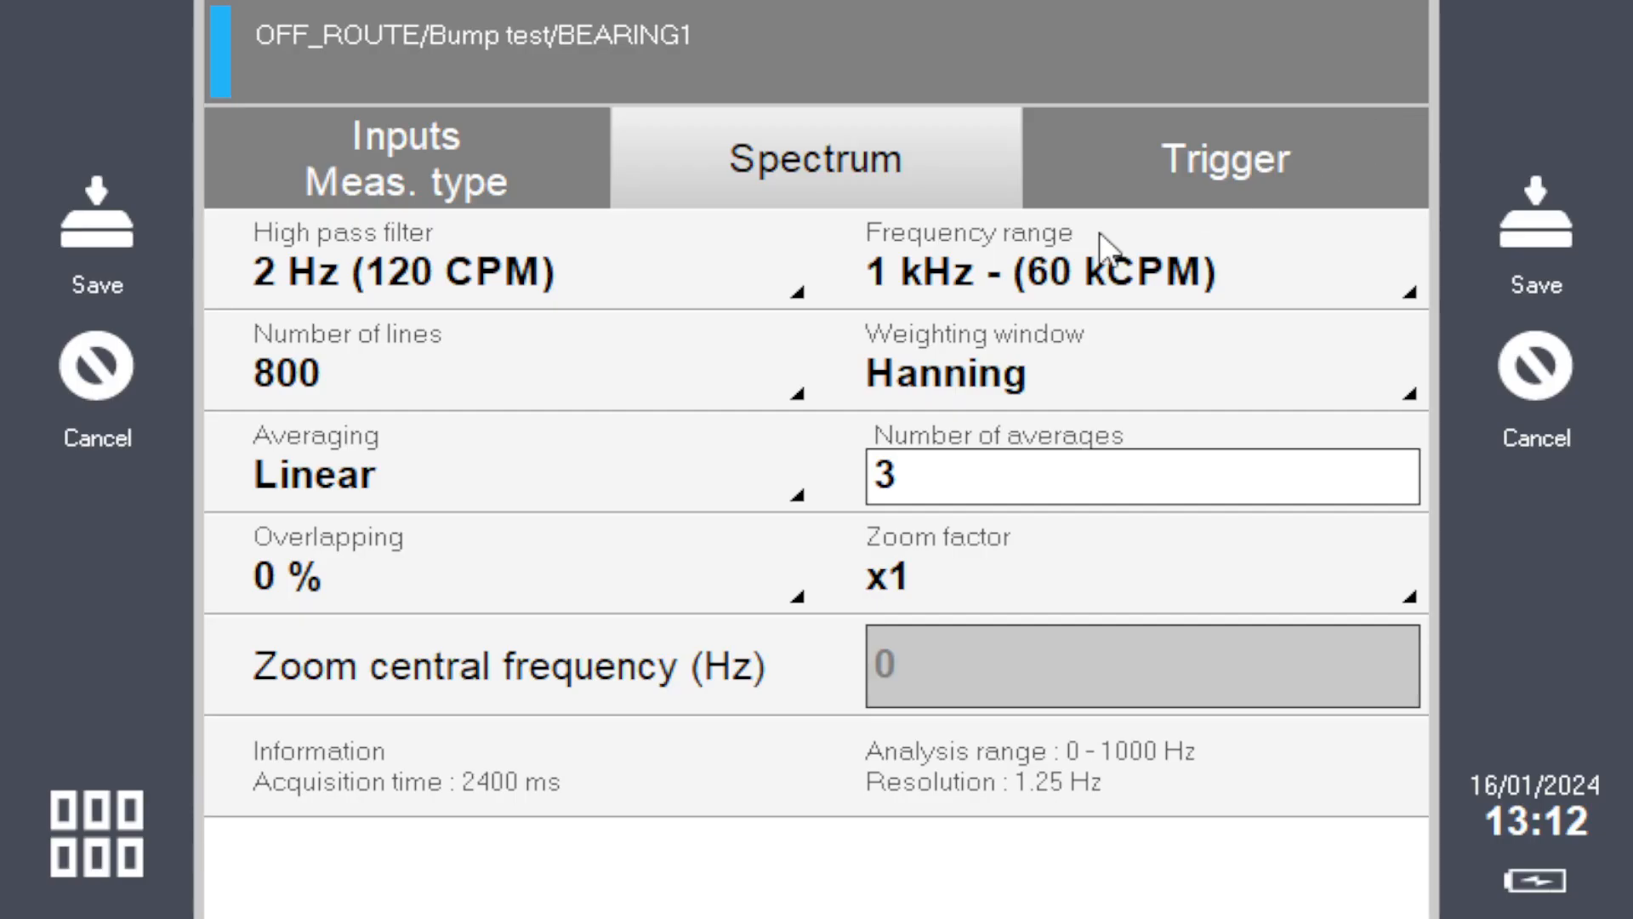
{"action": "mouse_move", "coordinate": [997, 509]}
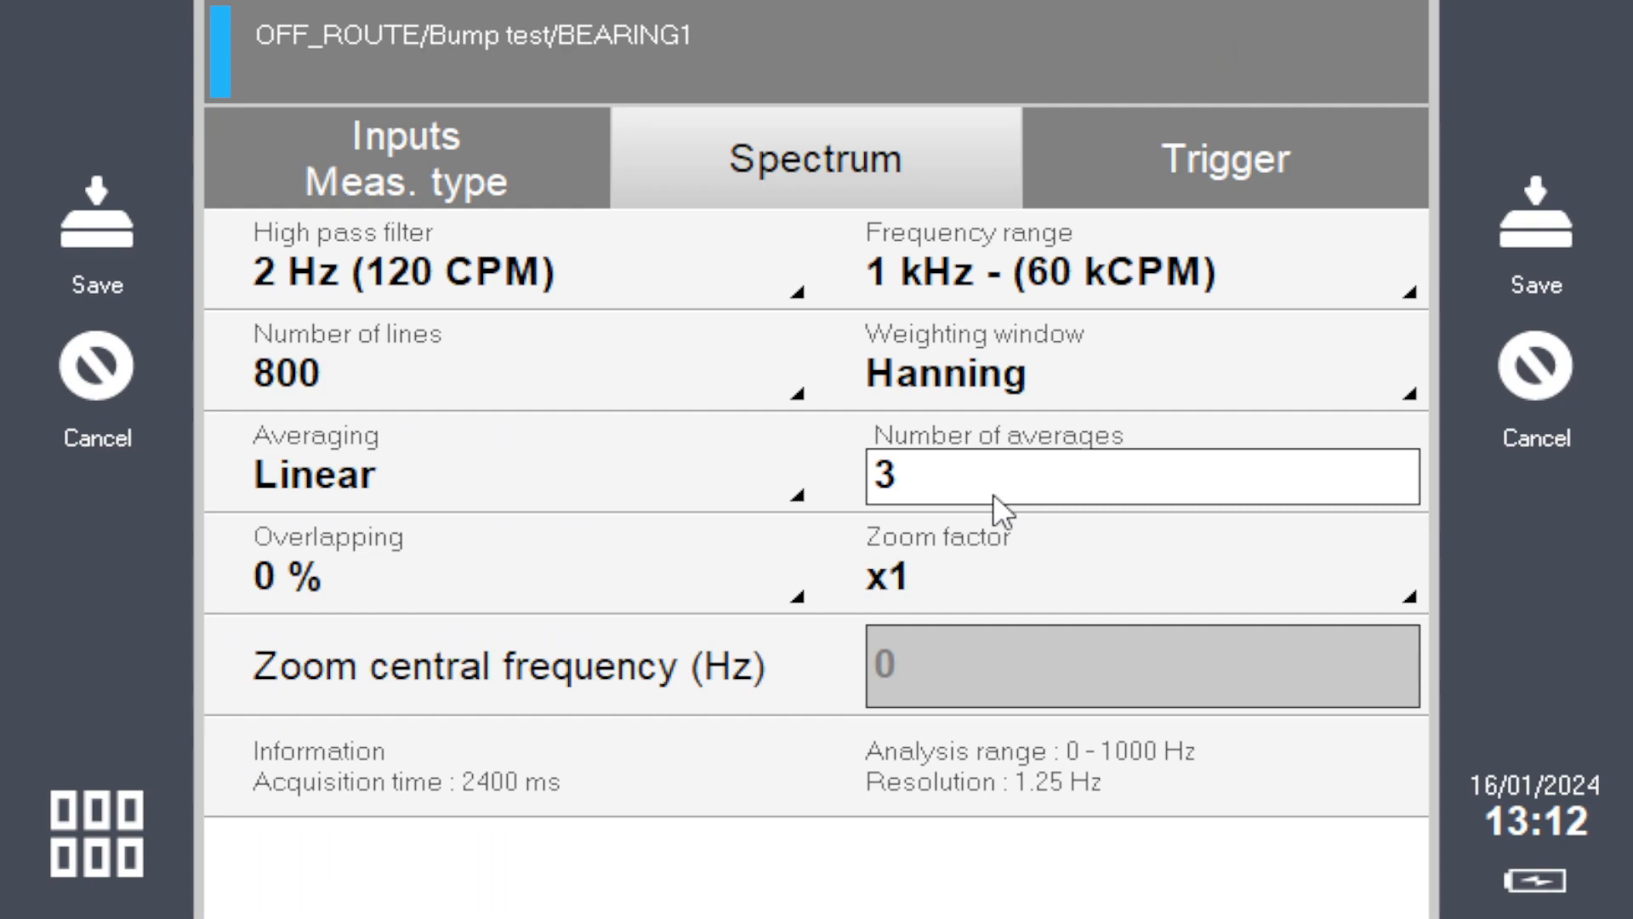
{"action": "mouse_move", "coordinate": [914, 371]}
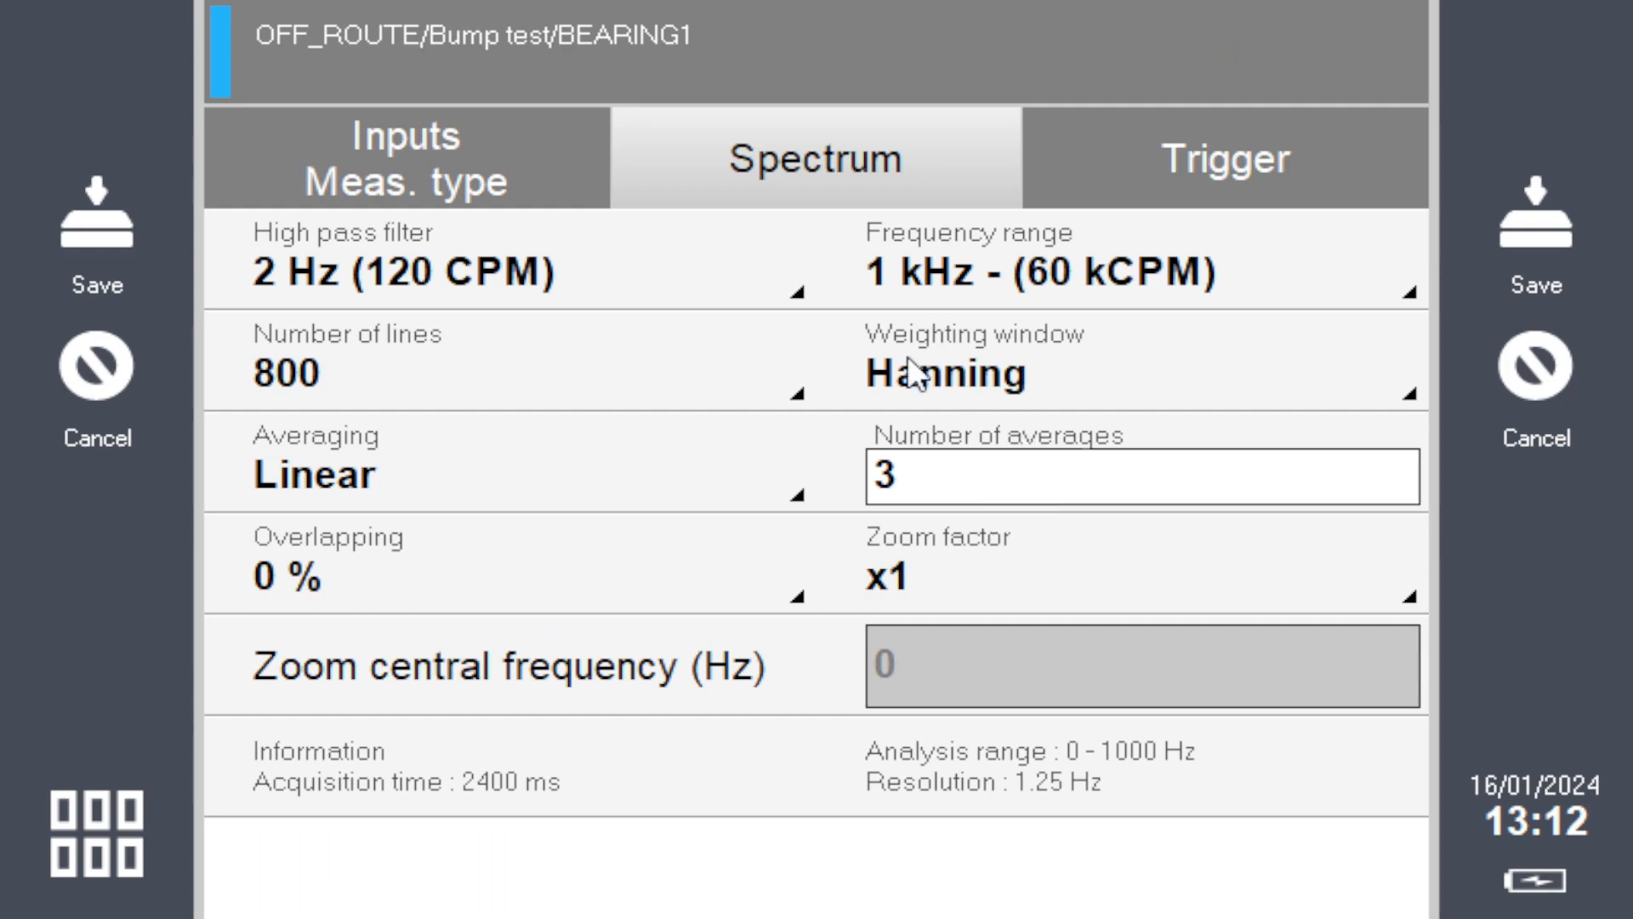
- Trigger FFT on each average from Signal at 0.5 g with -50 ms delay
{"action": "left_click", "coordinate": [1224, 158]}
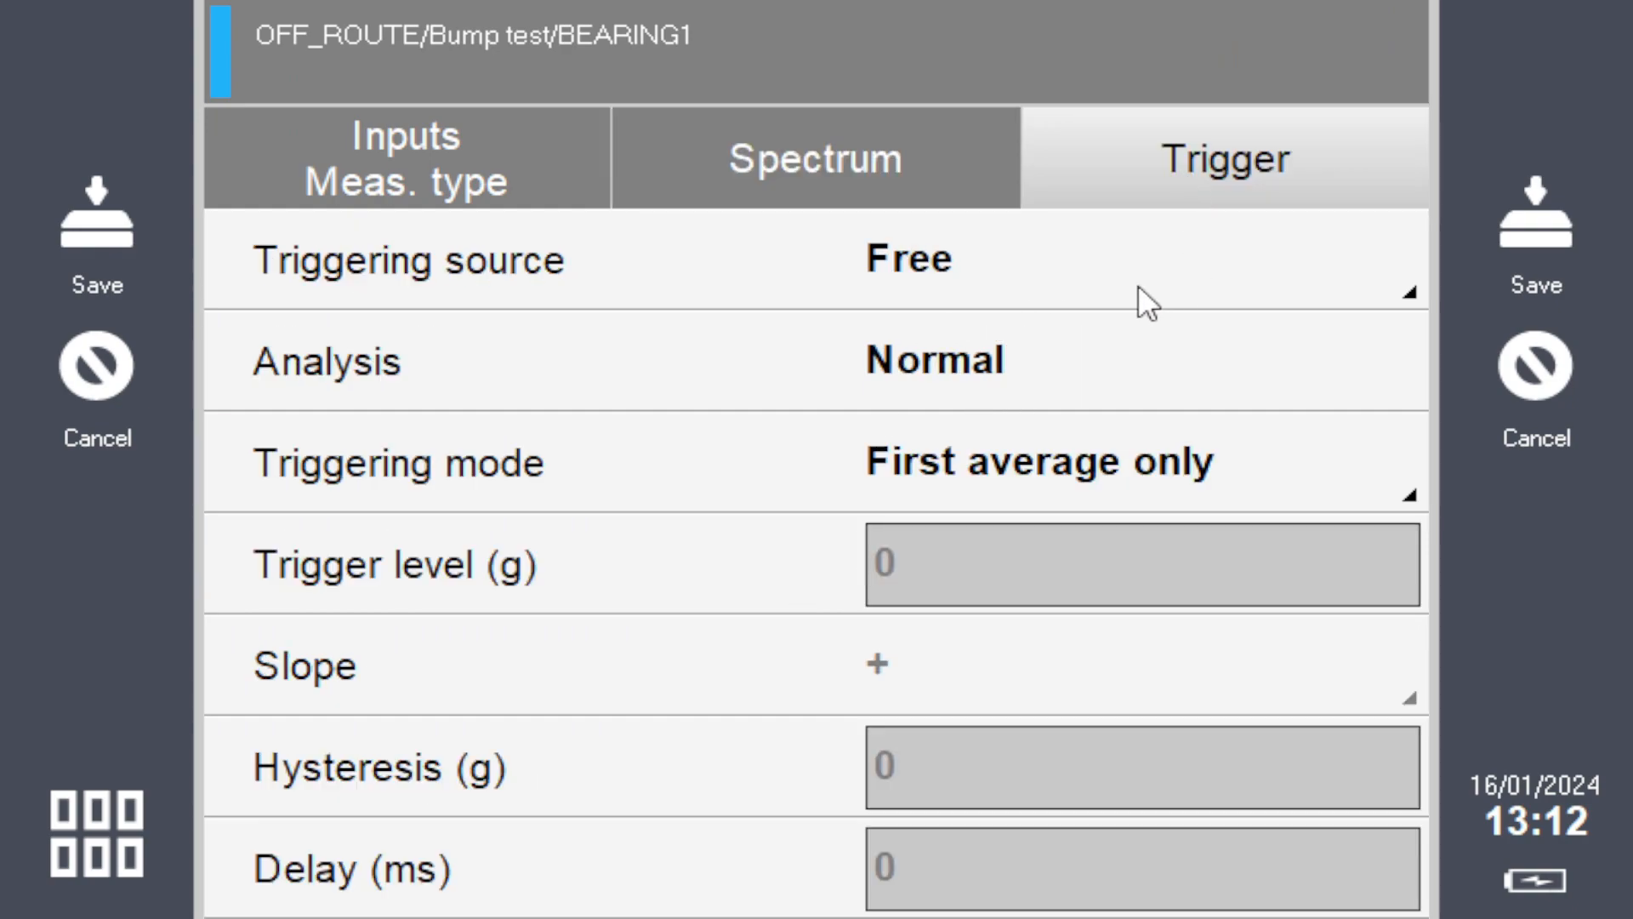
{"action": "mouse_move", "coordinate": [466, 337]}
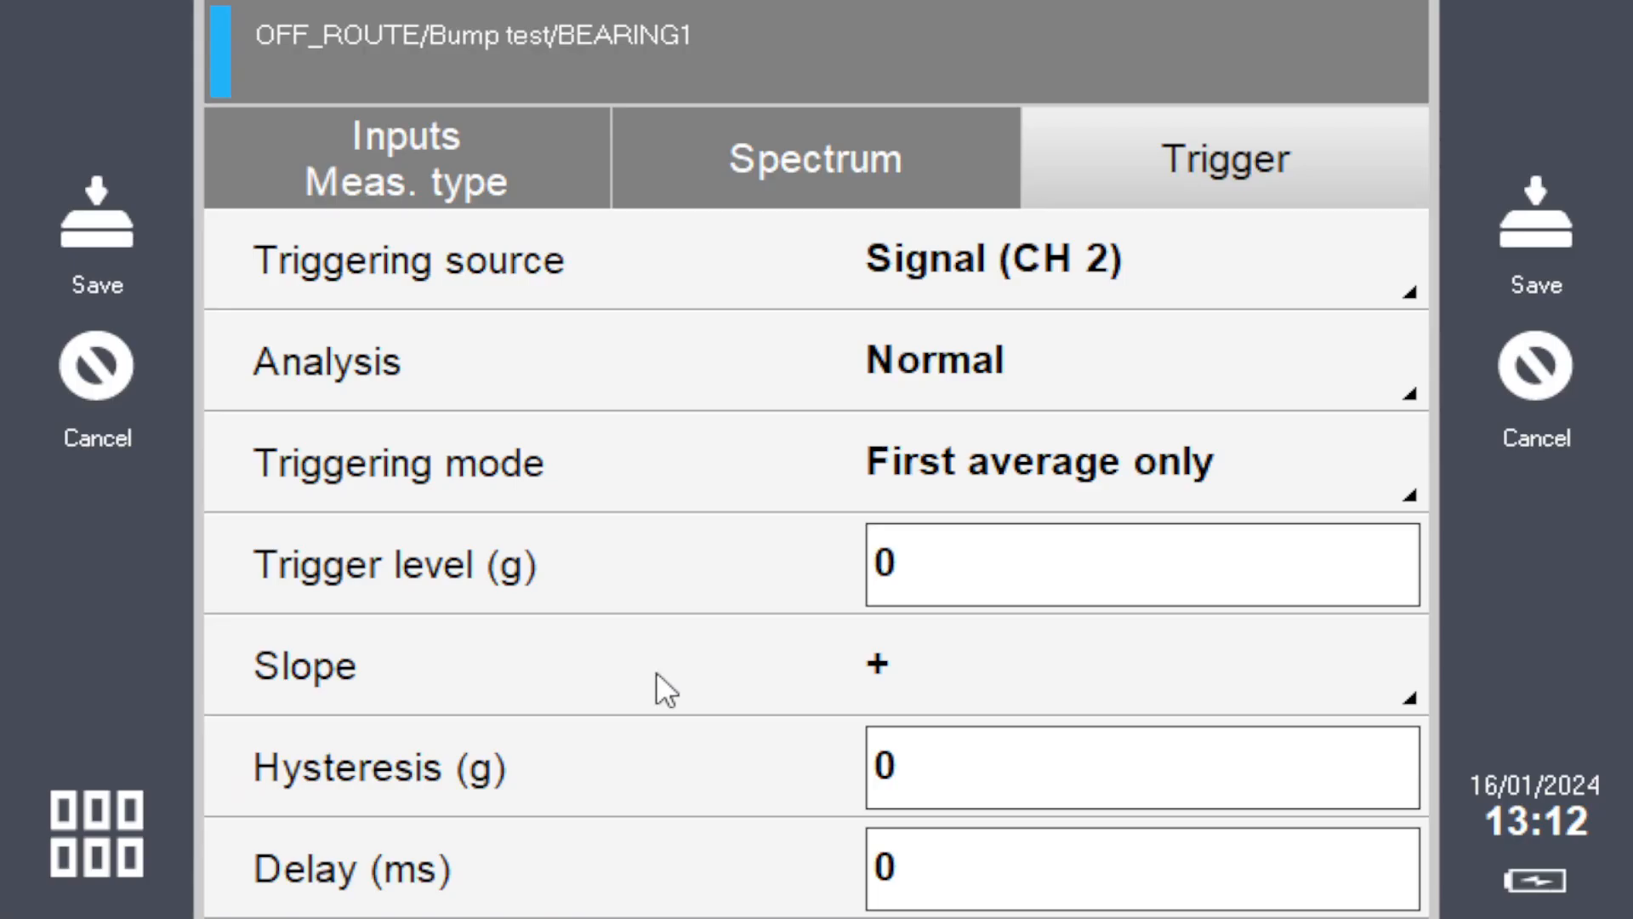
{"action": "mouse_move", "coordinate": [427, 372]}
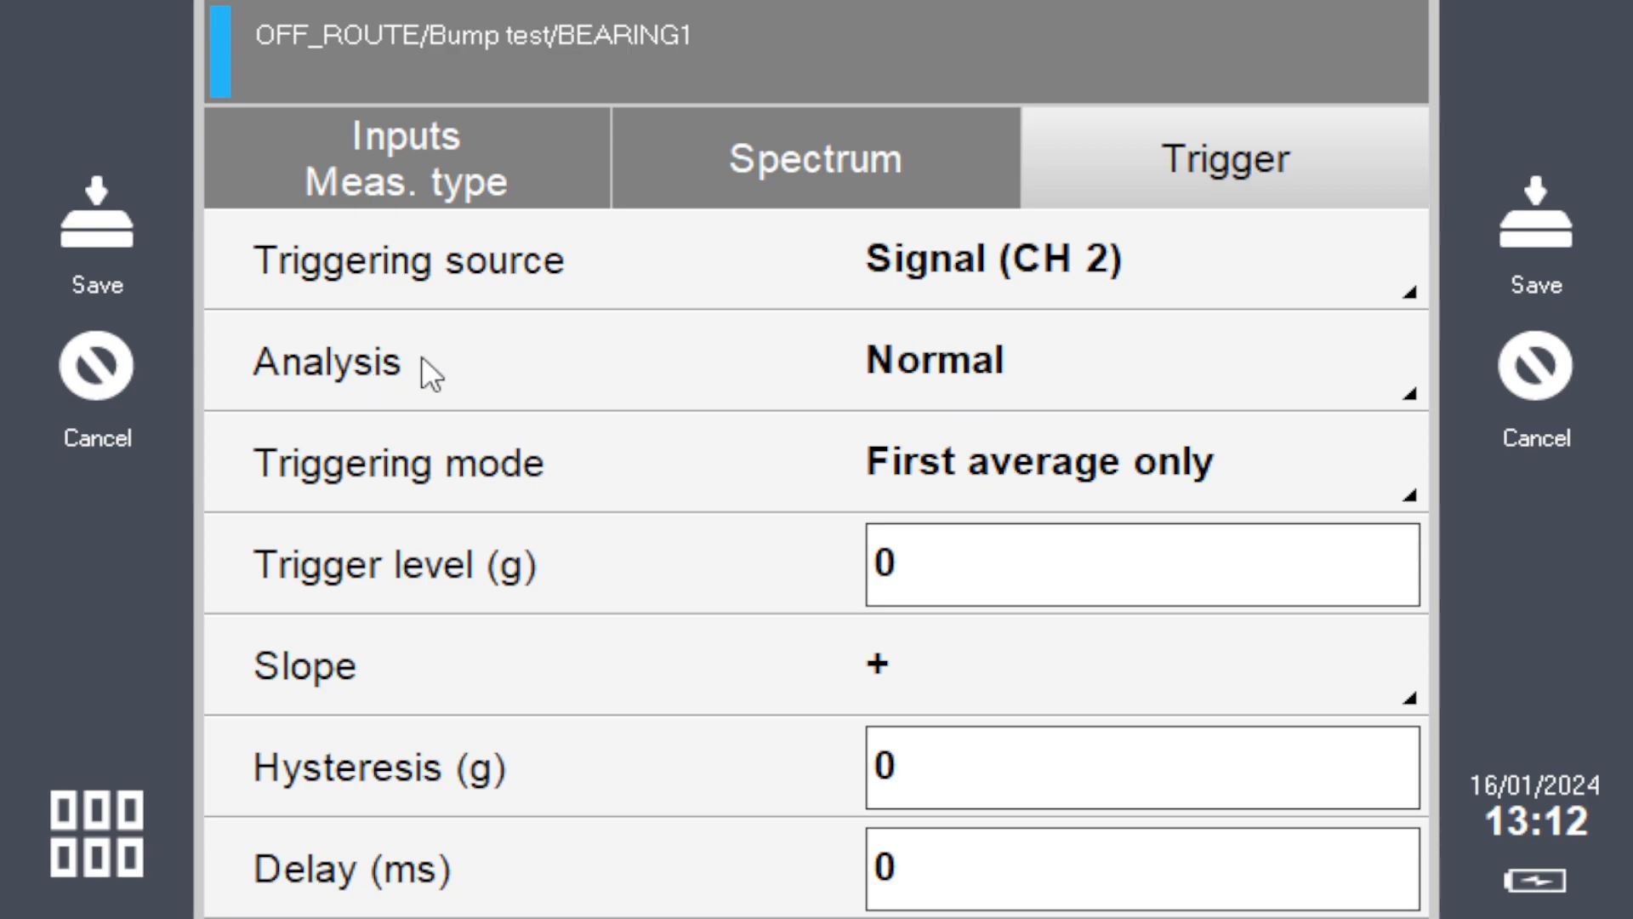
{"action": "left_click", "coordinate": [1036, 463]}
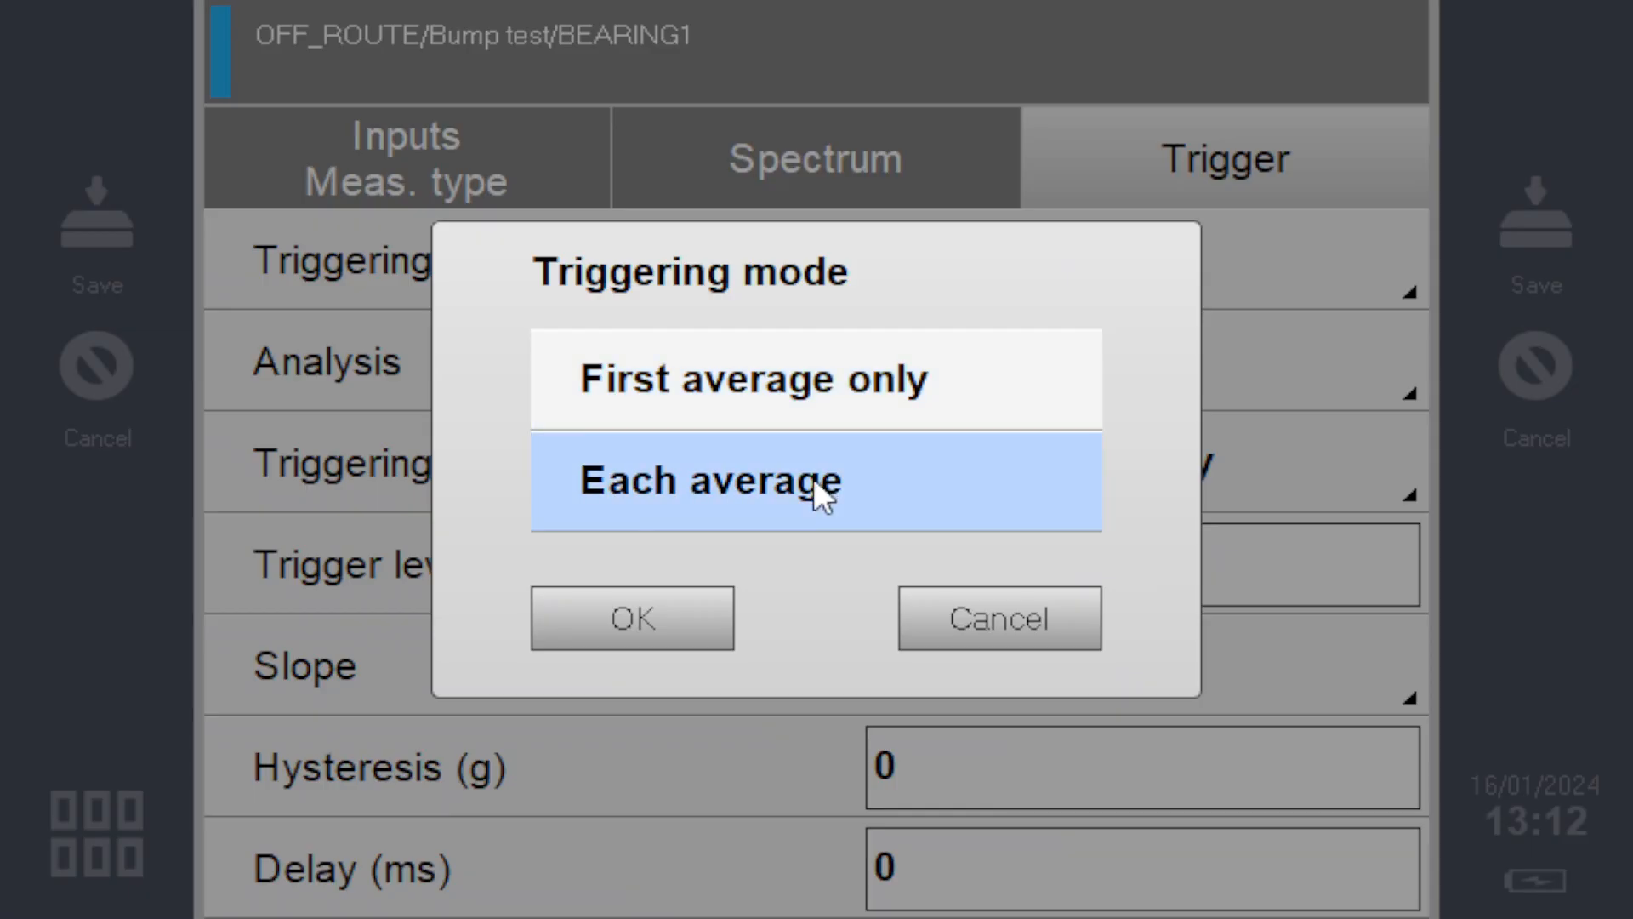
{"action": "left_click", "coordinate": [631, 616]}
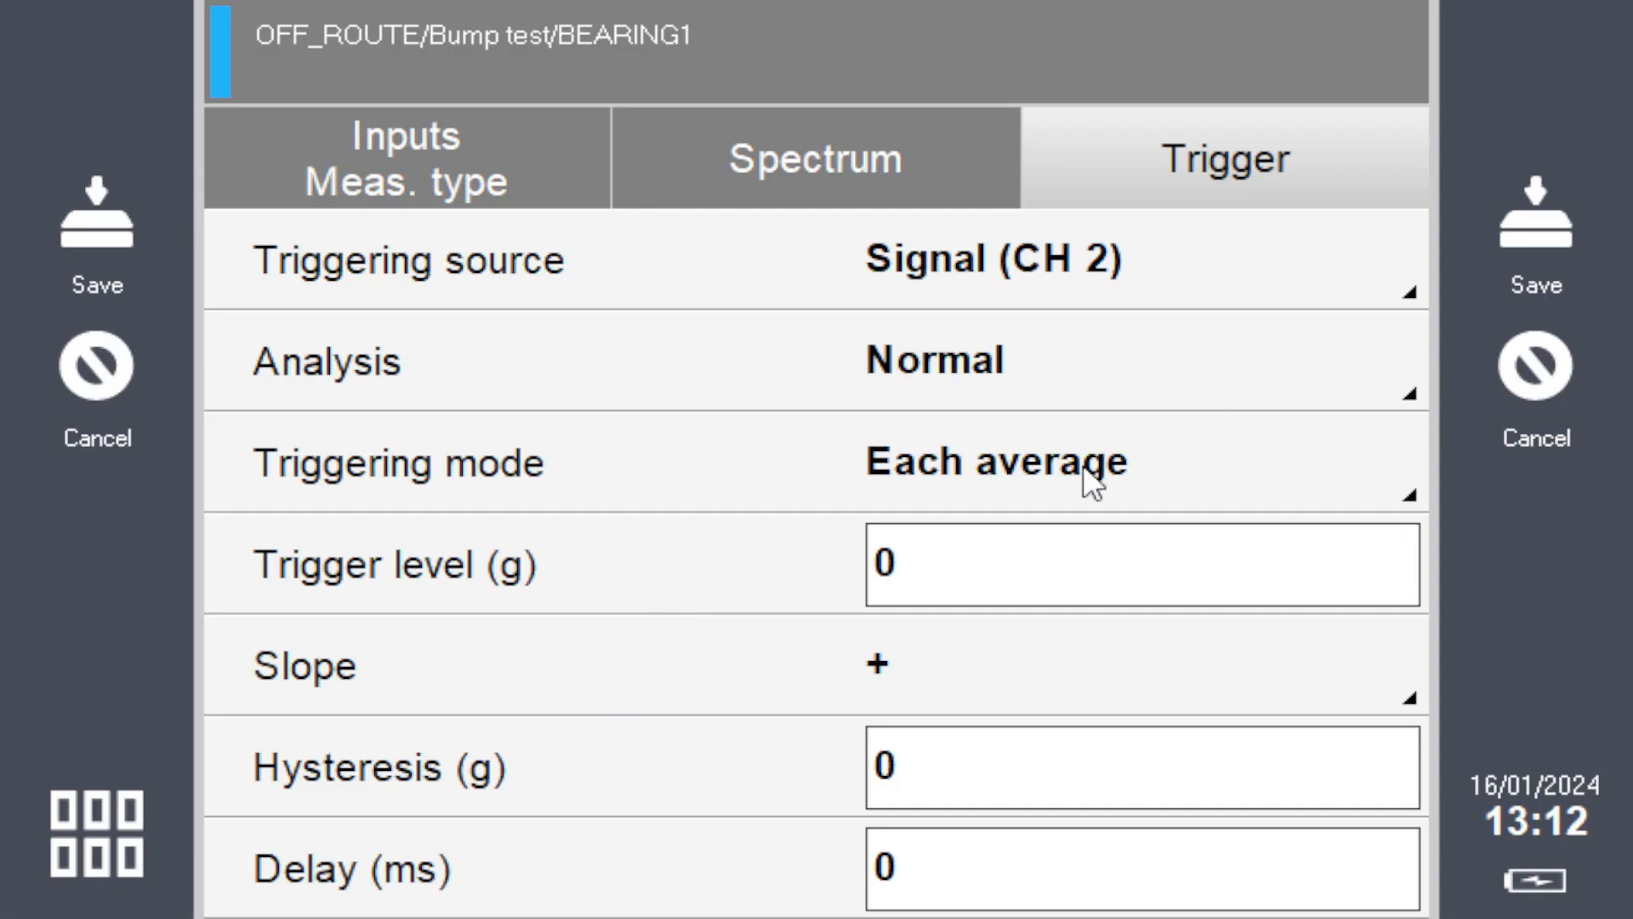
{"action": "mouse_move", "coordinate": [399, 580]}
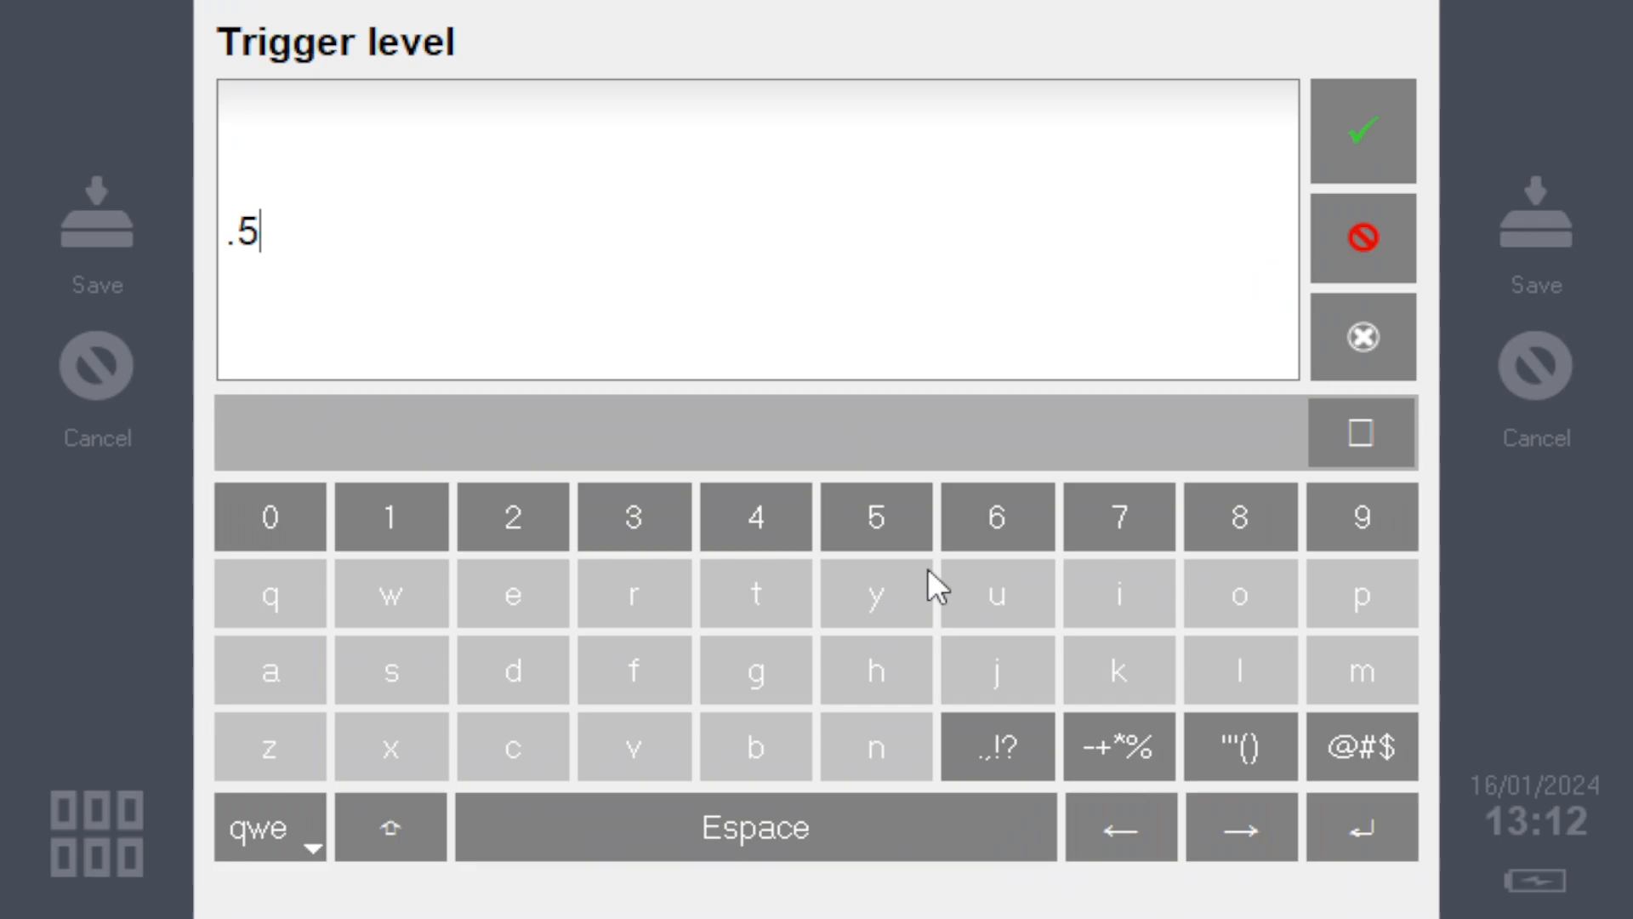
{"action": "left_click", "coordinate": [1360, 130]}
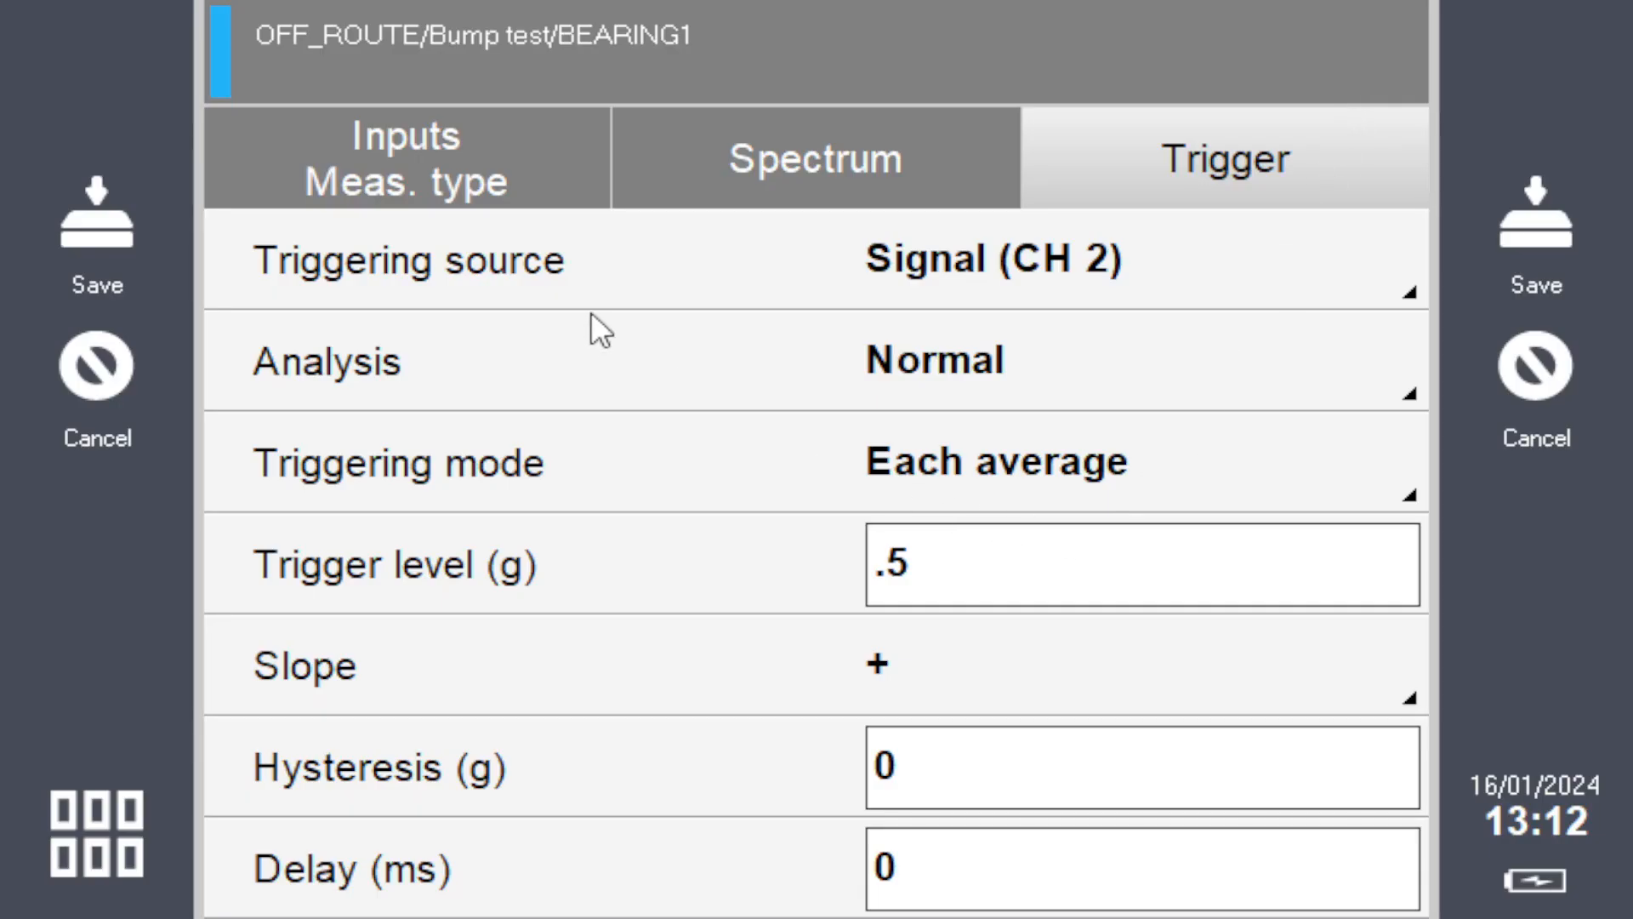
{"action": "mouse_move", "coordinate": [1280, 586]}
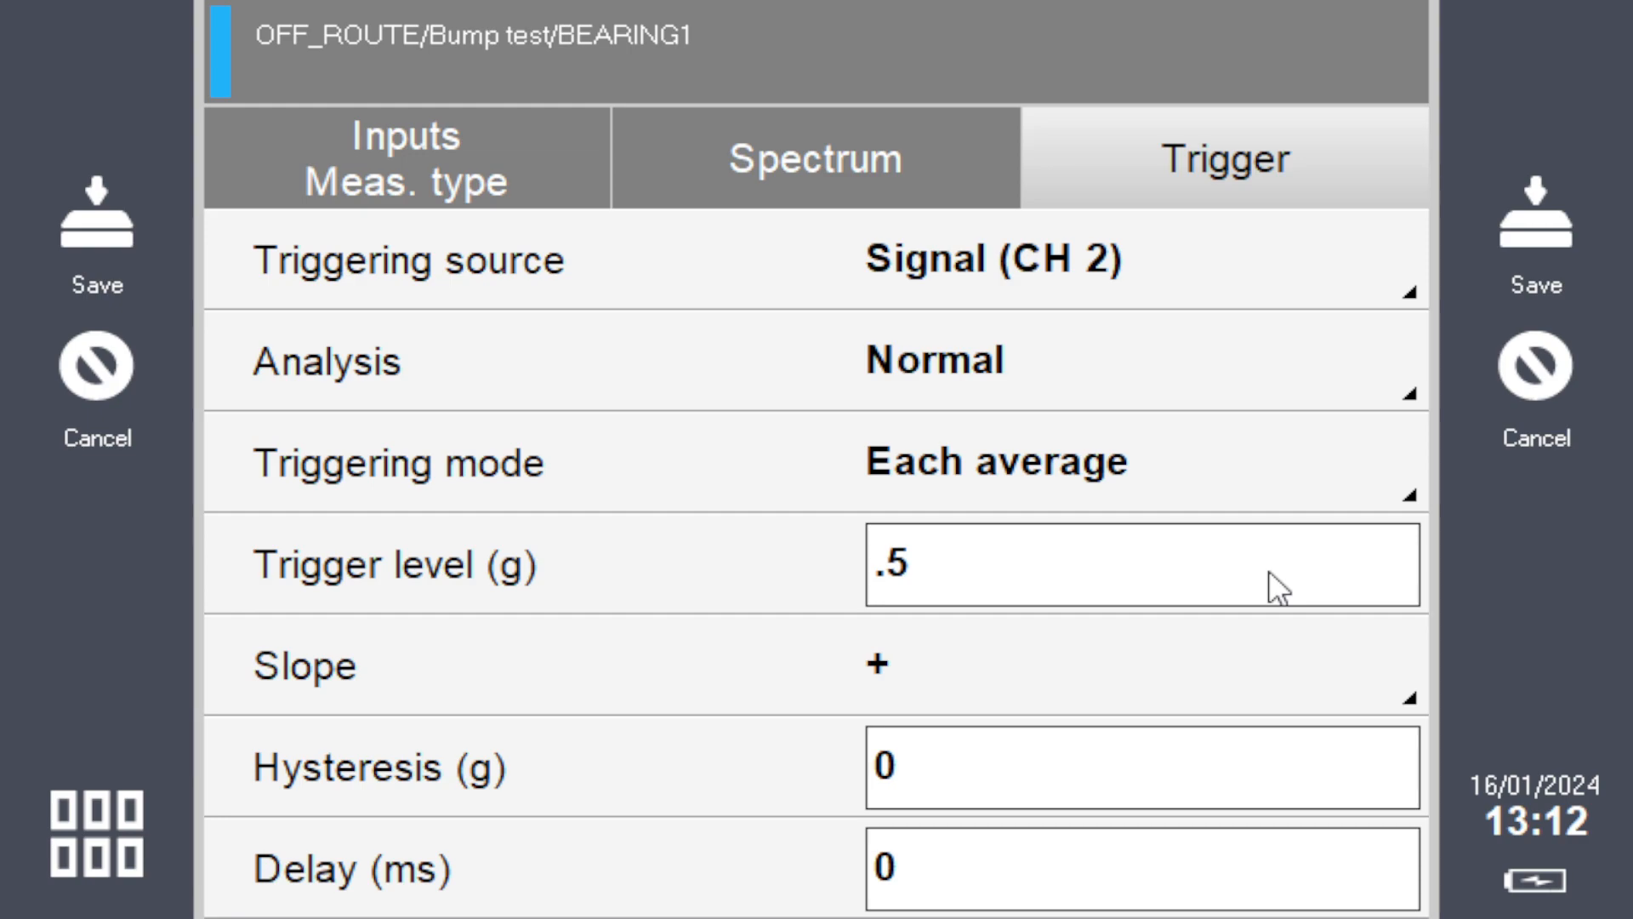
{"action": "mouse_move", "coordinate": [404, 902]}
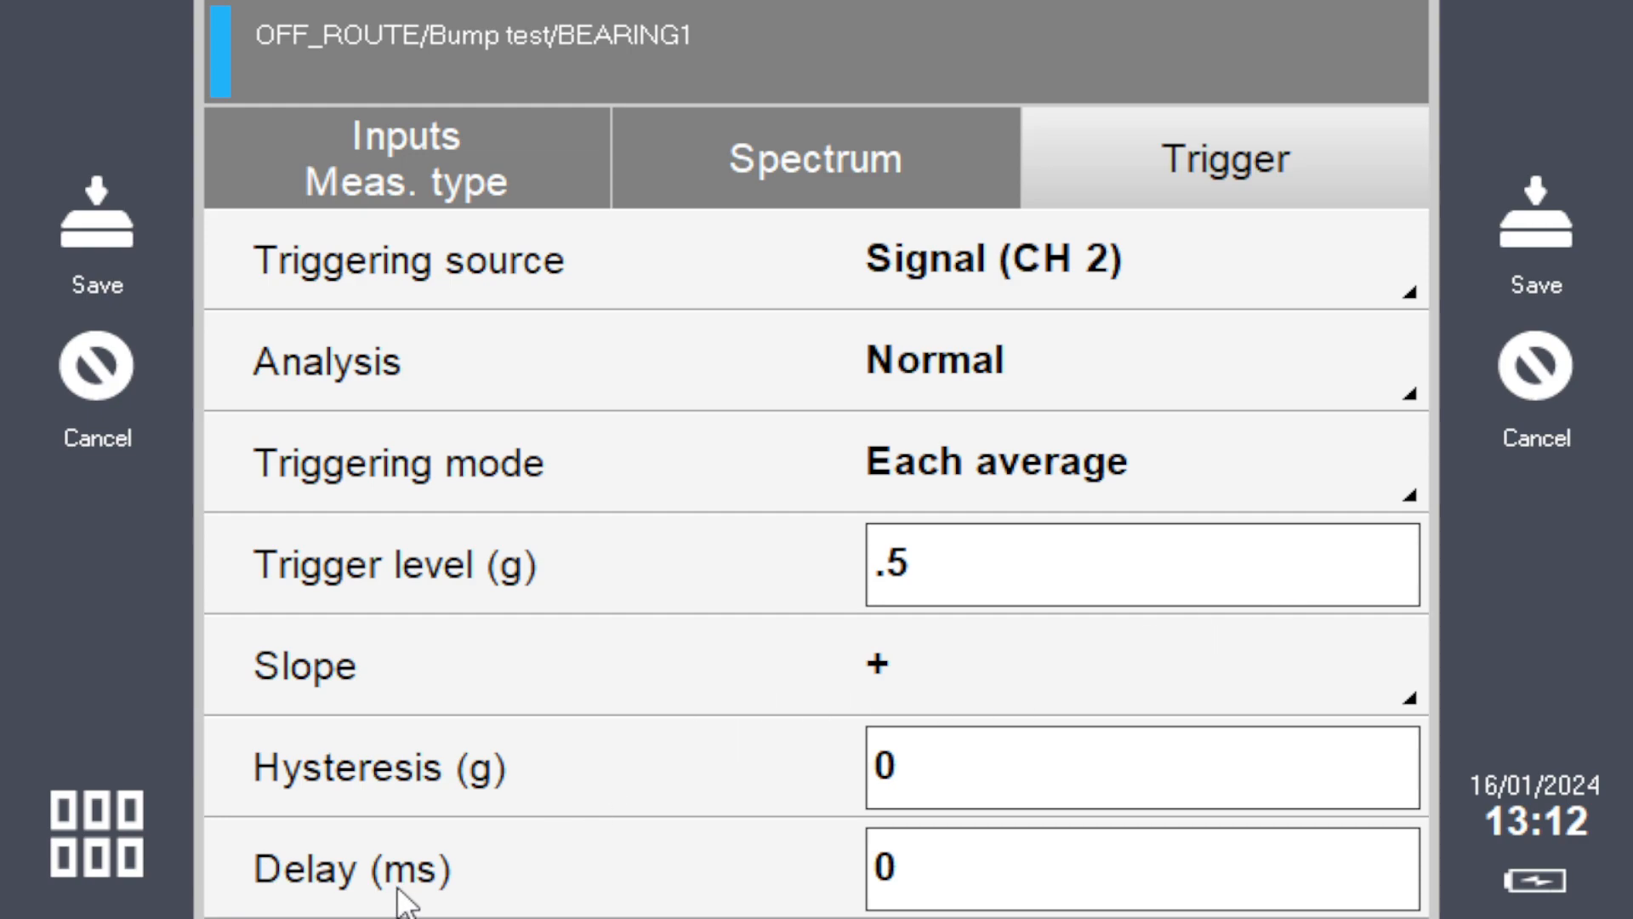
{"action": "left_click", "coordinate": [1142, 868]}
{"action": "type", "text": "-50"}
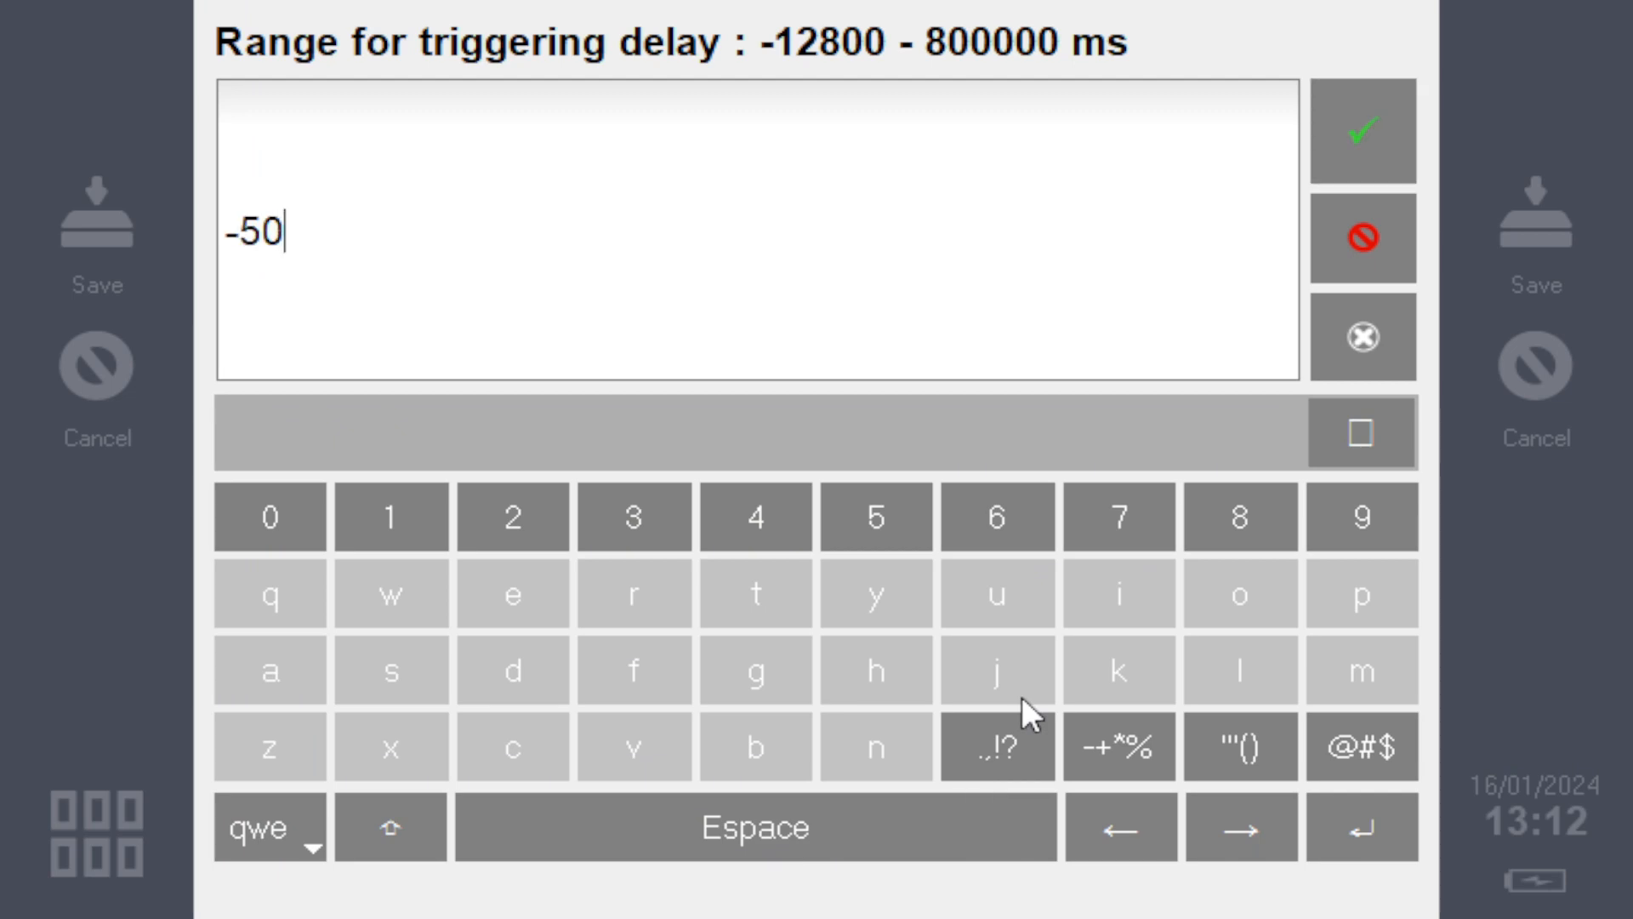
{"action": "left_click", "coordinate": [1360, 130]}
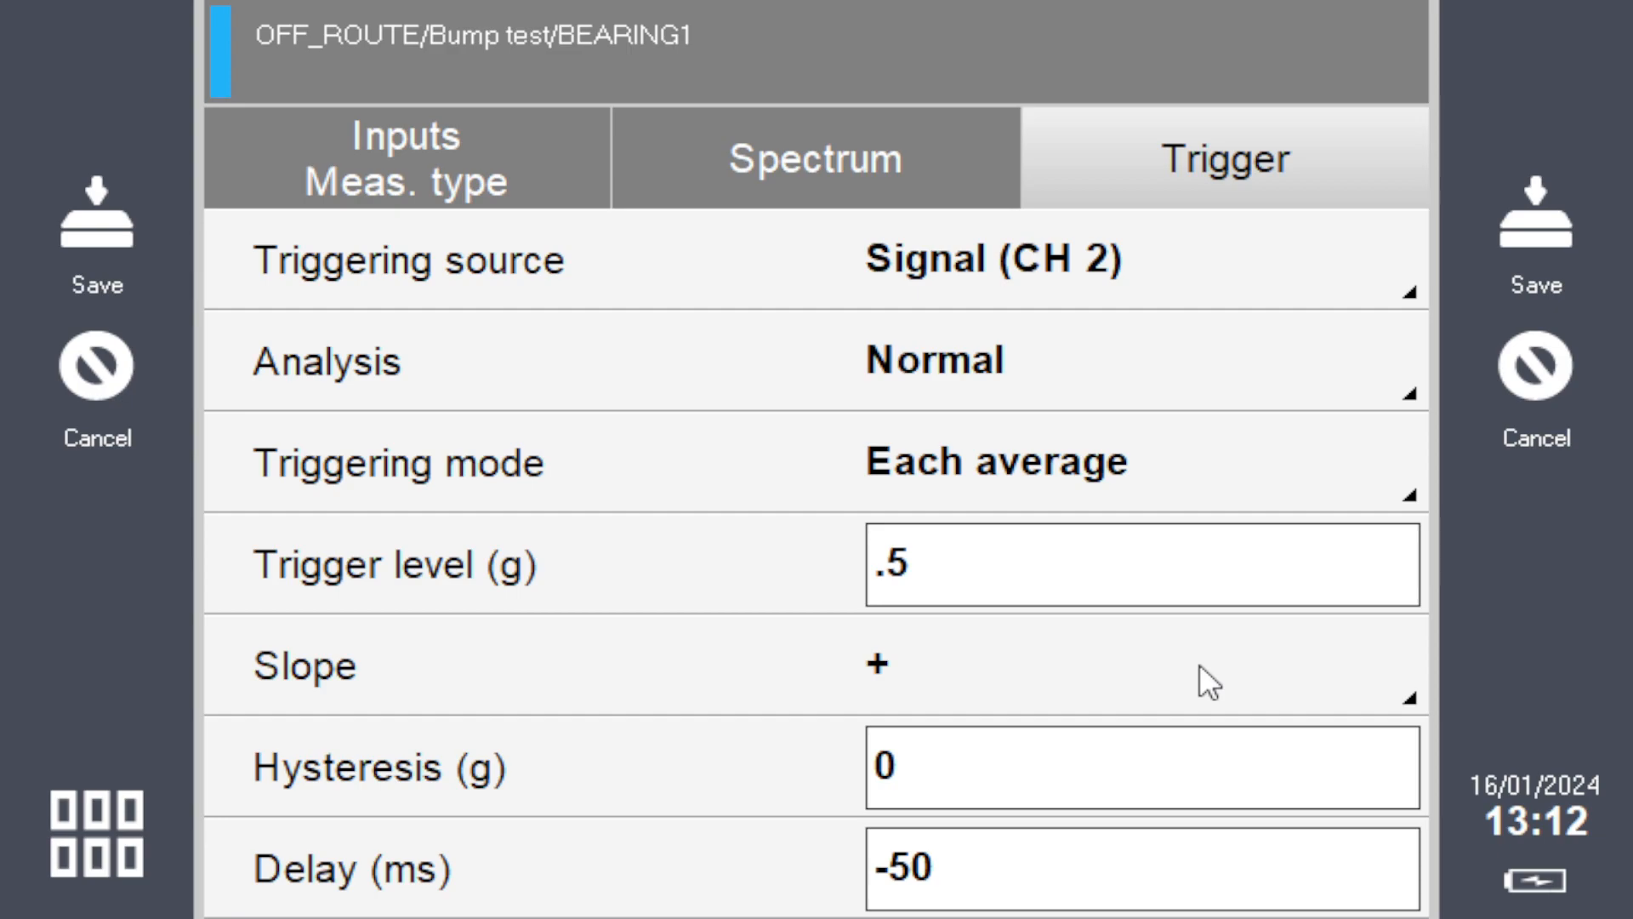
{"action": "mouse_move", "coordinate": [1535, 247]}
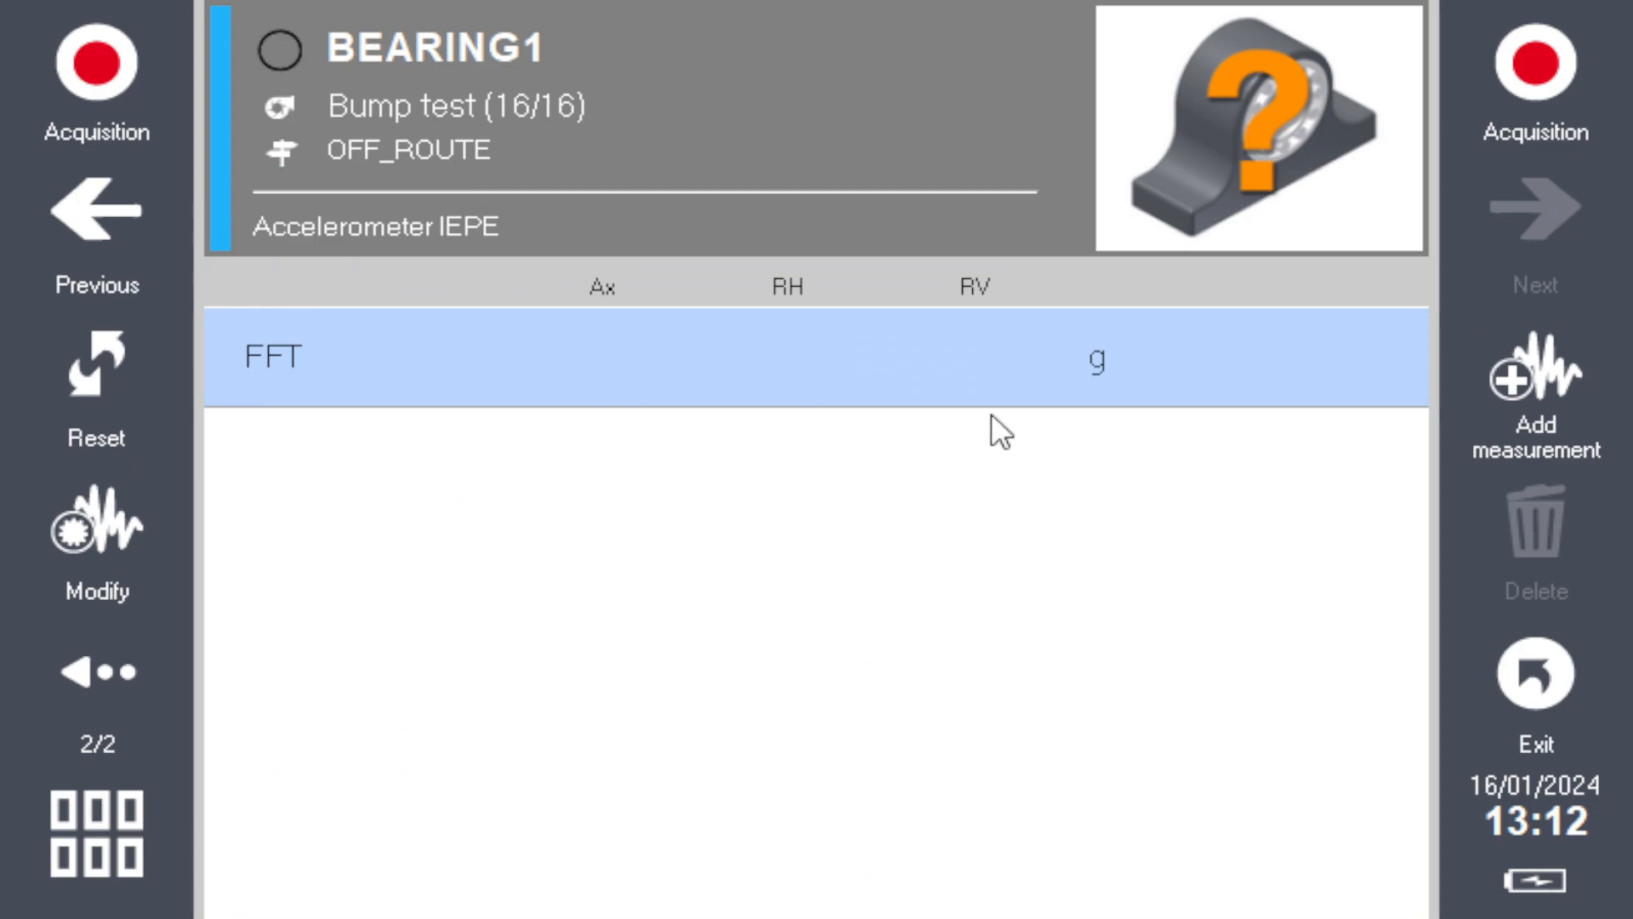
- Give BEARING1 the vertical sensor position pictogram
{"action": "left_click", "coordinate": [1257, 130]}
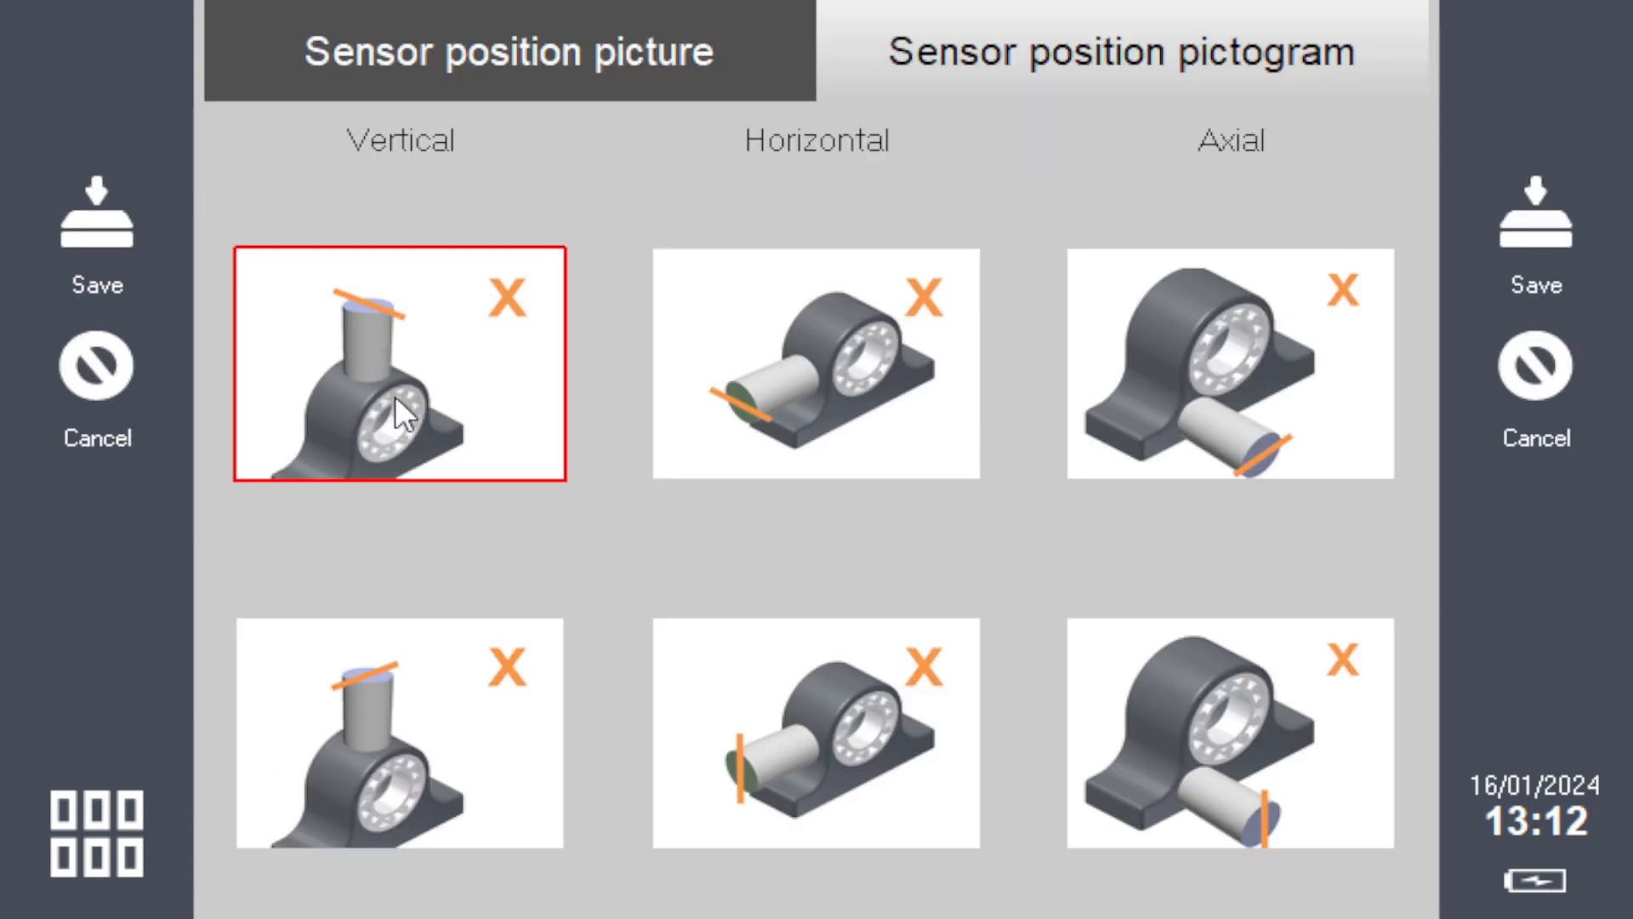
{"action": "left_click", "coordinate": [399, 734]}
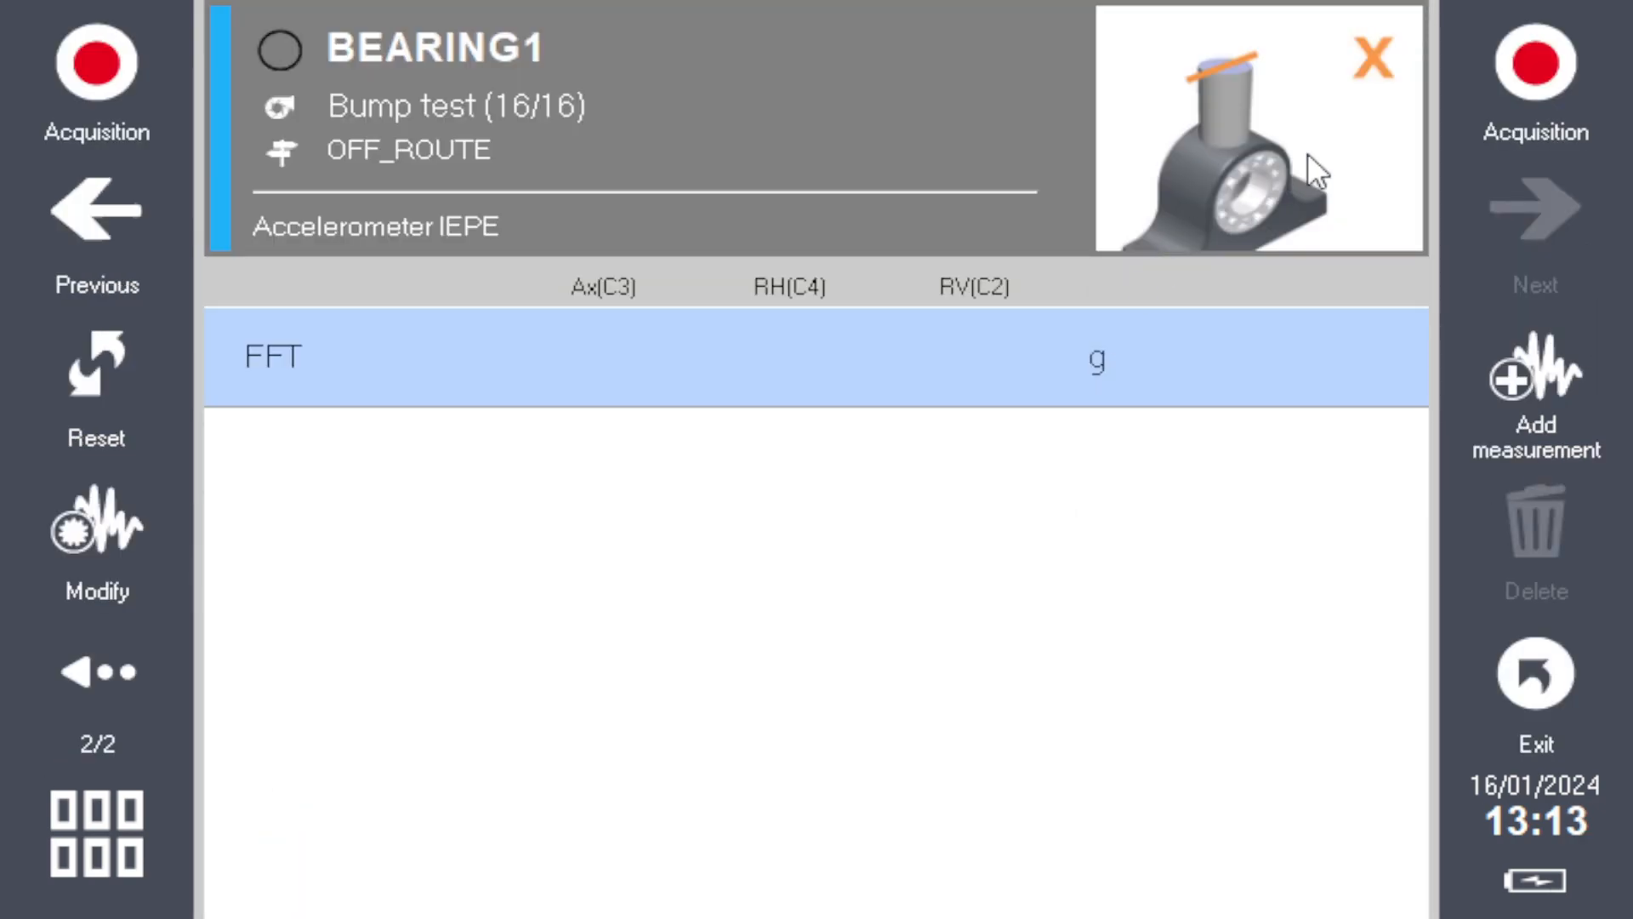
- Record the BEARING1 FFT on Ax, RH and RV, view the spectra, and return to the list
{"action": "left_click", "coordinate": [96, 62]}
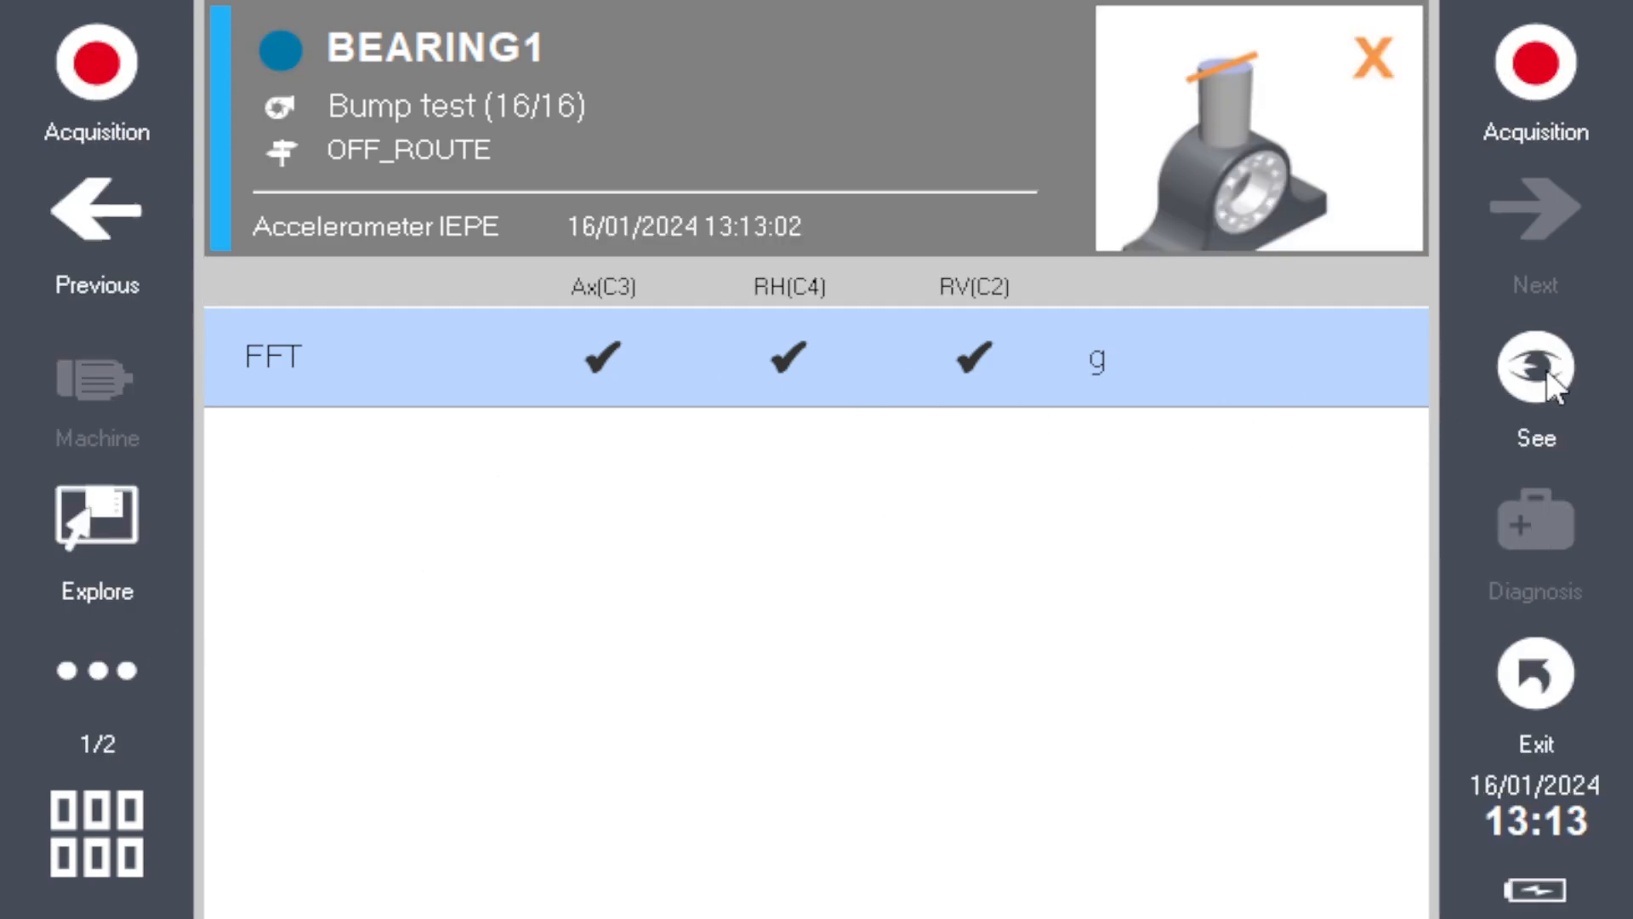
{"action": "left_click", "coordinate": [1534, 368]}
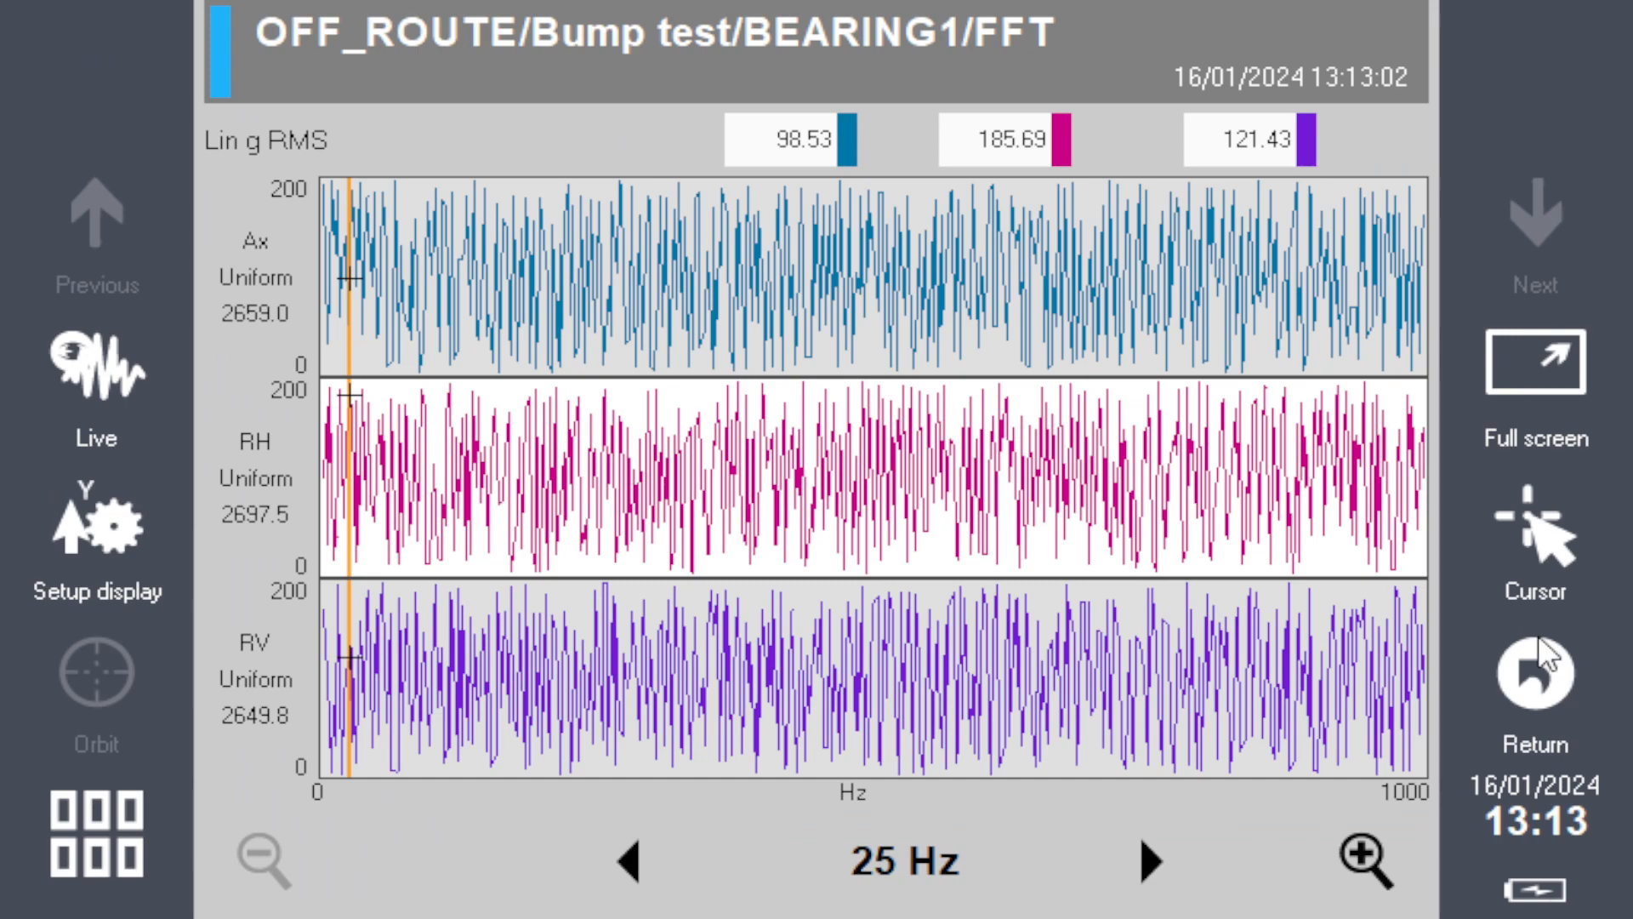
{"action": "left_click", "coordinate": [1533, 672]}
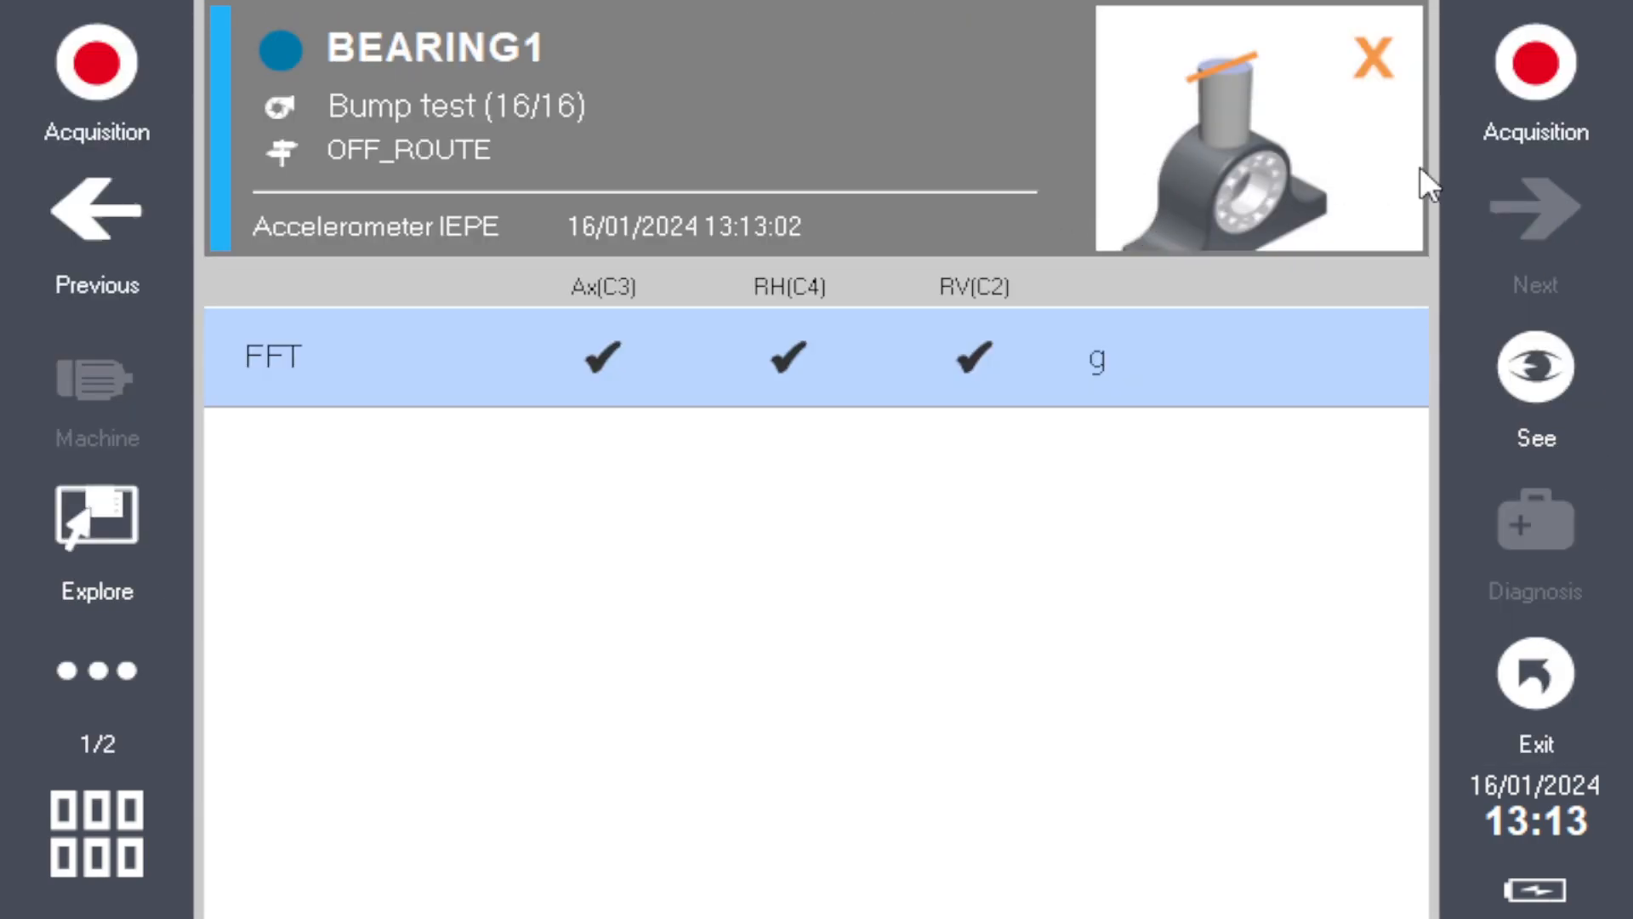